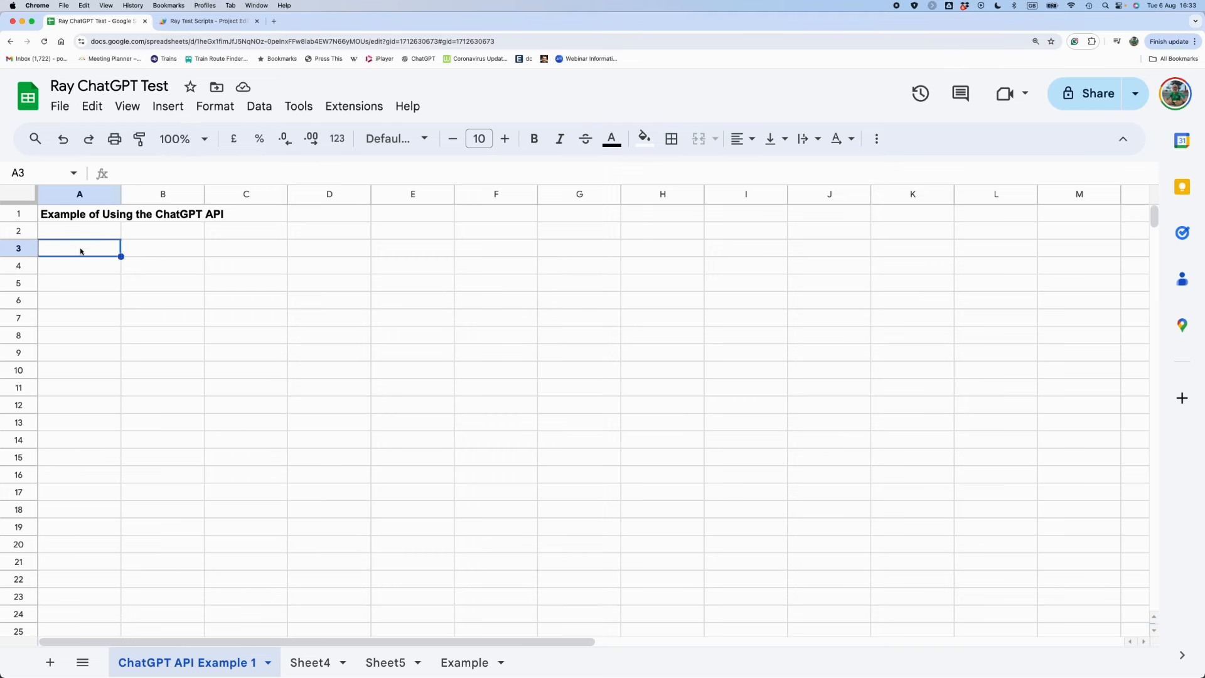
In A3, enter =chatGPT("What are the first five letters of the alphabet?").
{"action": "type", "text": "=c"}
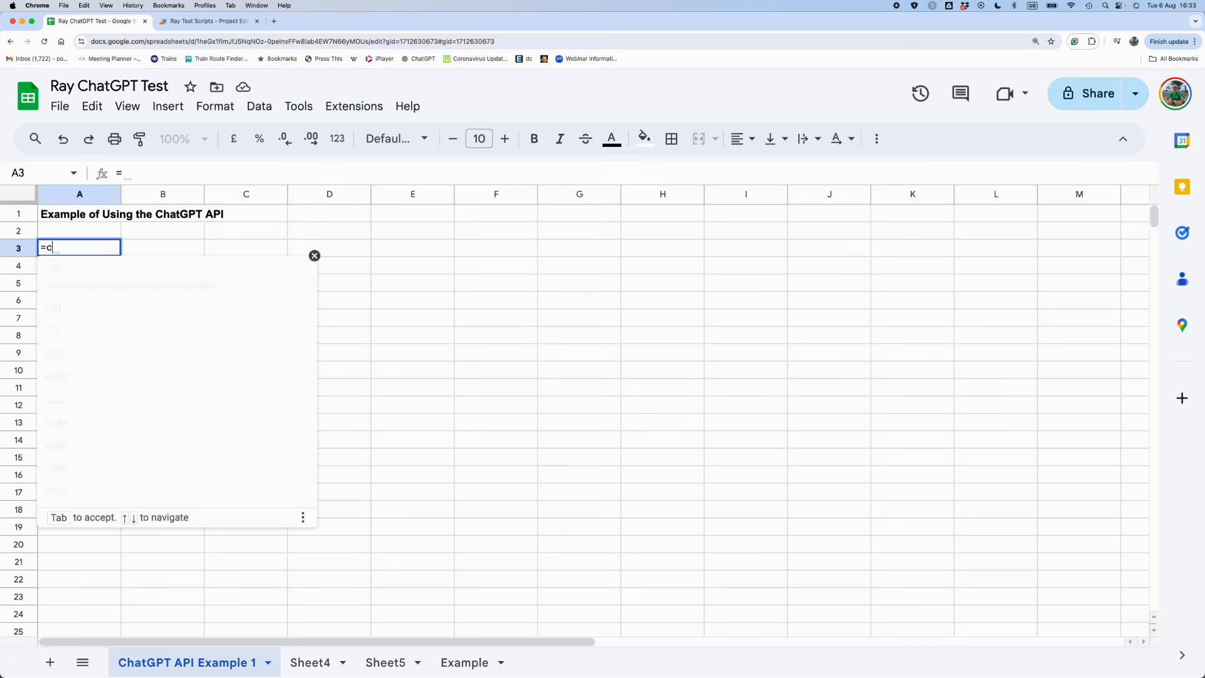
{"action": "type", "text": "hatGP"}
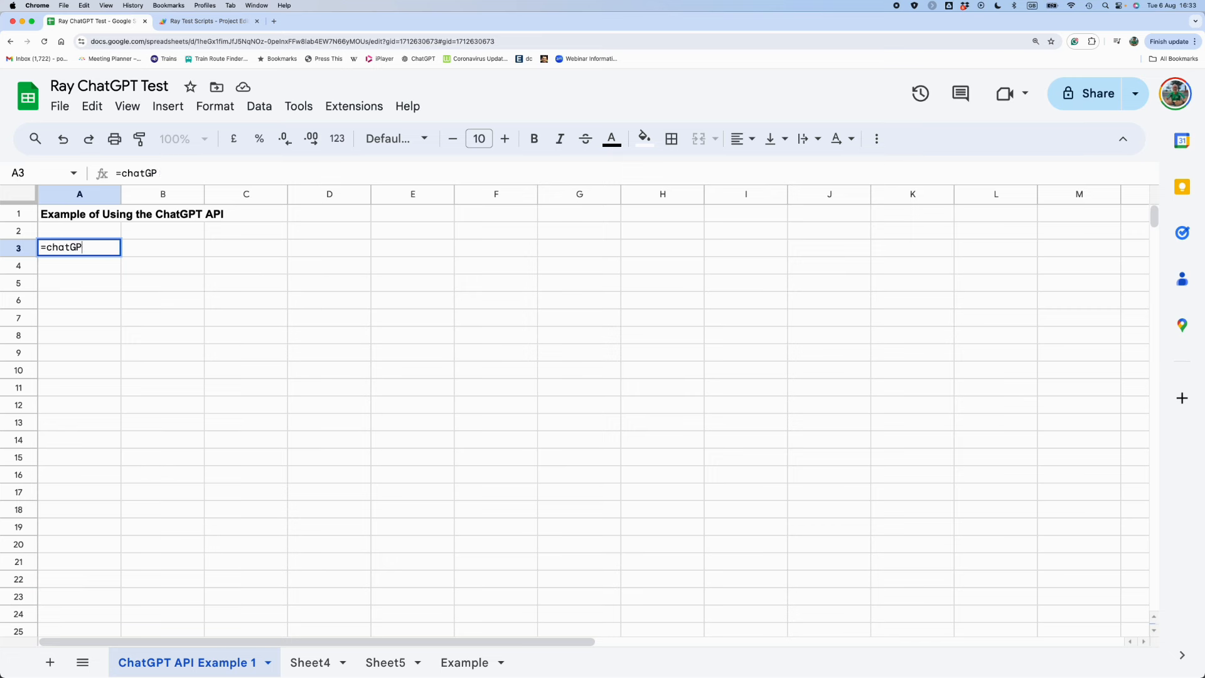
{"action": "type", "text": "T("}
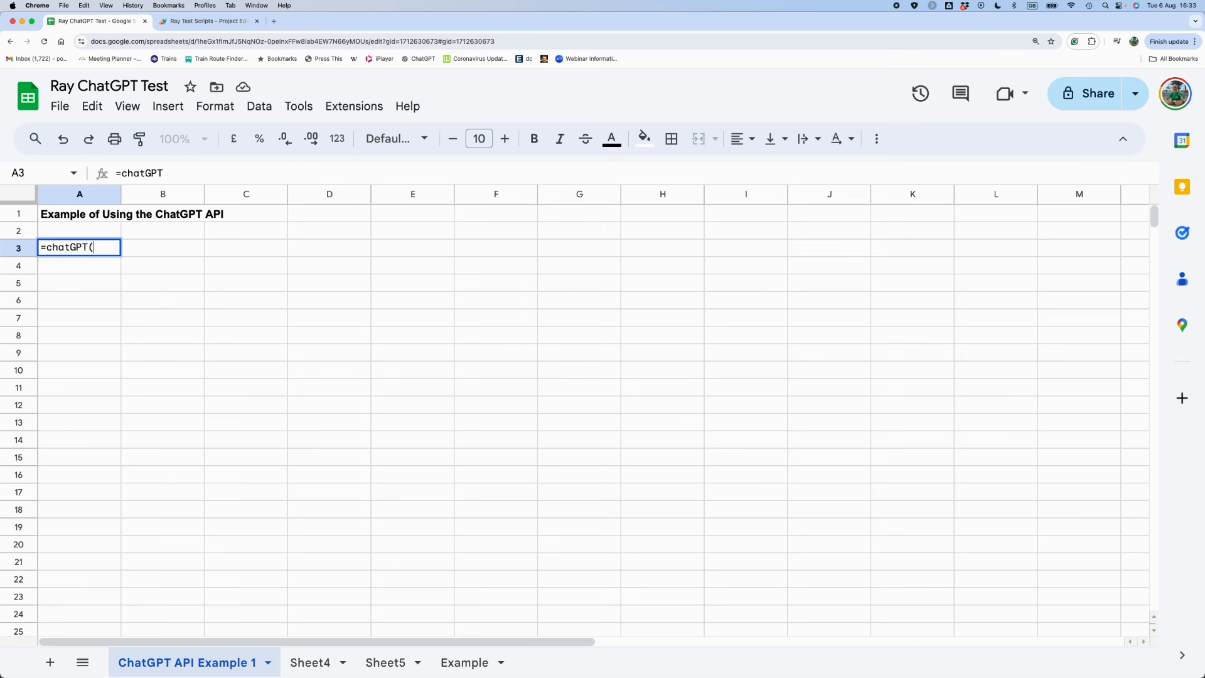
{"action": "type", "text": "\""}
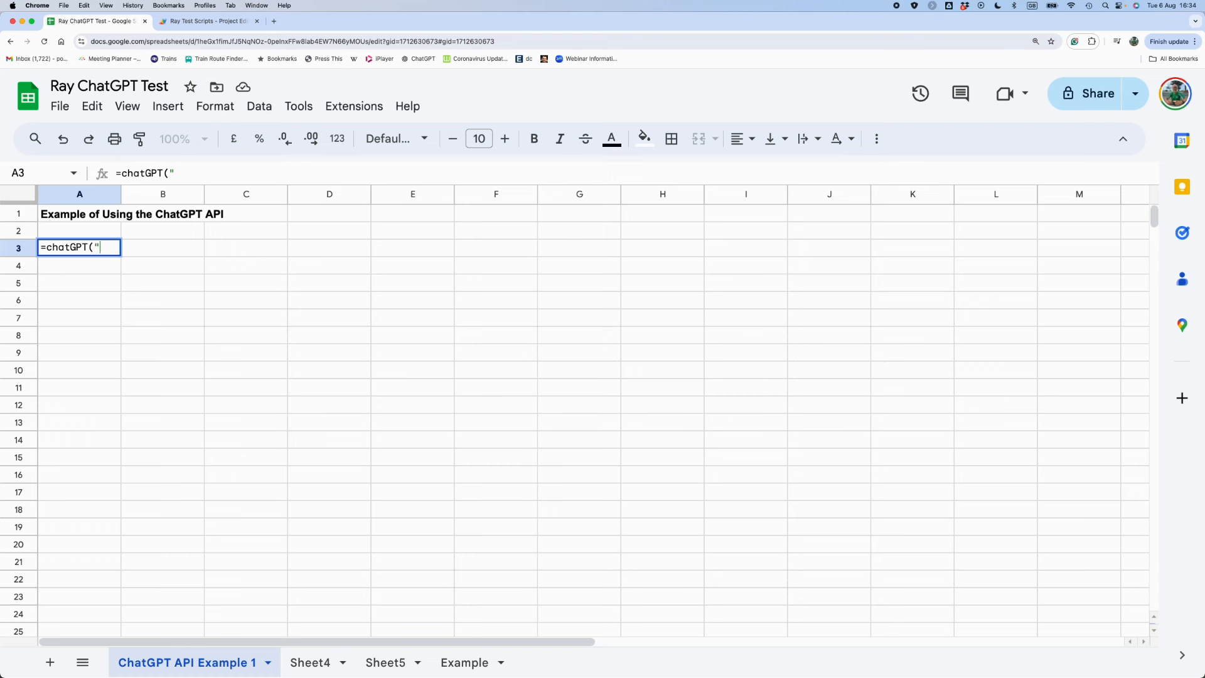
{"action": "type", "text": "What a"}
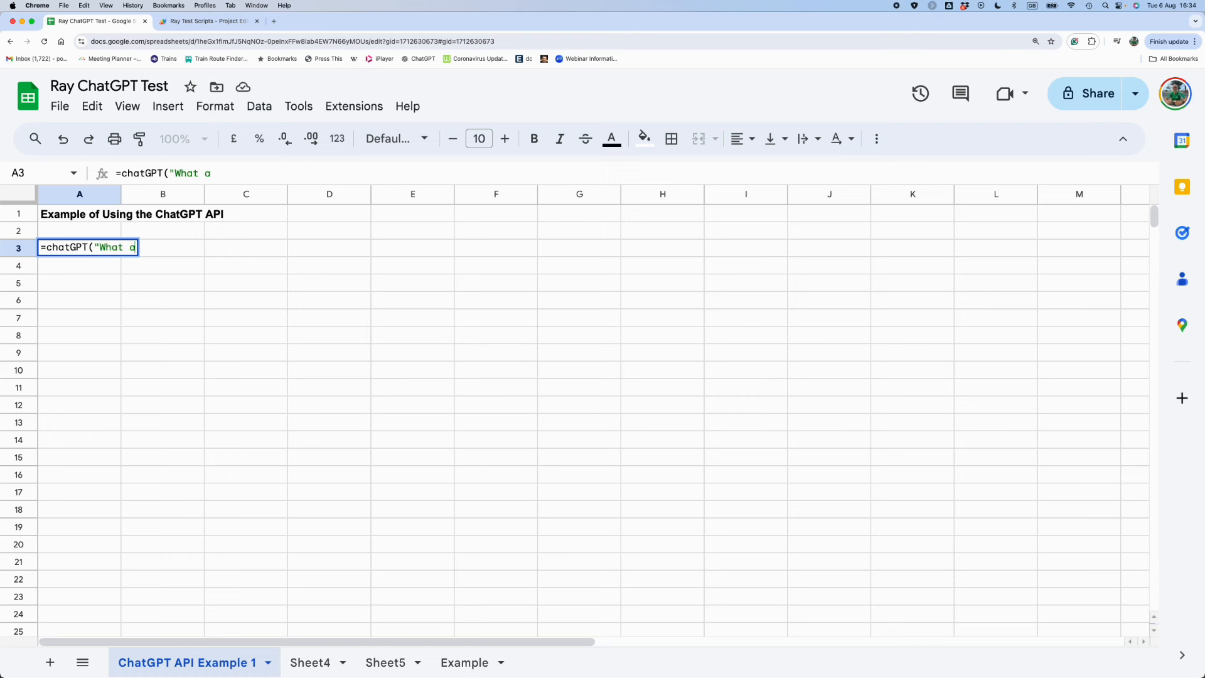
{"action": "type", "text": "re the first"}
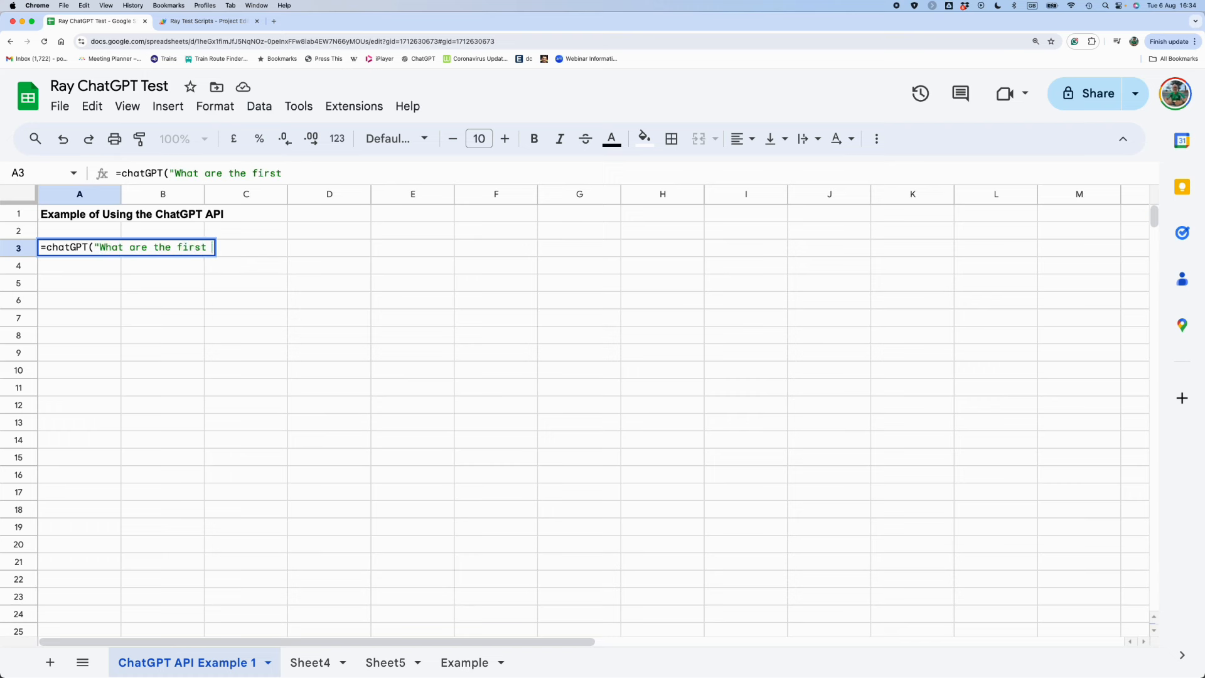
{"action": "type", "text": "five letter"}
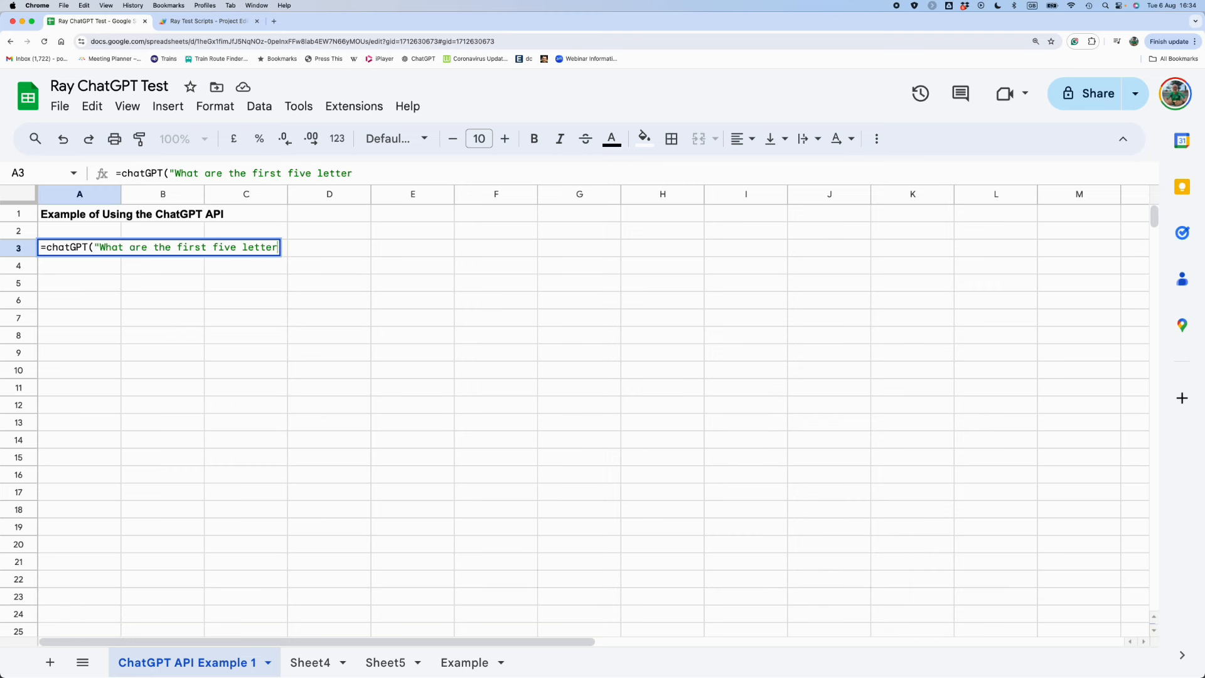
{"action": "type", "text": "s of the alph"}
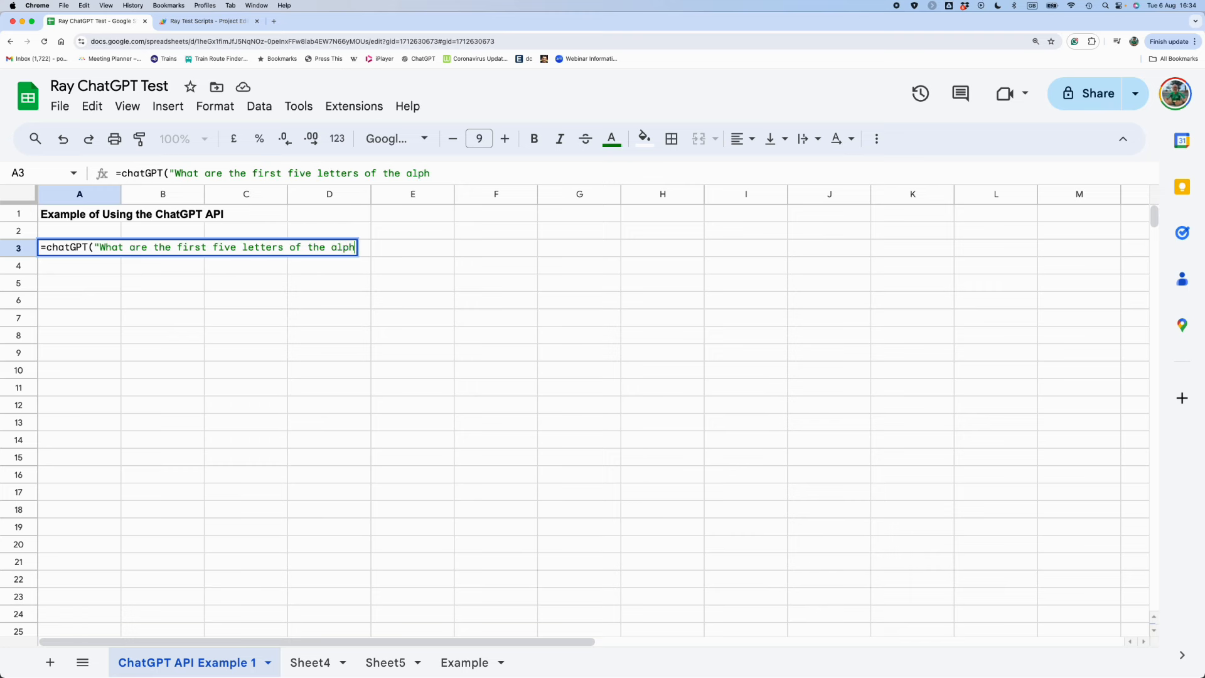
{"action": "type", "text": "abet?"}
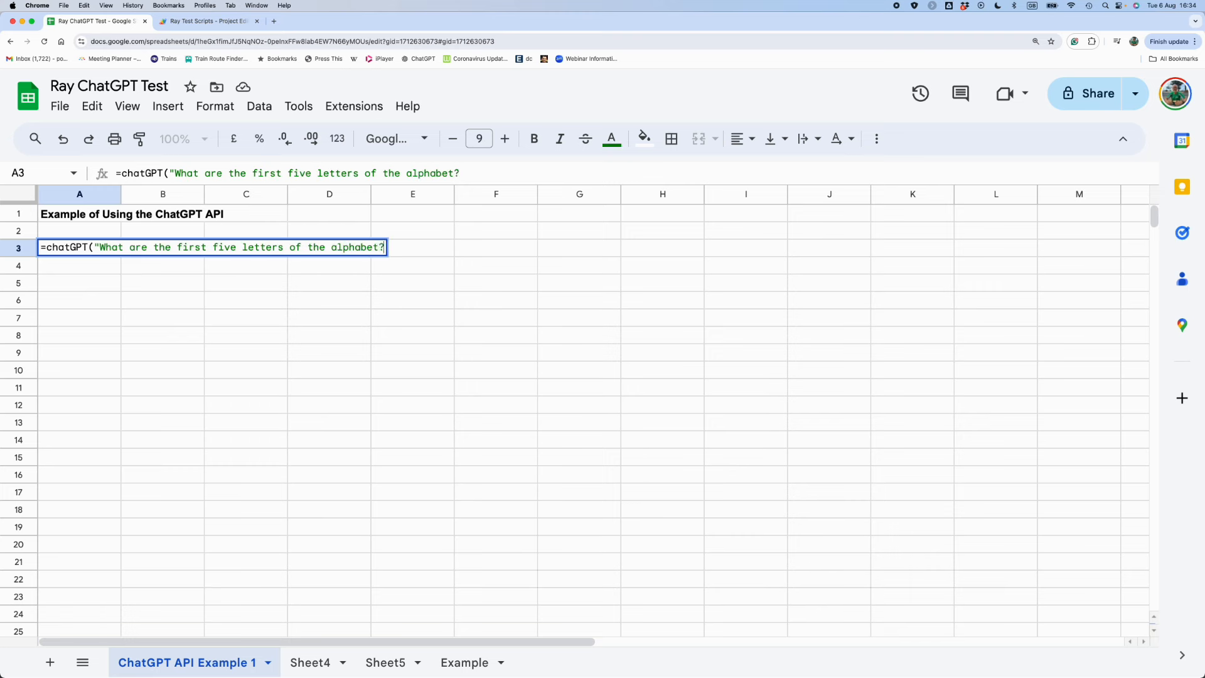
{"action": "type", "text": ")"}
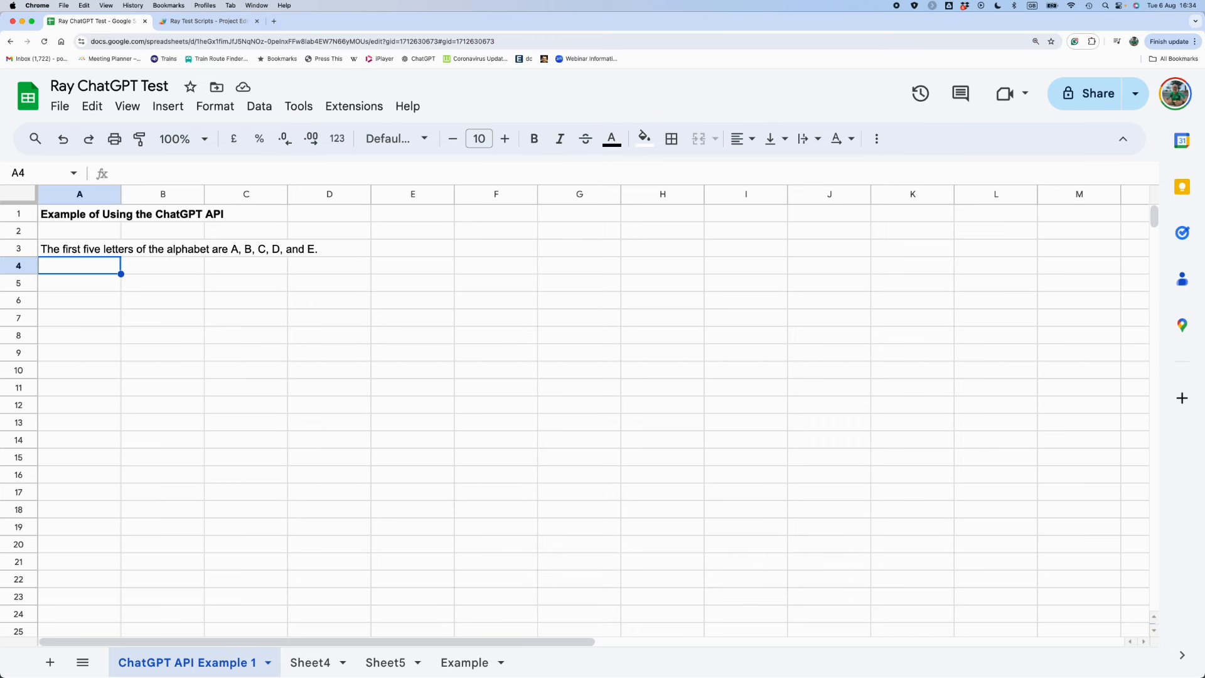
{"action": "mouse_move", "coordinate": [80, 296]}
{"action": "type", "text": "Question"}
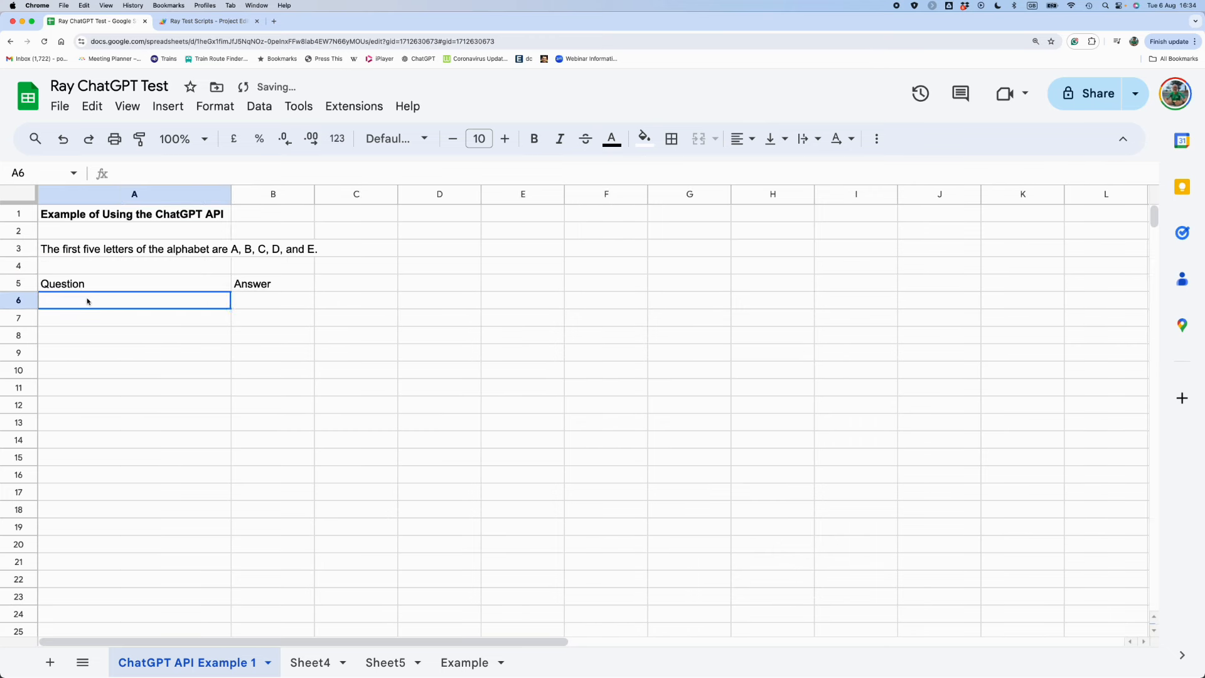
Put the primary colours question in A6 and =chatgpt(A6) beside it in B6.
{"action": "type", "text": "What"}
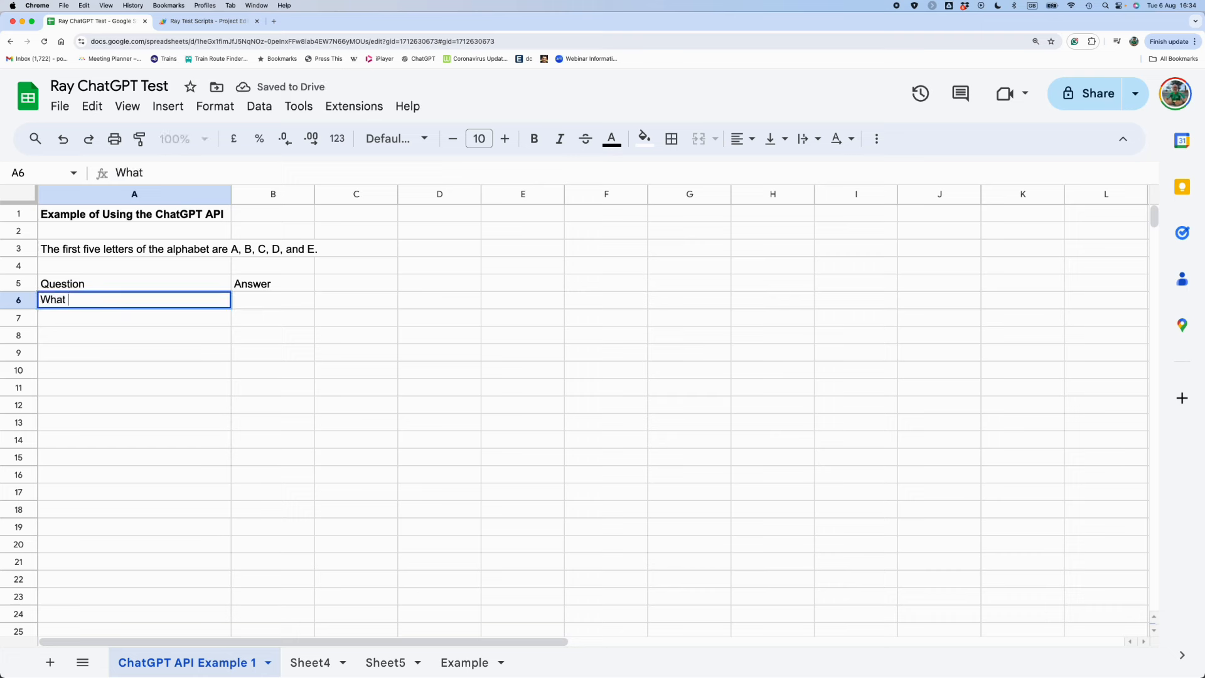
{"action": "type", "text": "are the three primary"}
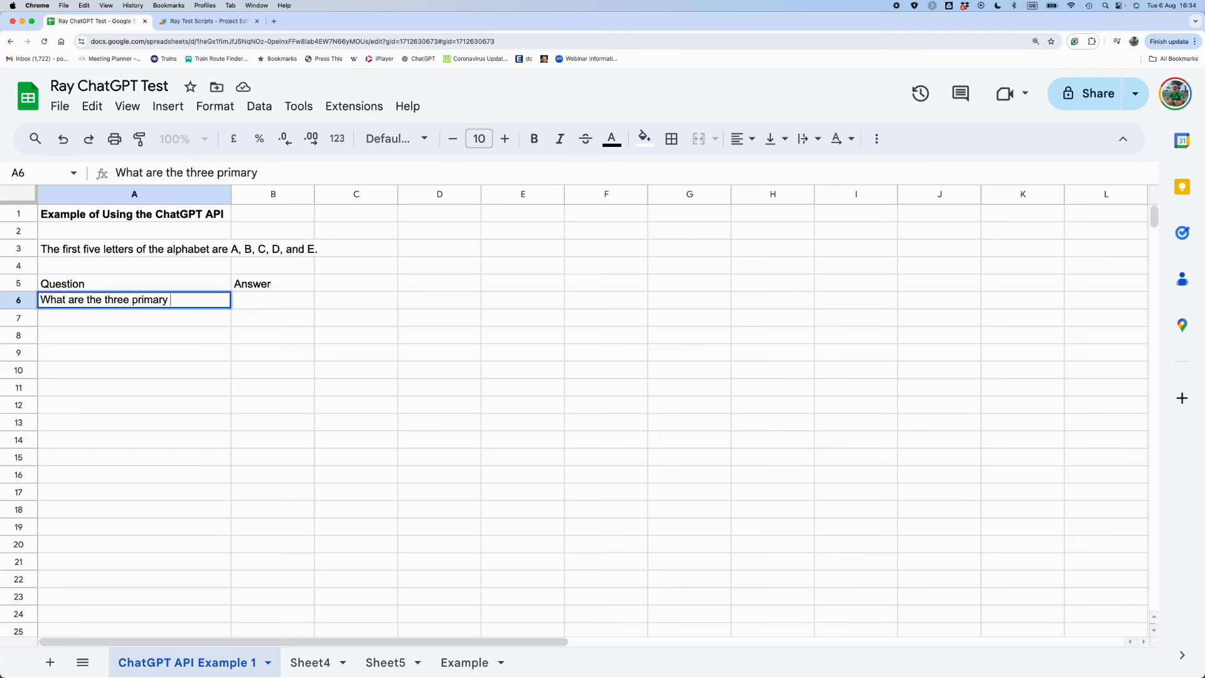
{"action": "type", "text": "colours?"}
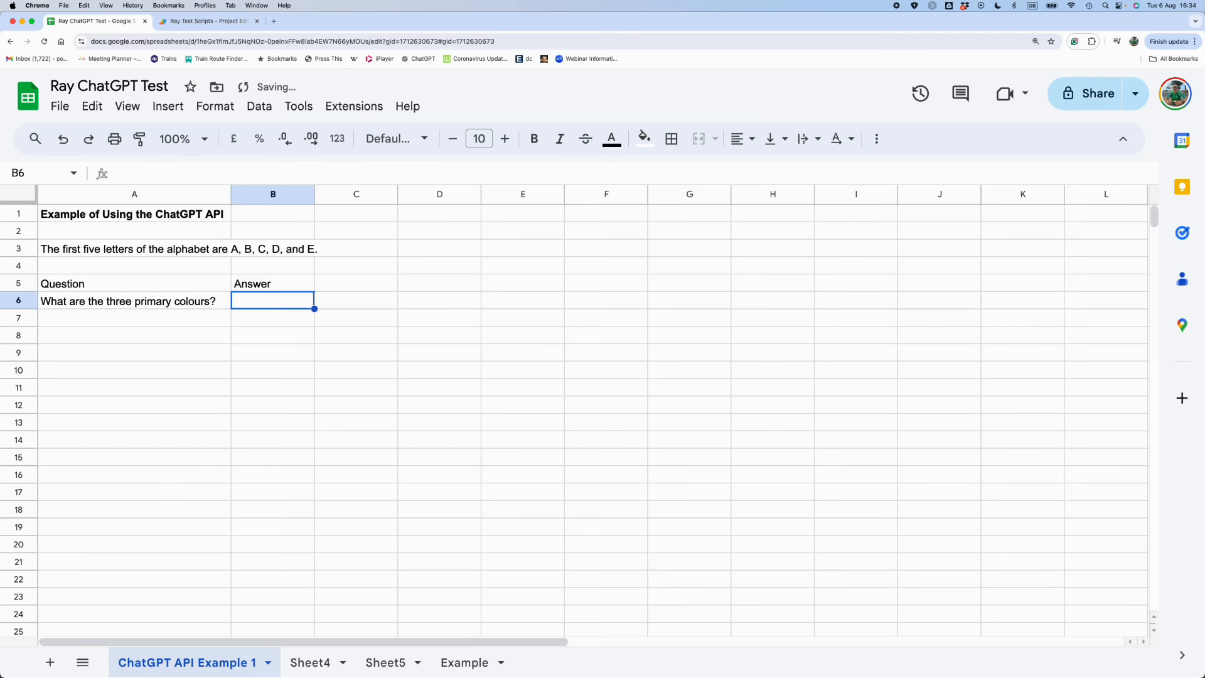
{"action": "type", "text": "="}
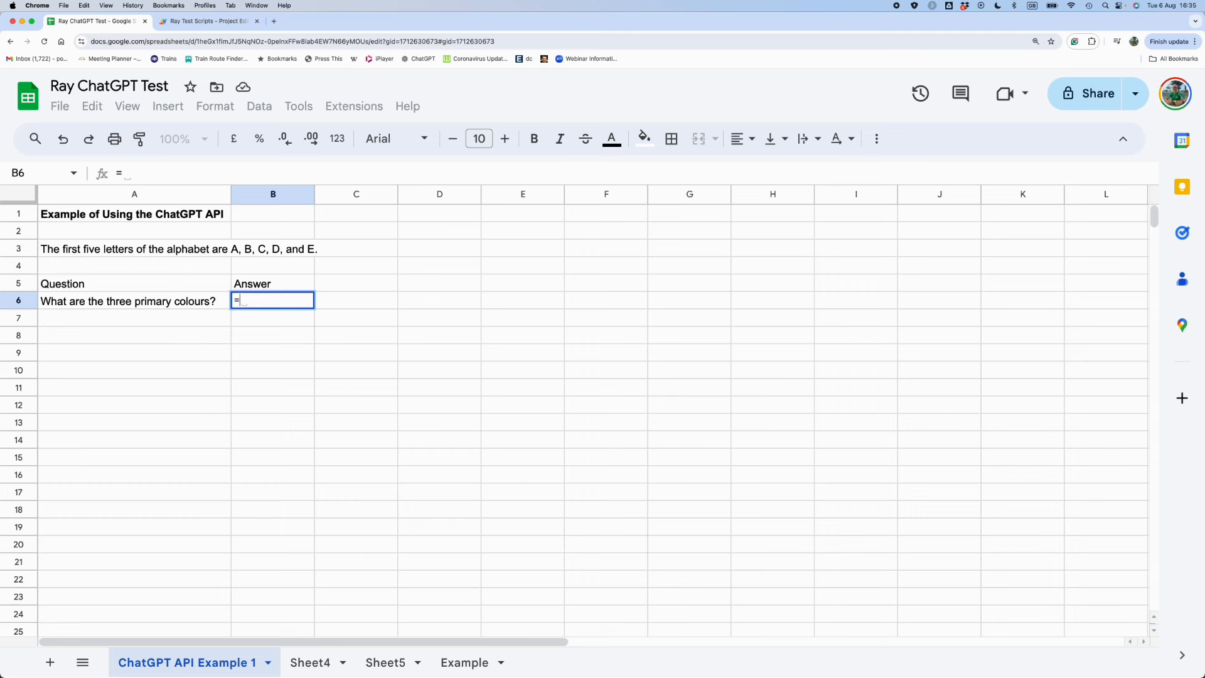
{"action": "type", "text": "chatgpt("}
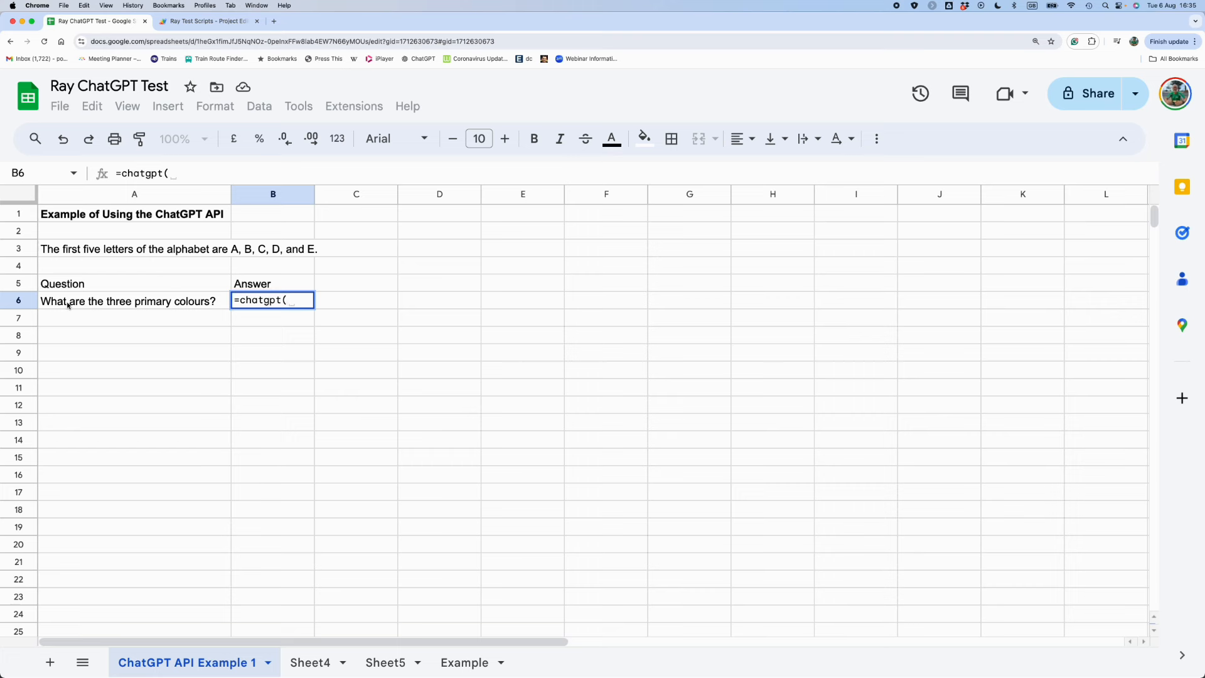
{"action": "left_click", "coordinate": [134, 300]}
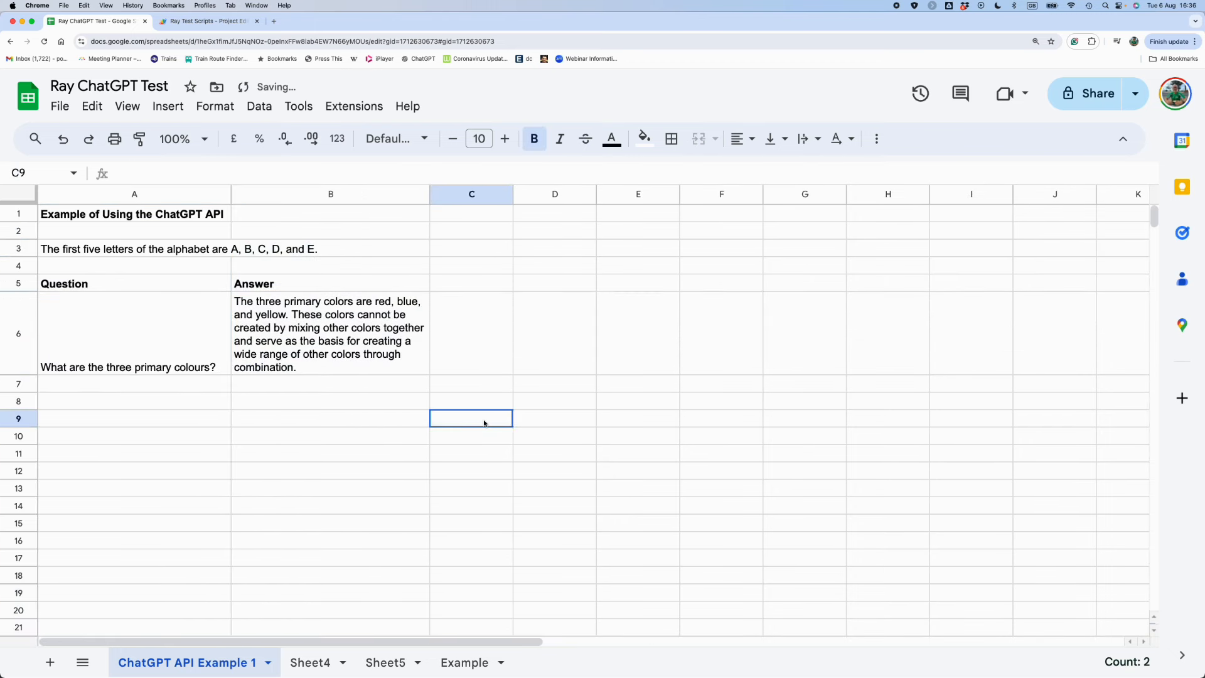
Rewrite A6 as the margin-of-error question for a 1000-person research study at 95% level.
{"action": "left_click", "coordinate": [127, 352]}
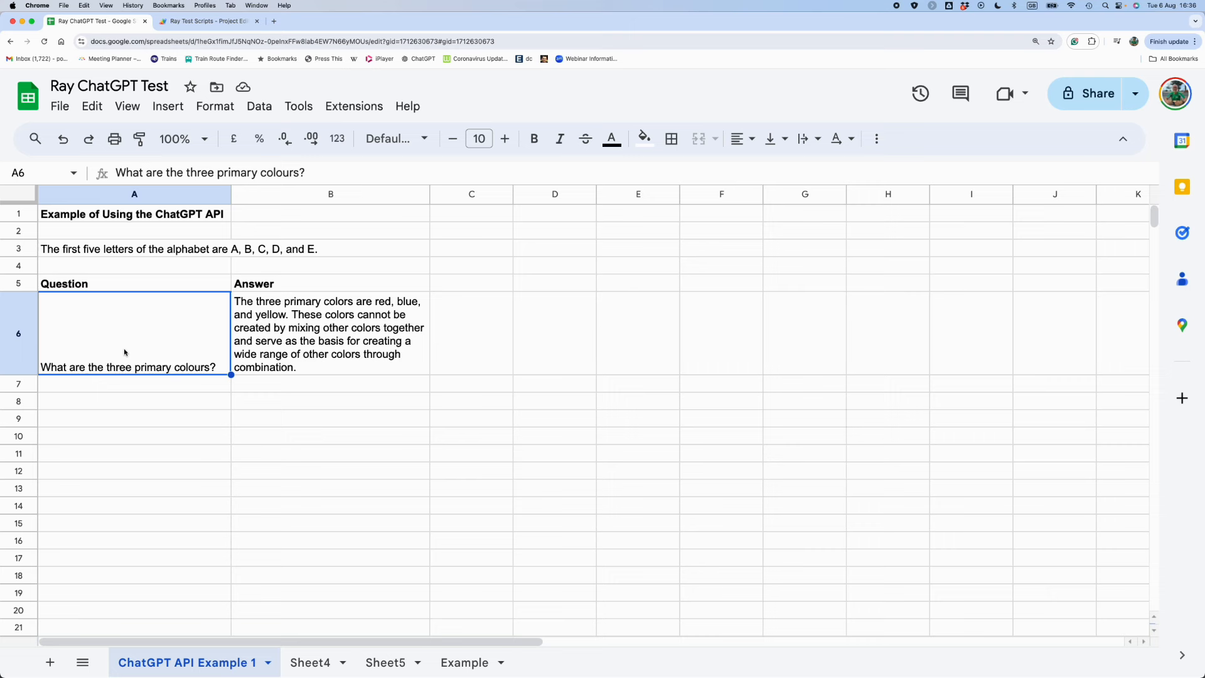
{"action": "type", "text": "If I have a sample size"}
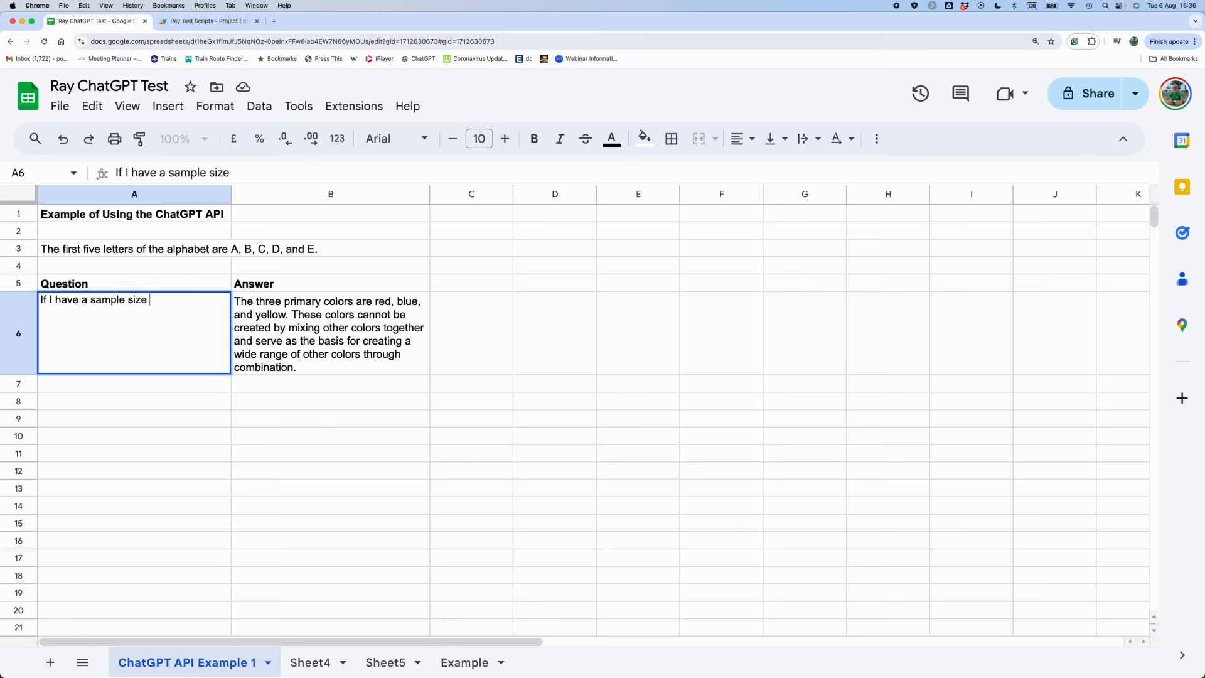
{"action": "type", "text": "of 10"}
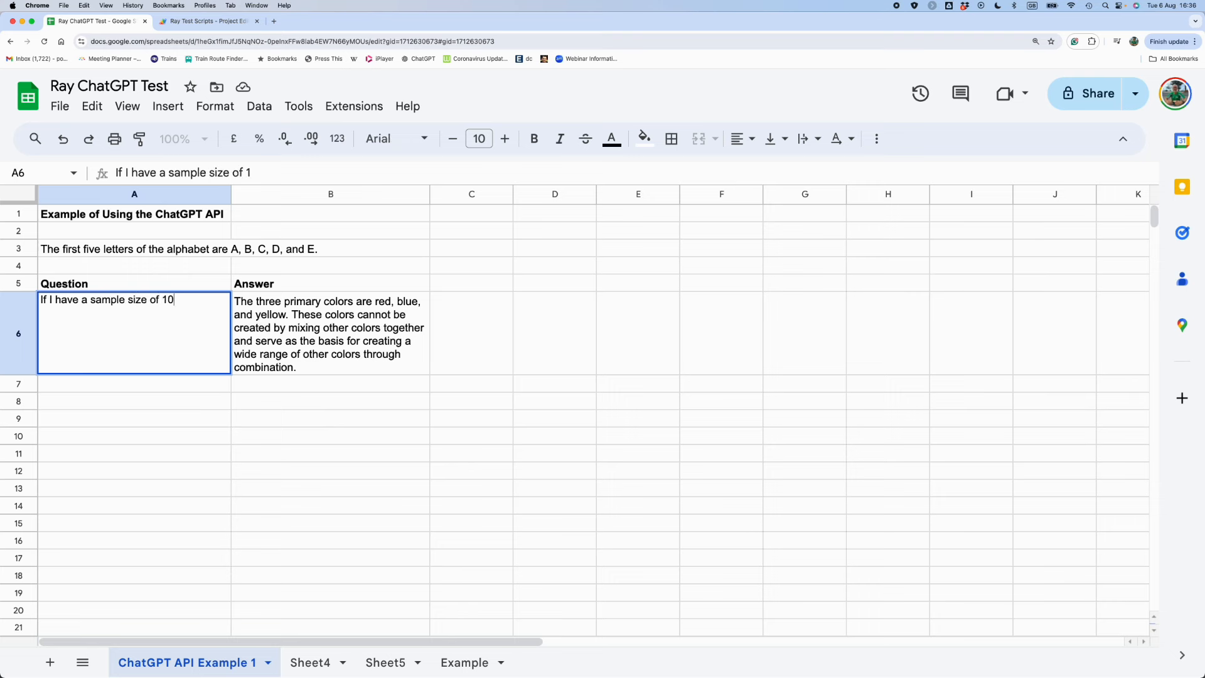
{"action": "type", "text": "00"}
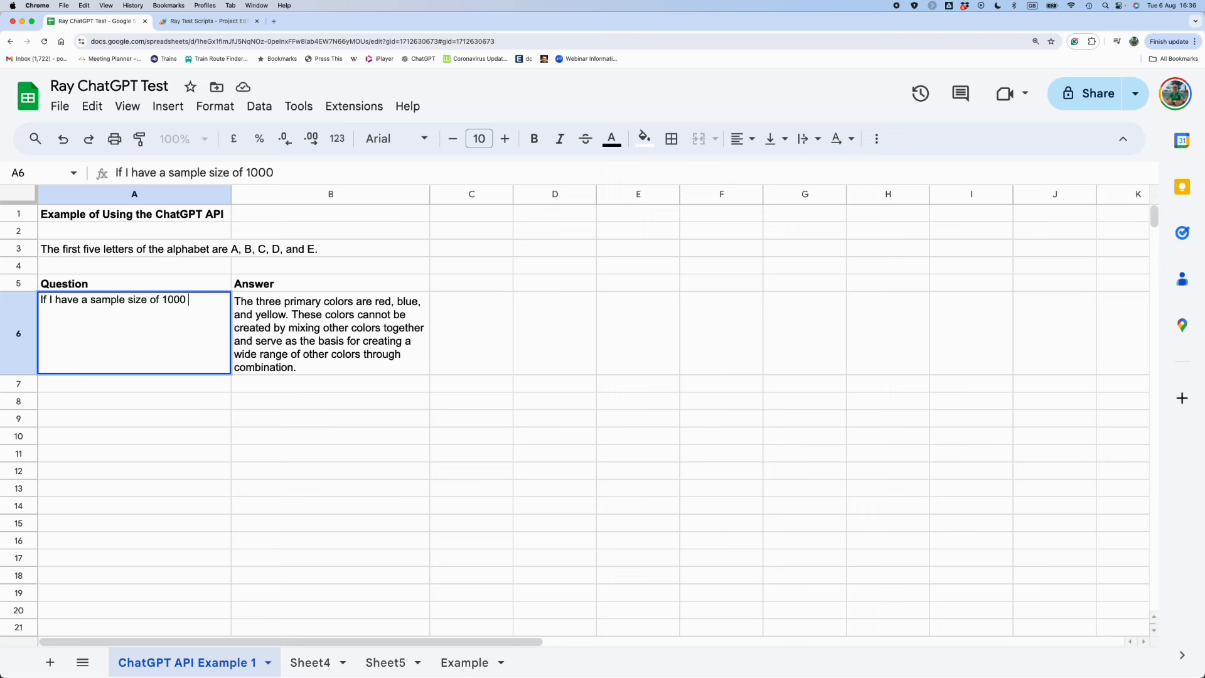
{"action": "type", "text": "in a market res"}
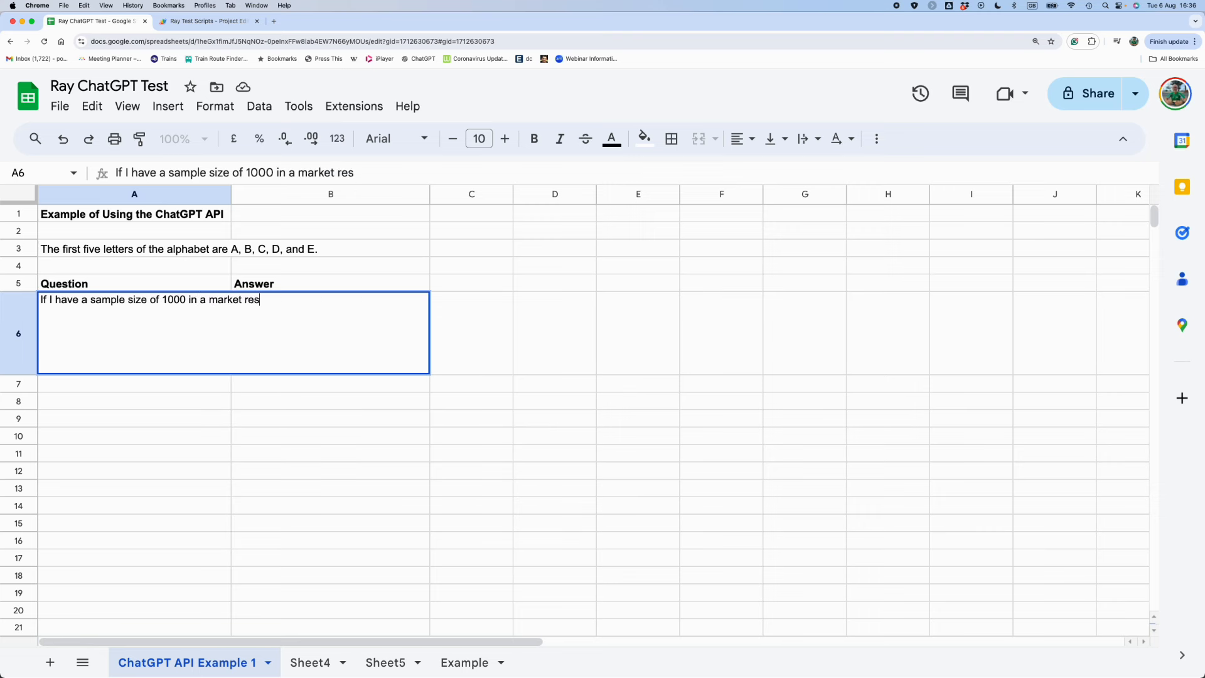
{"action": "type", "text": "earch stud"}
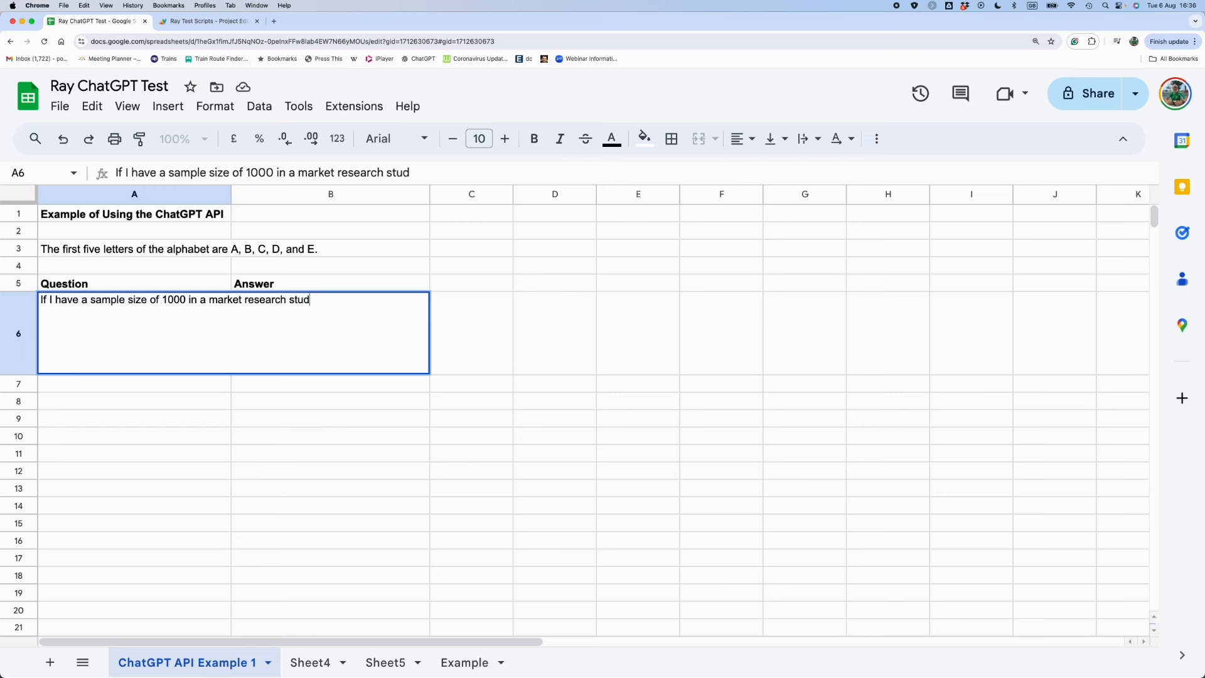
{"action": "type", "text": "y"}
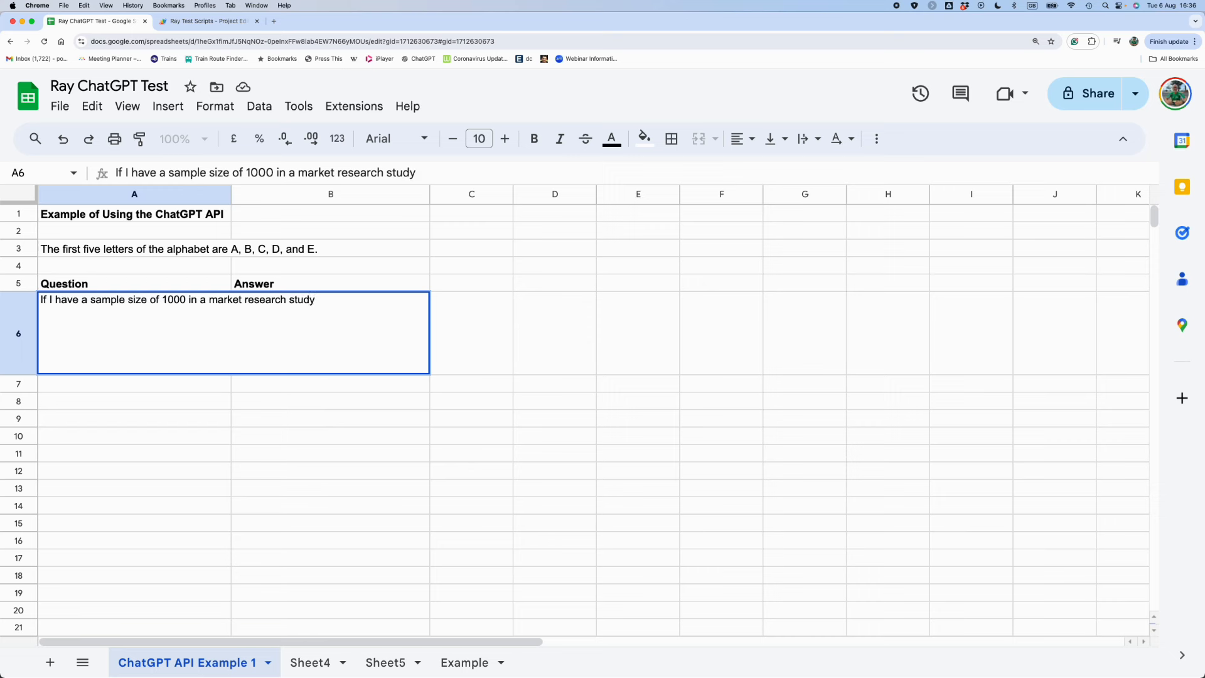
{"action": "type", "text": ", w"}
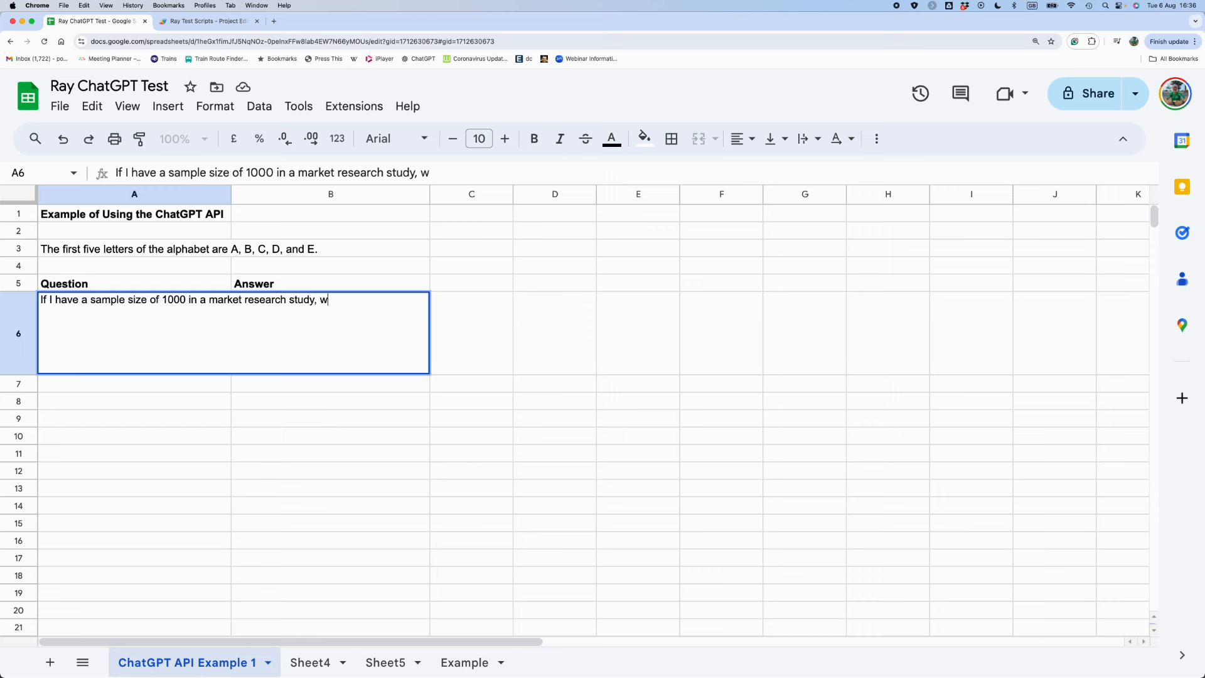
{"action": "type", "text": "hat is t"}
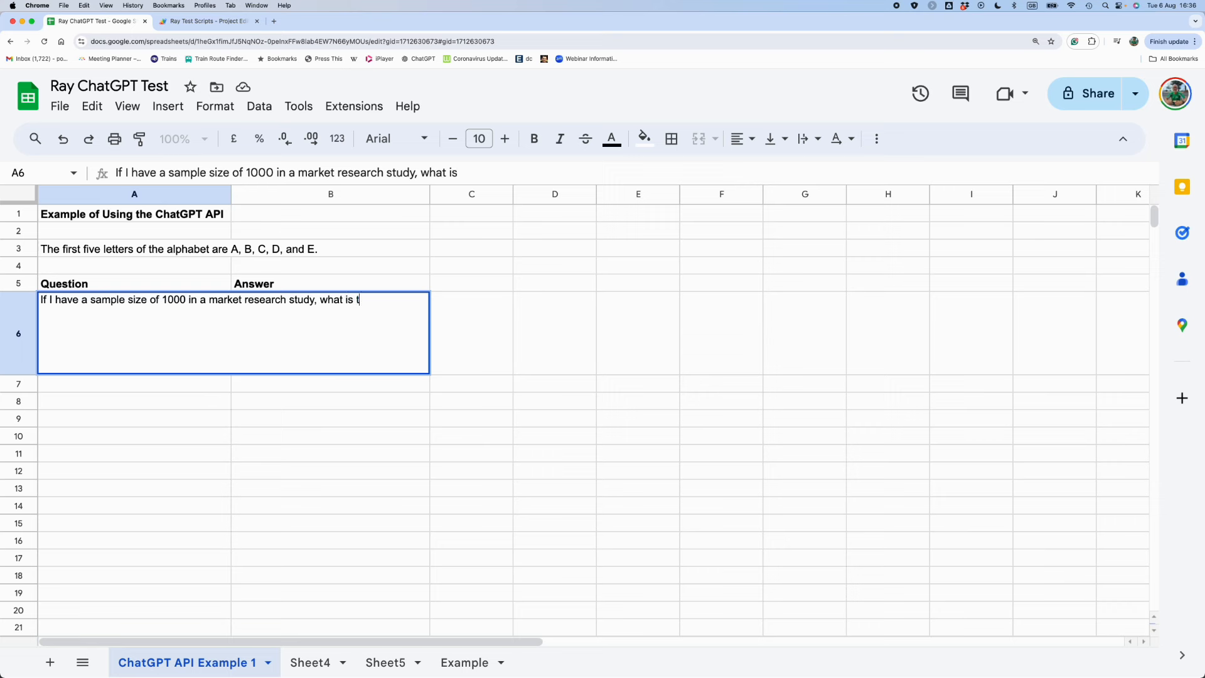
{"action": "type", "text": "he"}
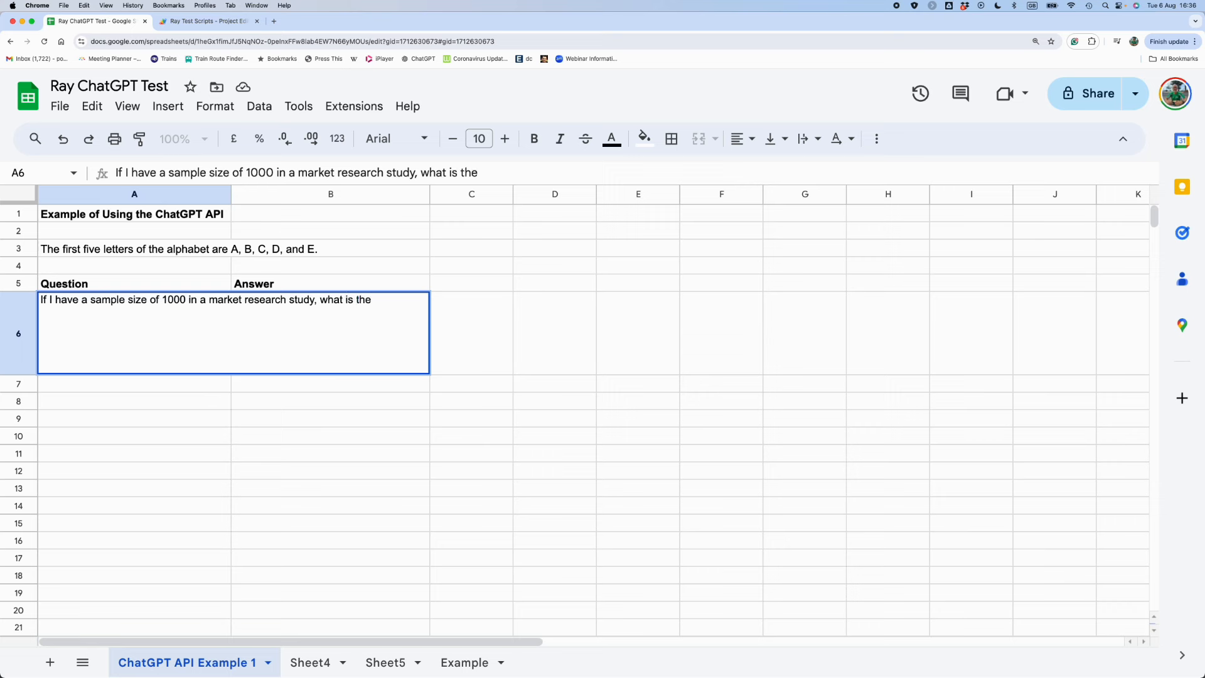
{"action": "type", "text": "margin of e"}
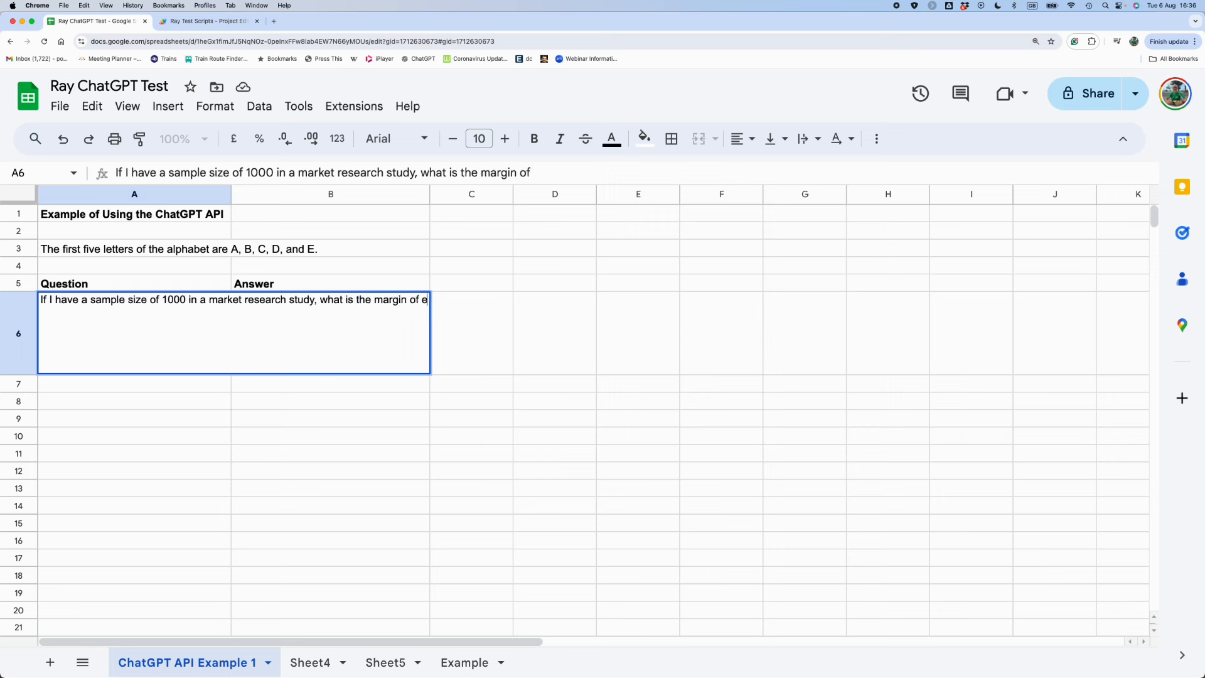
{"action": "type", "text": "error a"}
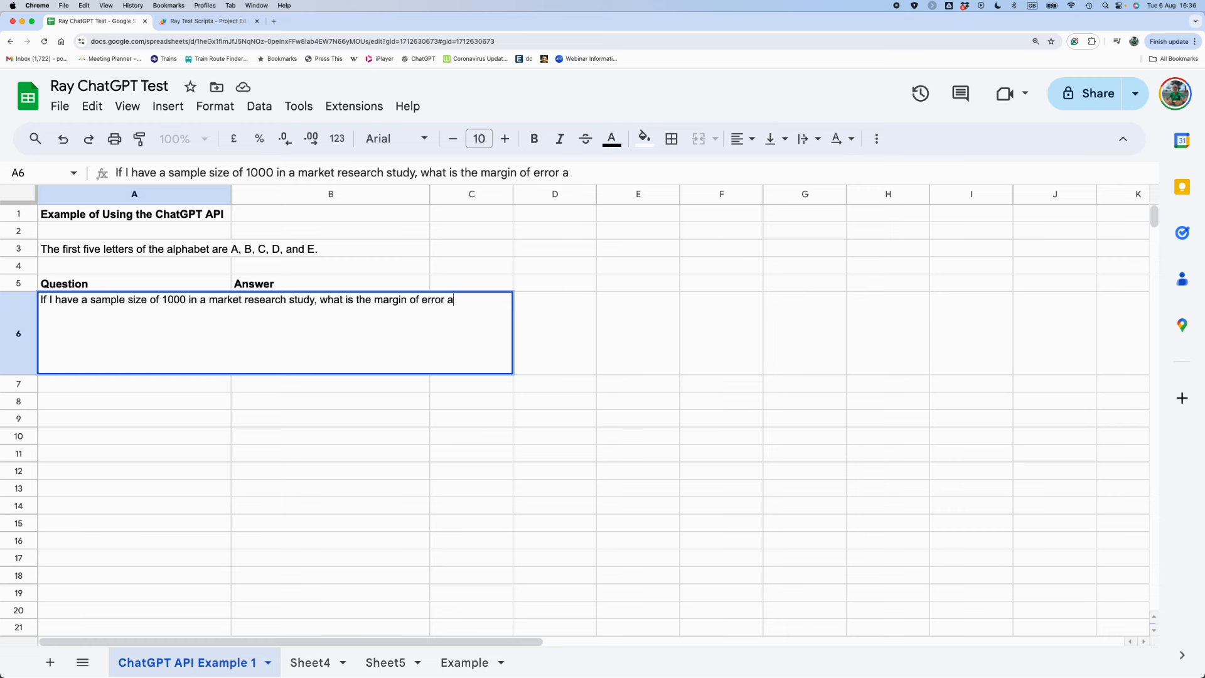
{"action": "type", "text": "t the"}
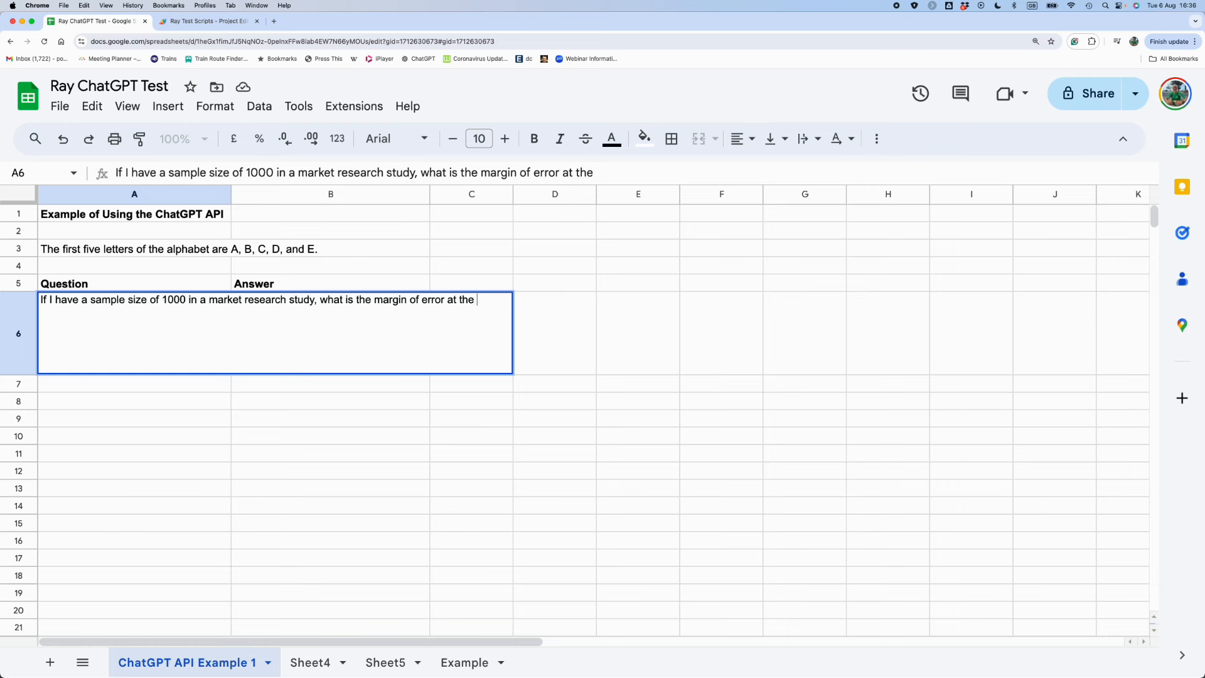
{"action": "type", "text": "95% level?"}
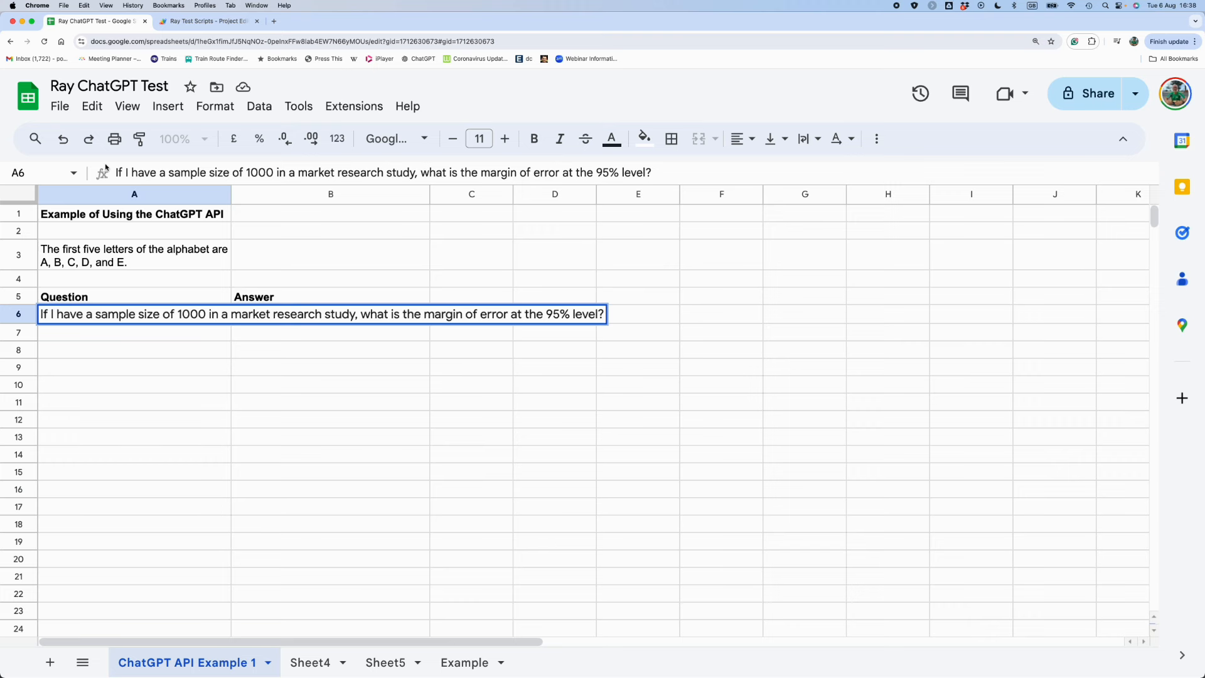
{"action": "key", "text": "Return"}
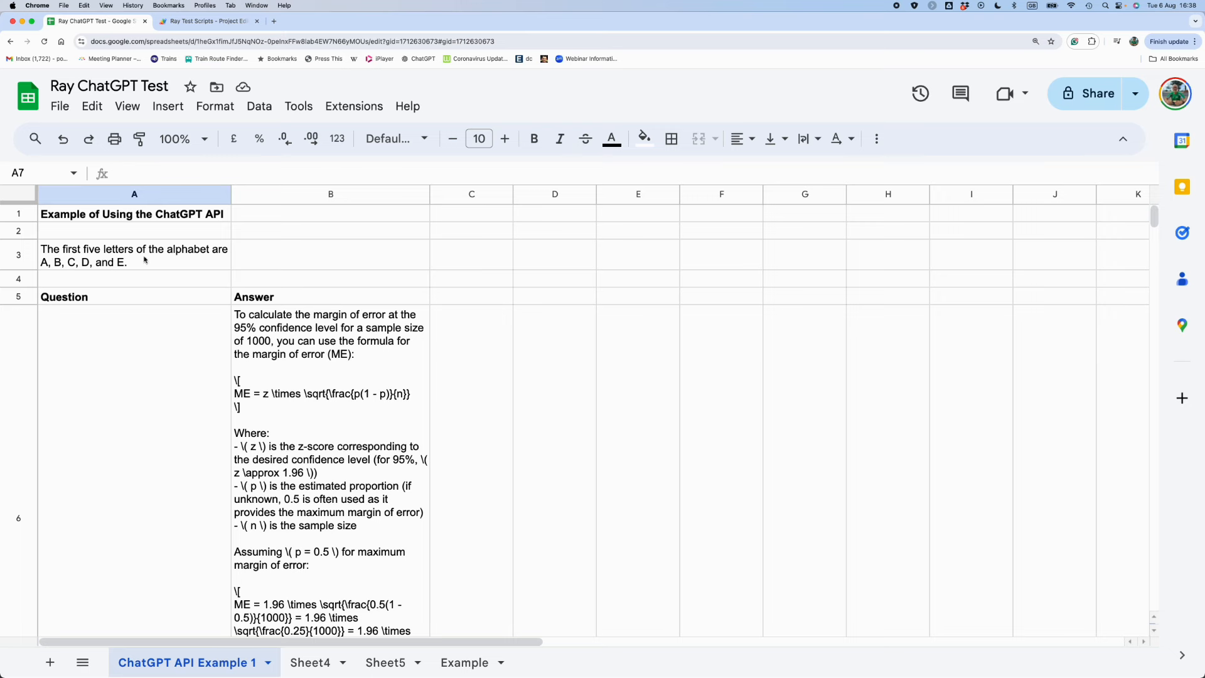
Append 'Just give me the answer, not the explanation.' to the question in A6.
{"action": "scroll", "scroll_direction": "down", "scroll_amount": 3}
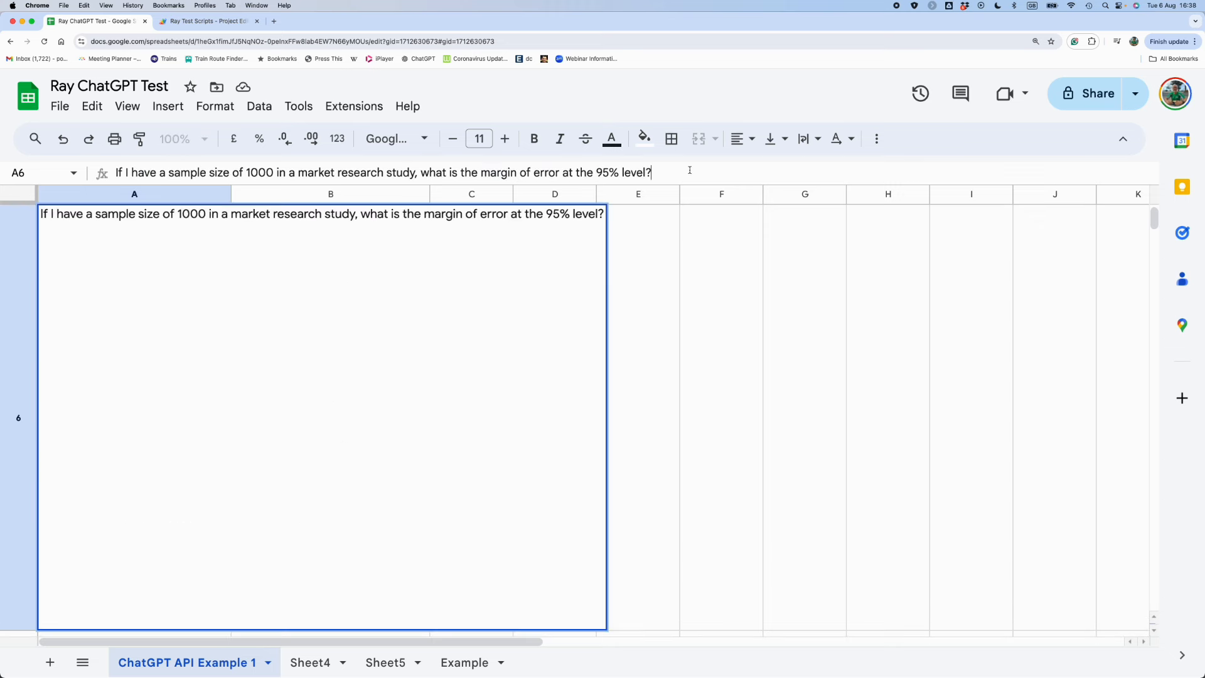
{"action": "type", "text": "Just"}
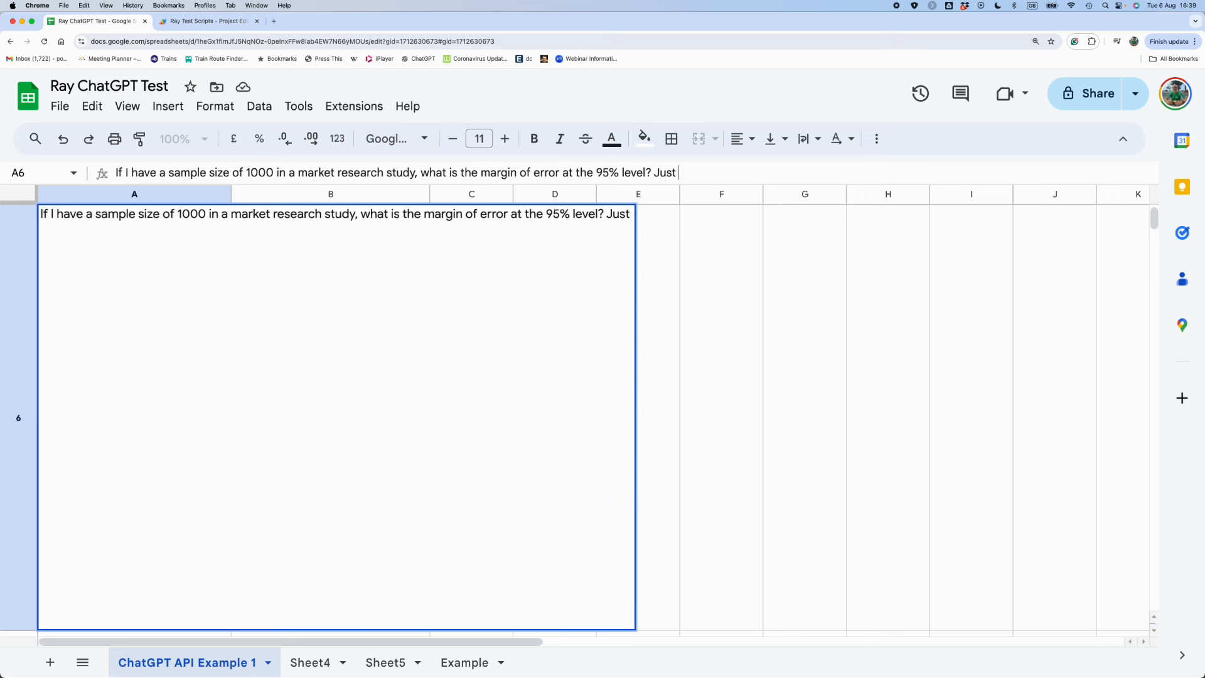
{"action": "type", "text": "give me the"}
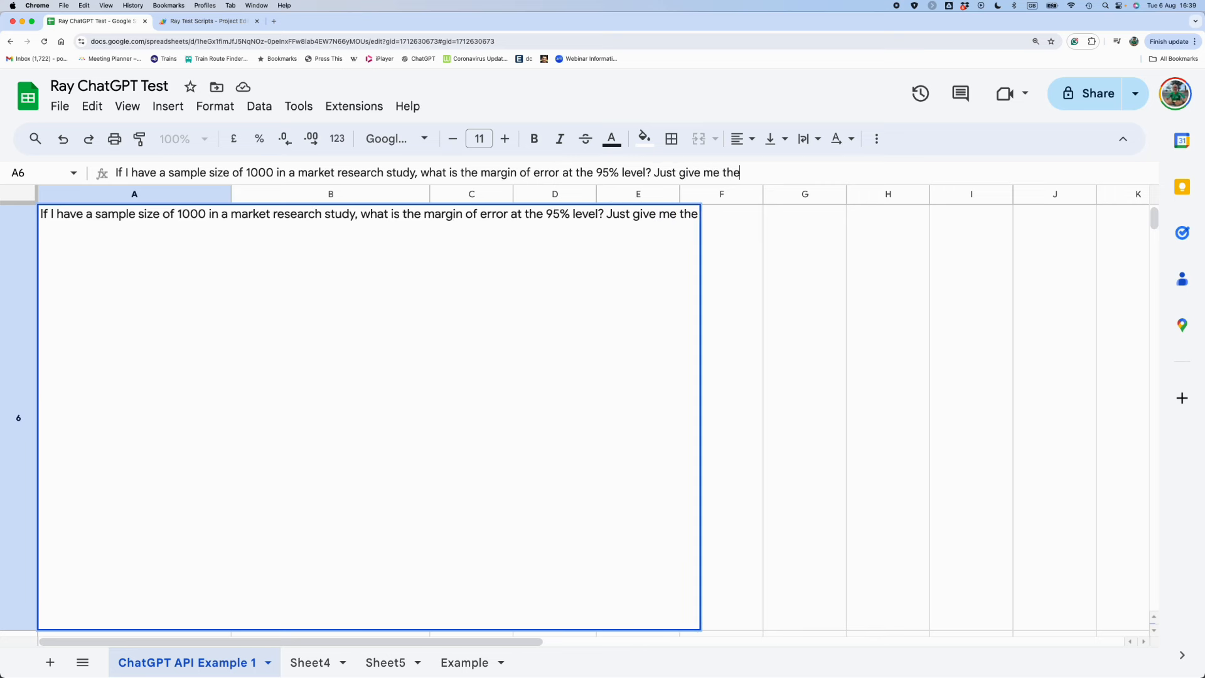
{"action": "type", "text": "answer"}
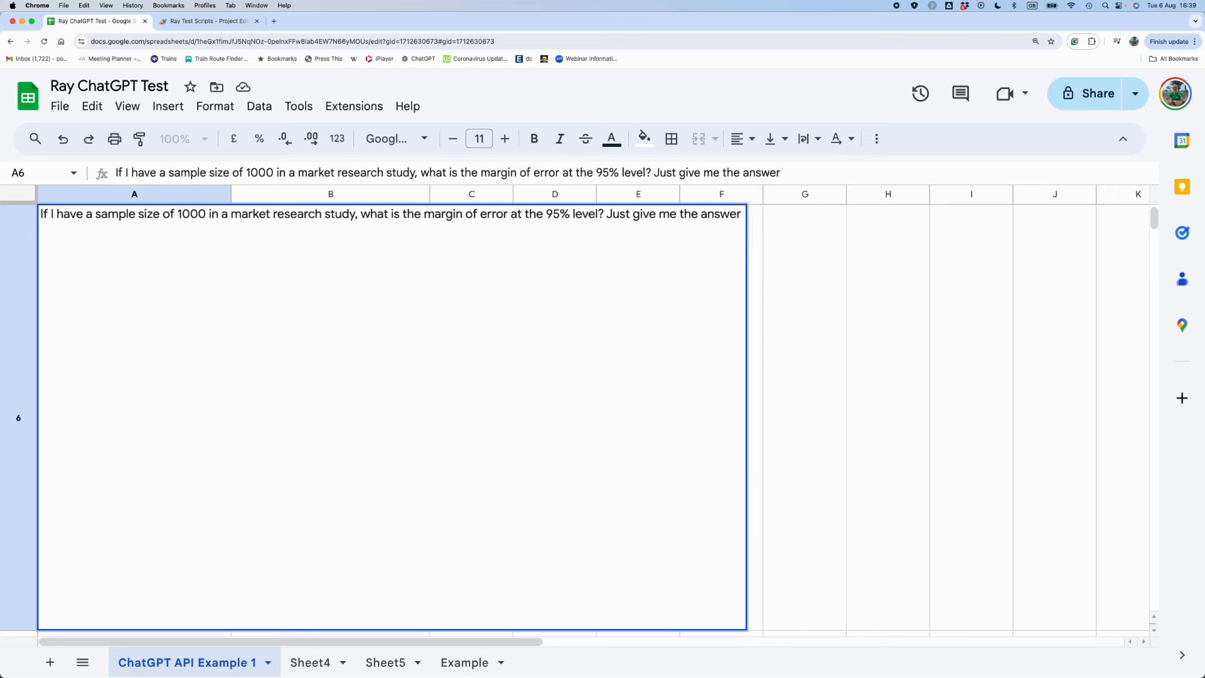
{"action": "type", "text": ", not the explanato"}
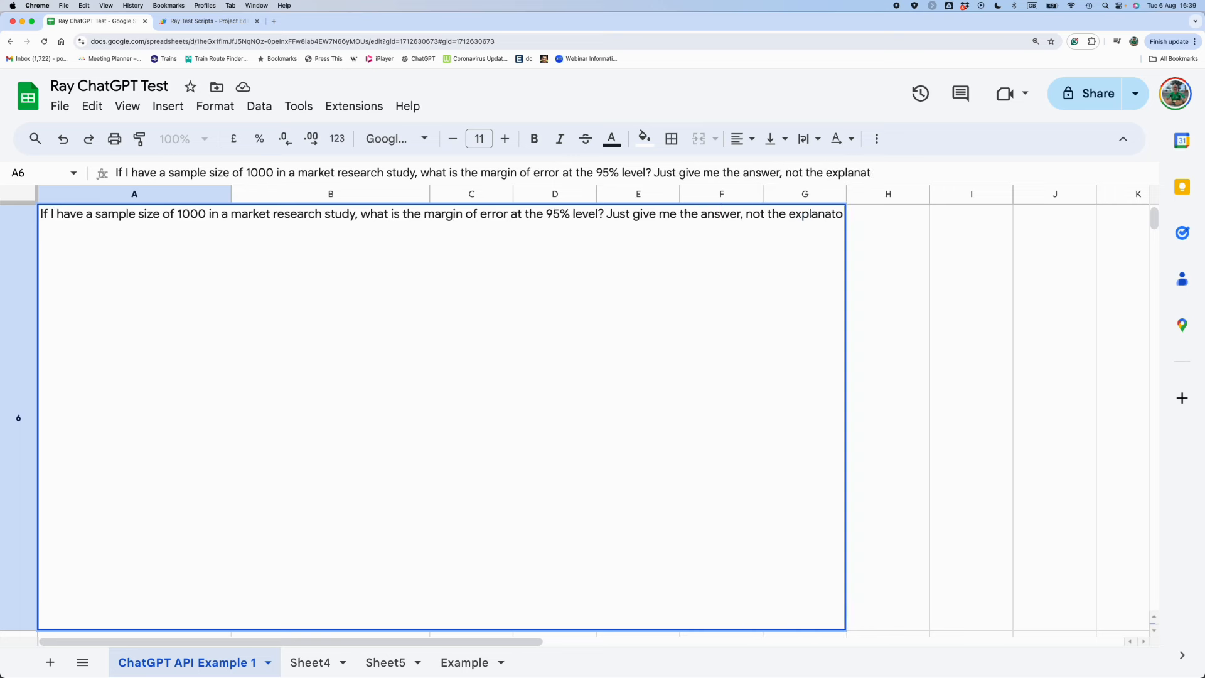
{"action": "type", "text": "ion."}
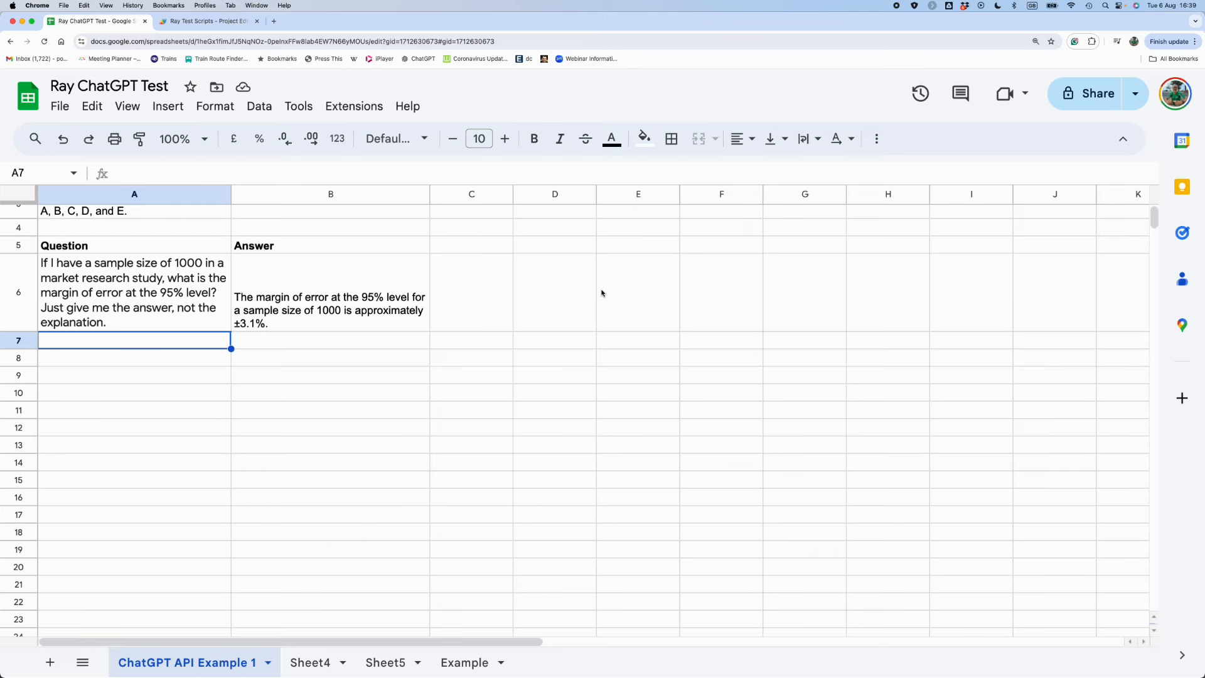
{"action": "mouse_move", "coordinate": [223, 407]}
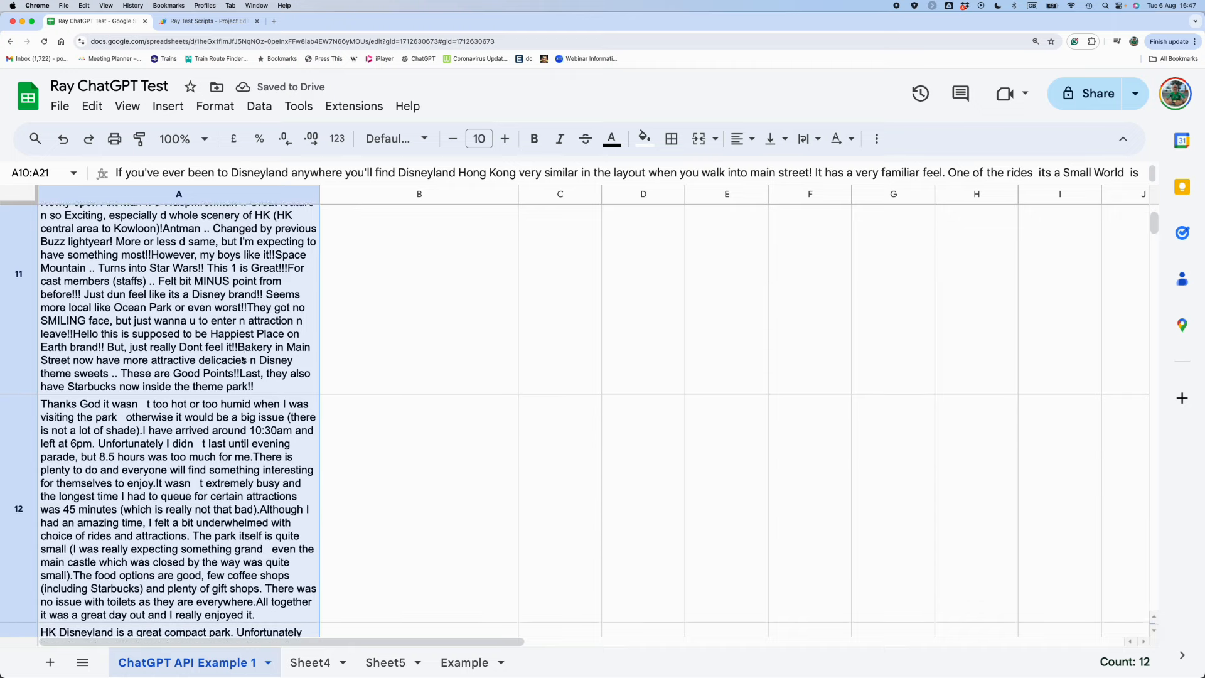
Scroll down through the twelve Disney reviews listed under the A9 heading.
{"action": "scroll", "scroll_direction": "down", "scroll_amount": 3}
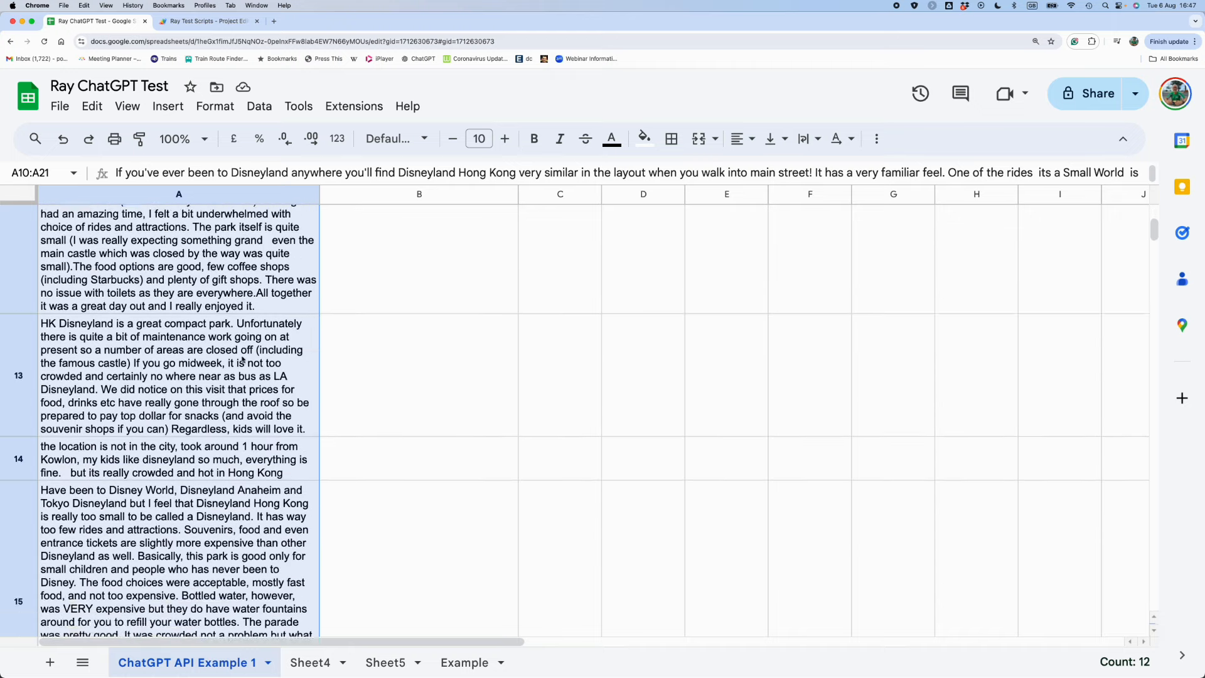
{"action": "scroll", "scroll_direction": "down", "scroll_amount": 3}
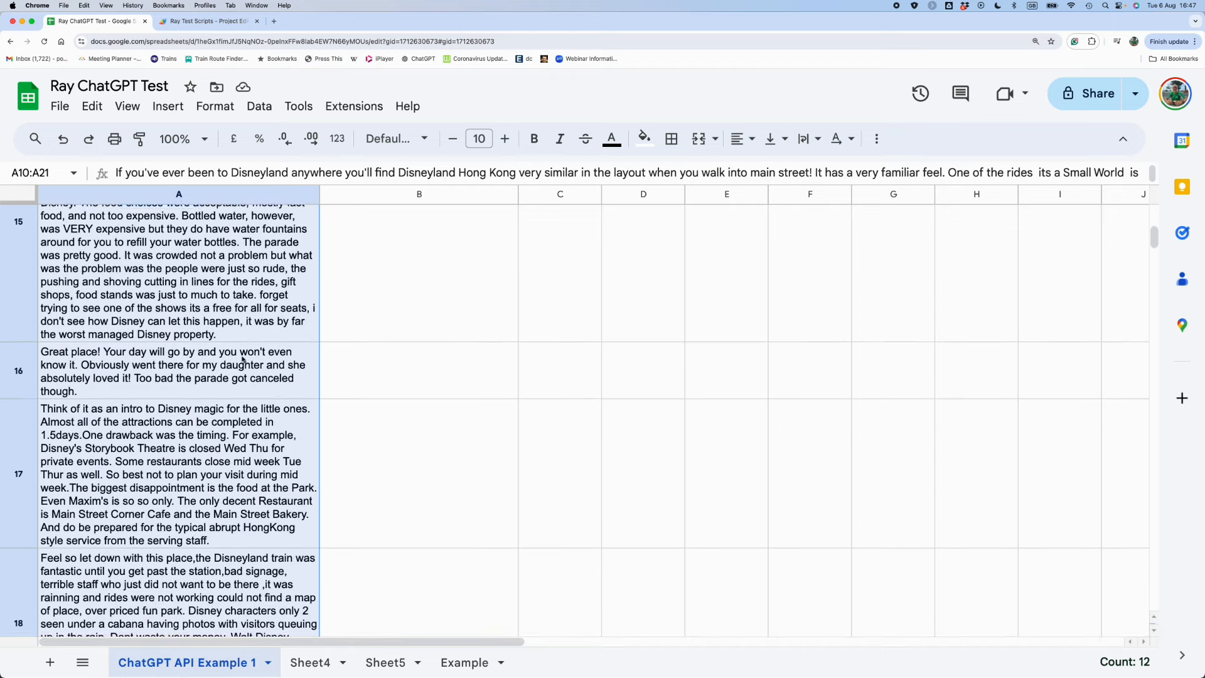
{"action": "scroll", "scroll_direction": "down", "scroll_amount": 3}
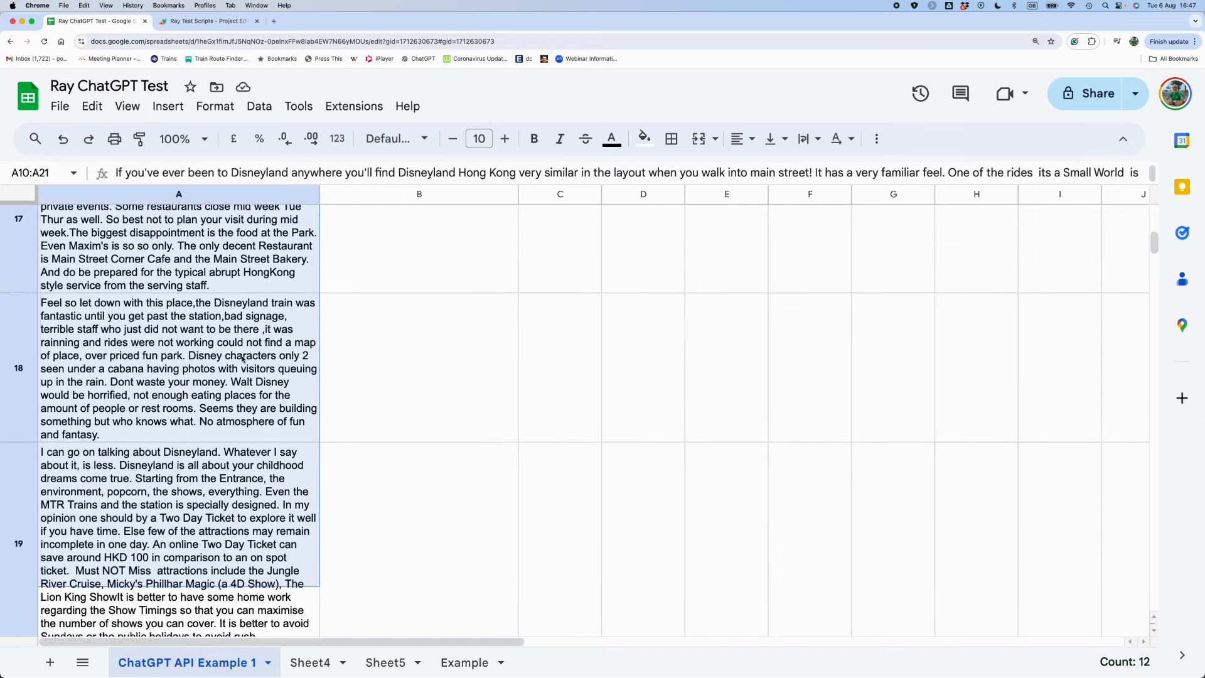
{"action": "scroll", "scroll_direction": "down", "scroll_amount": 3}
{"action": "type", "text": "We as"}
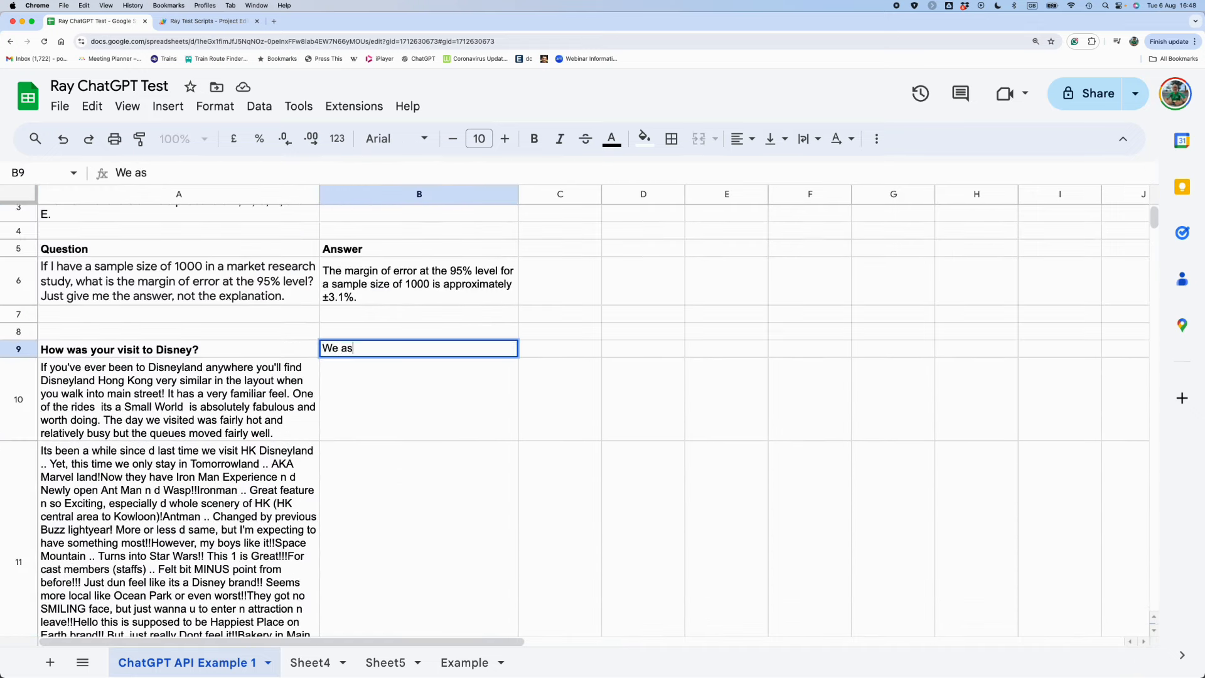
Start the B9 prompt with "We asked visitors to Disney "&$A$9, locking A9 absolute.
{"action": "type", "text": "ked"}
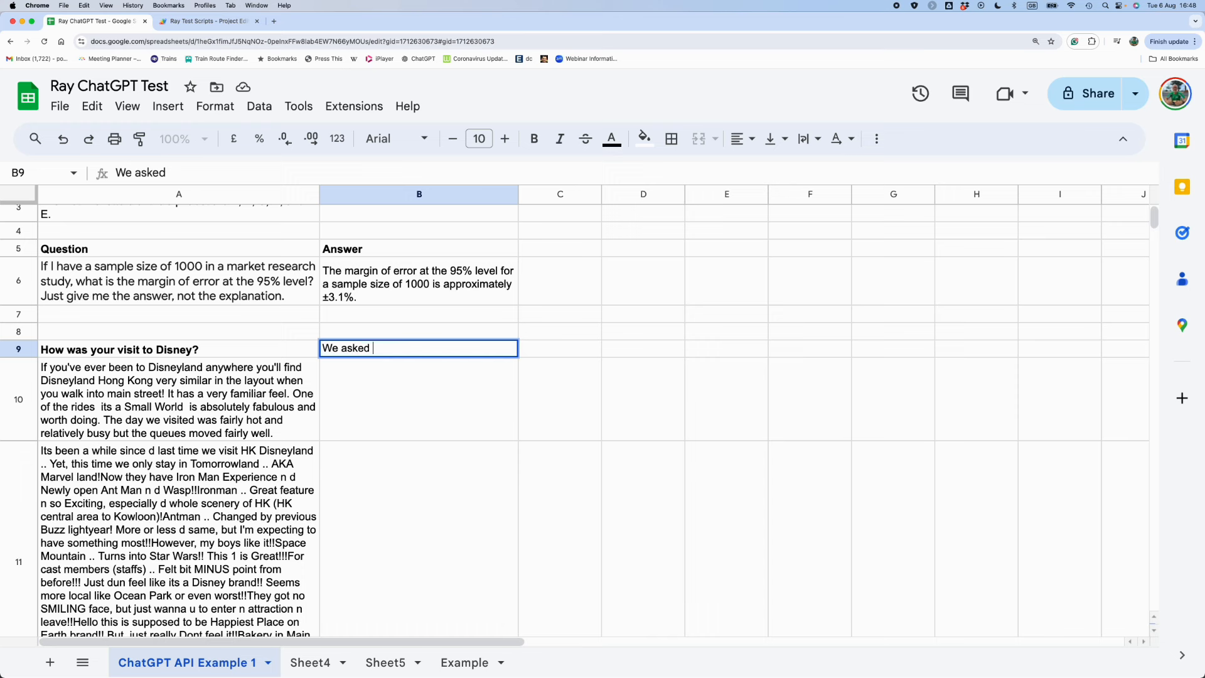
{"action": "type", "text": "visi"}
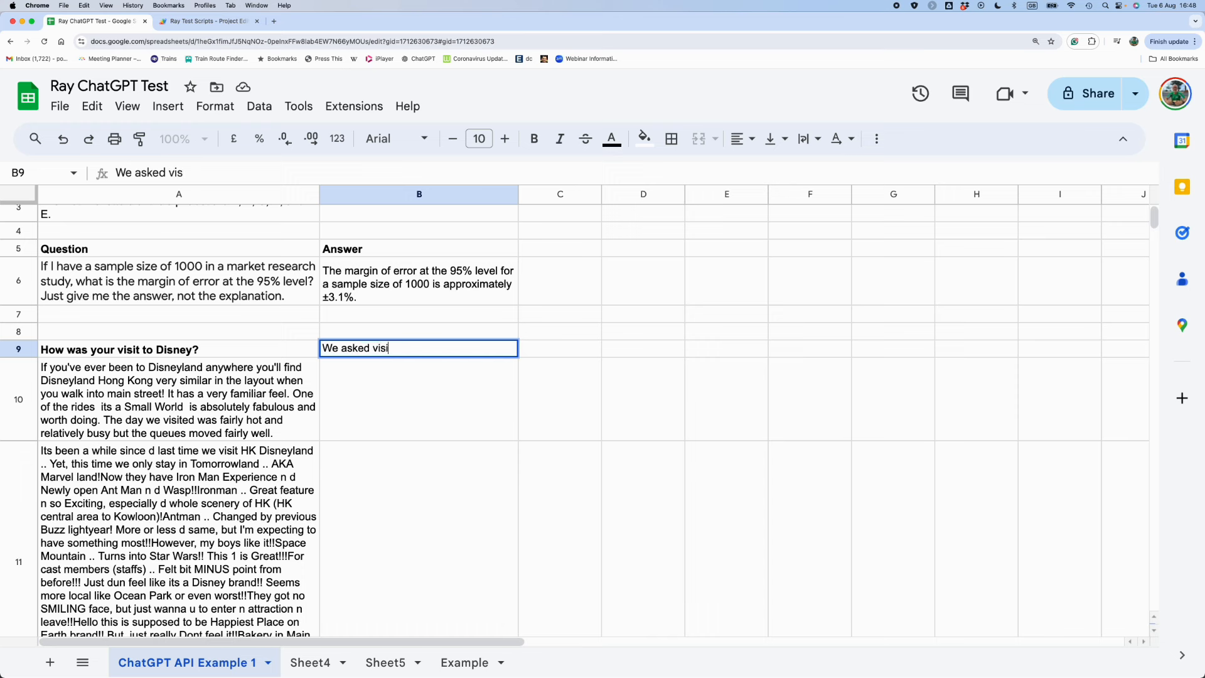
{"action": "type", "text": "tors to D"}
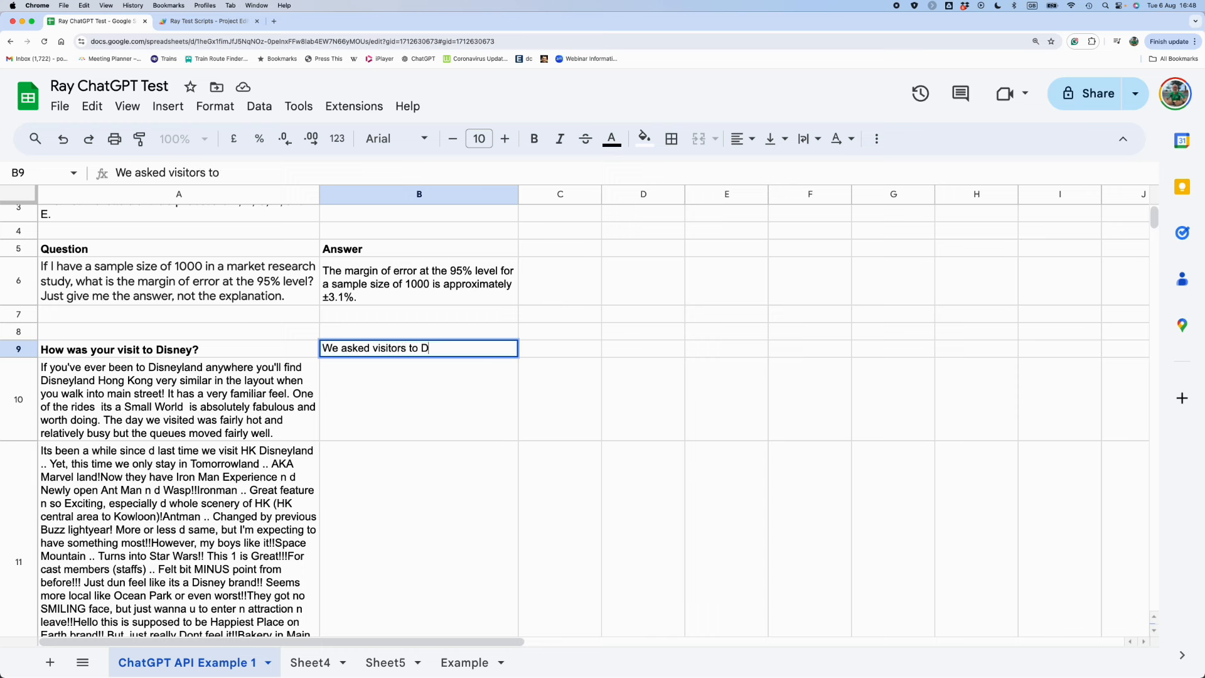
{"action": "type", "text": "isneyw"}
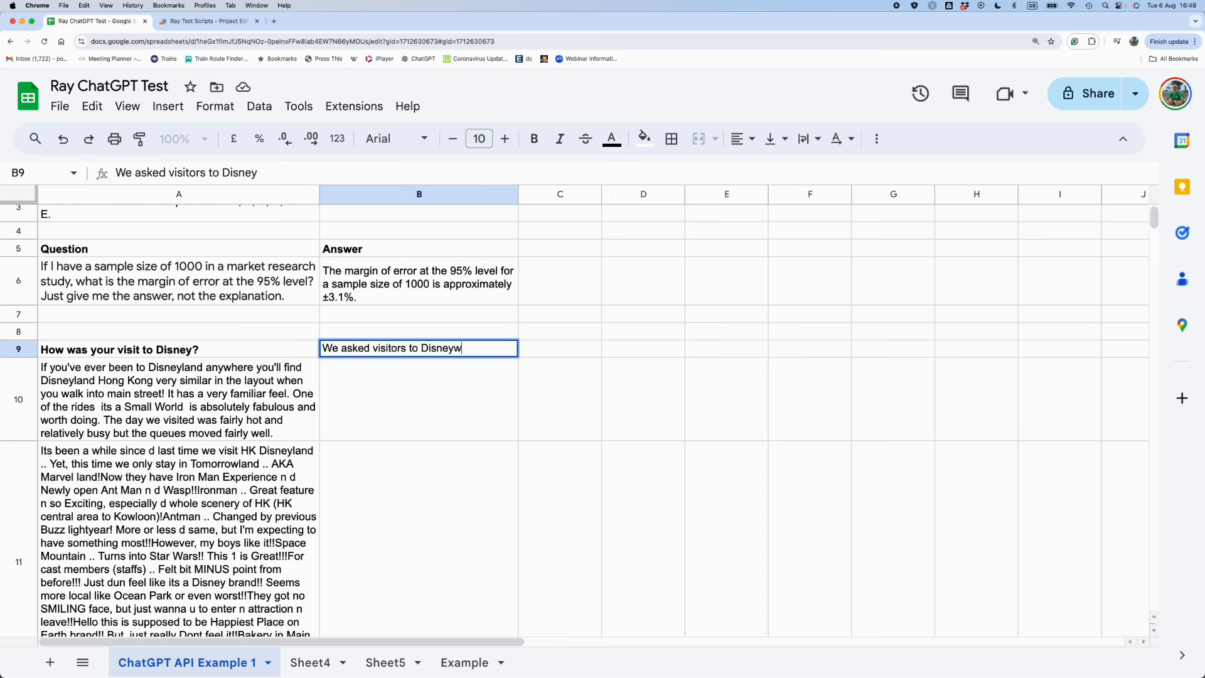
{"action": "type", "text": "pr"}
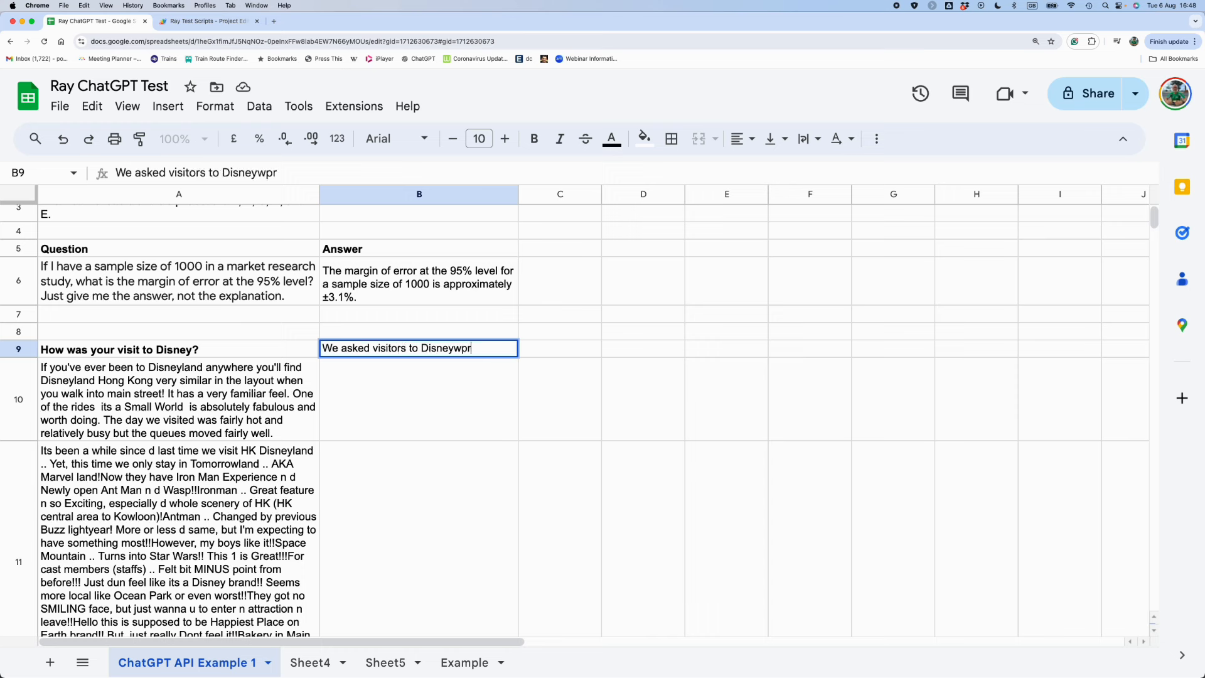
{"action": "key", "text": "Backspace"}
{"action": "type", "text": "="}
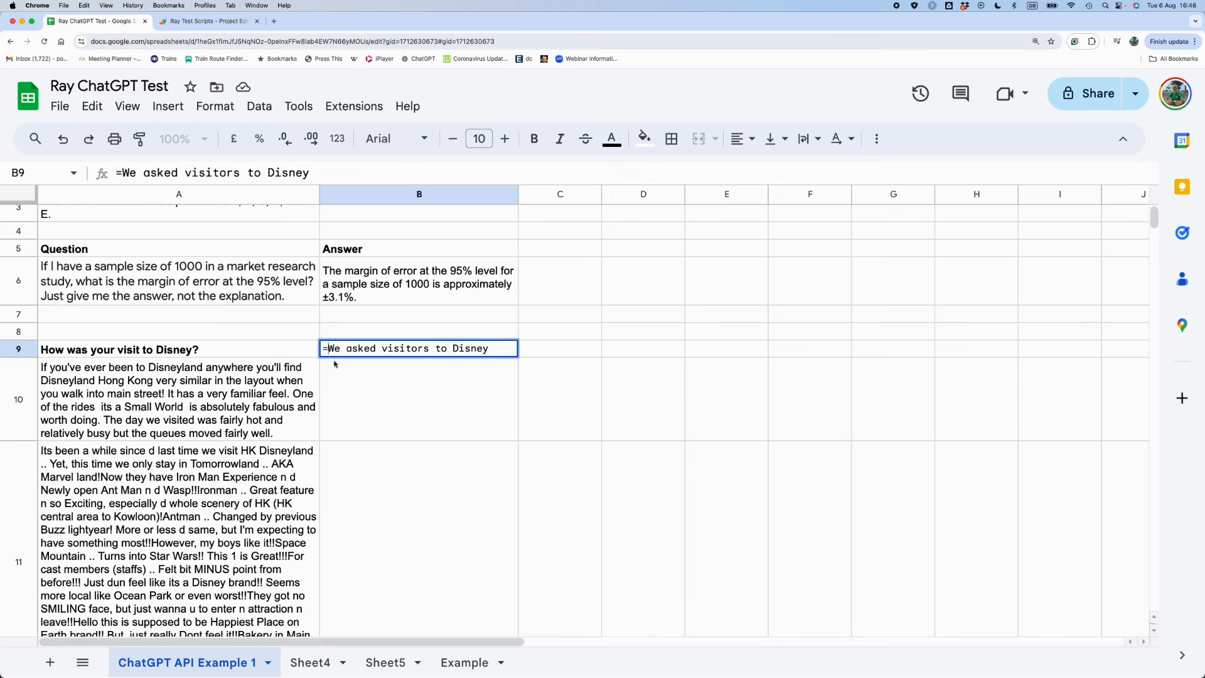
{"action": "type", "text": "\""}
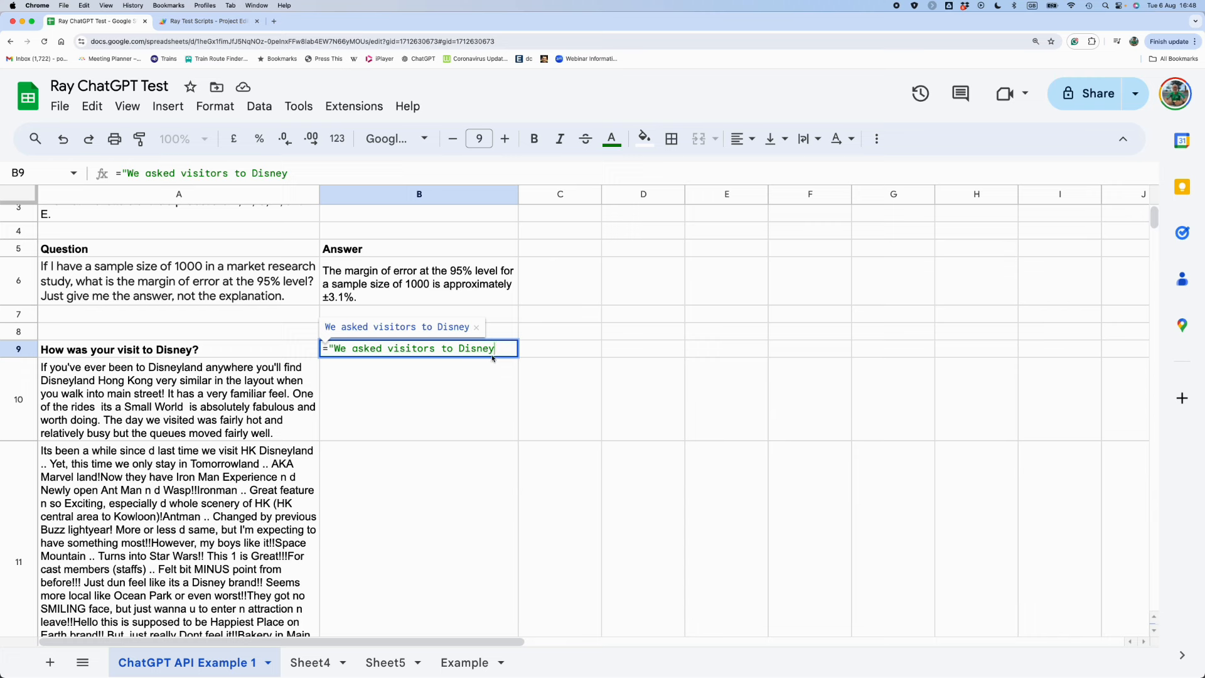
{"action": "mouse_move", "coordinate": [496, 357]}
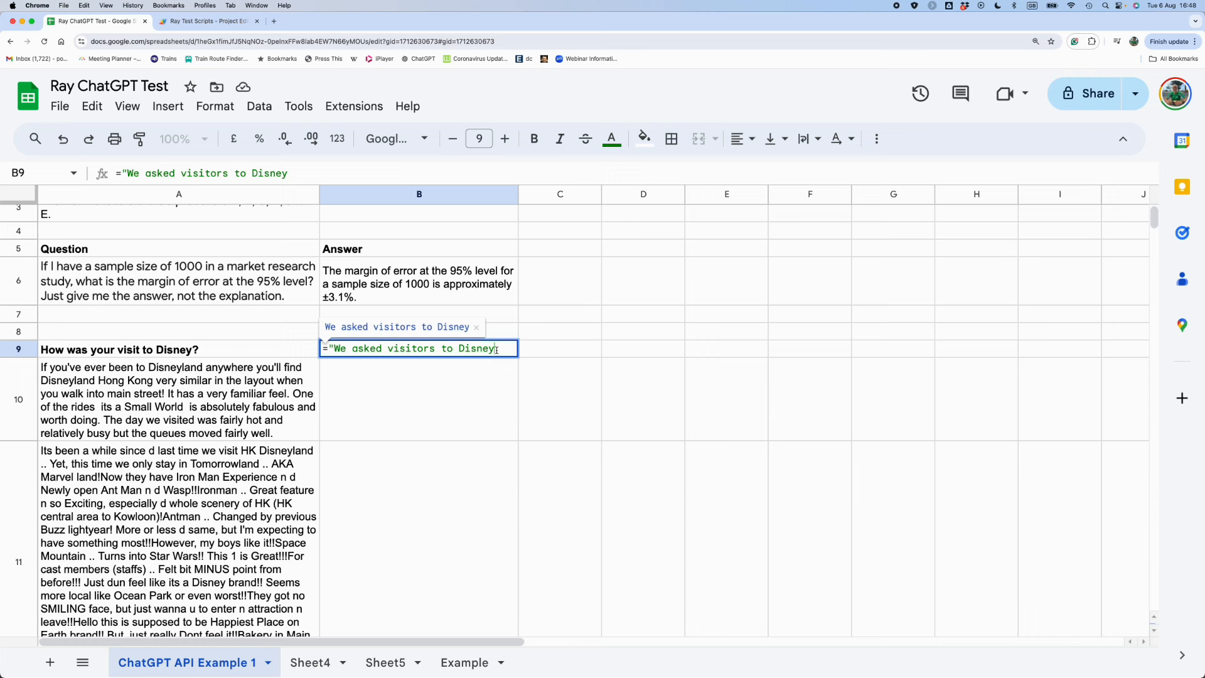
{"action": "type", "text": "\"&A9"}
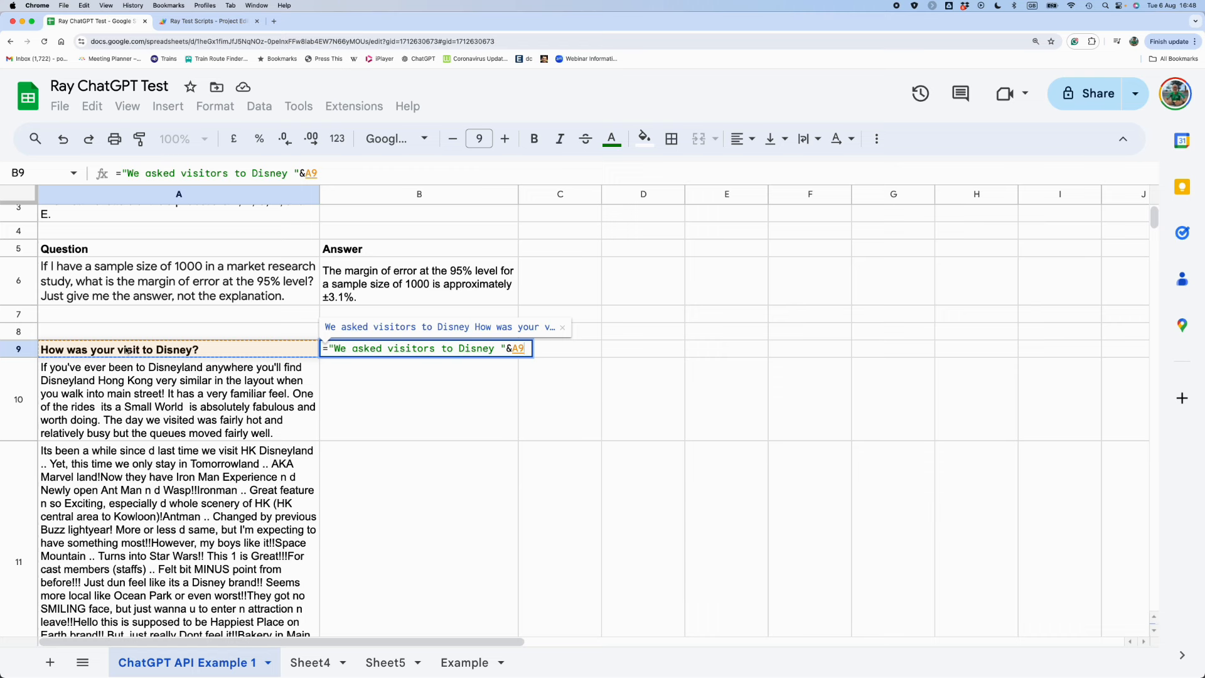
{"action": "type", "text": "&"}
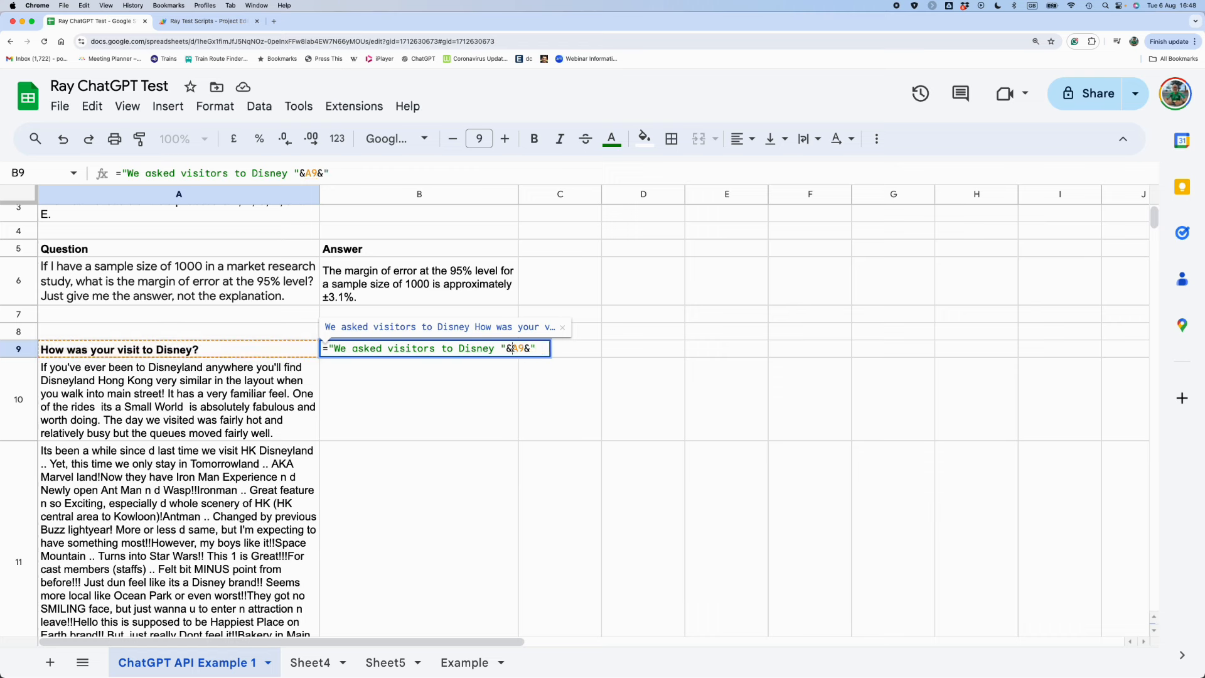
{"action": "key", "text": "f4"}
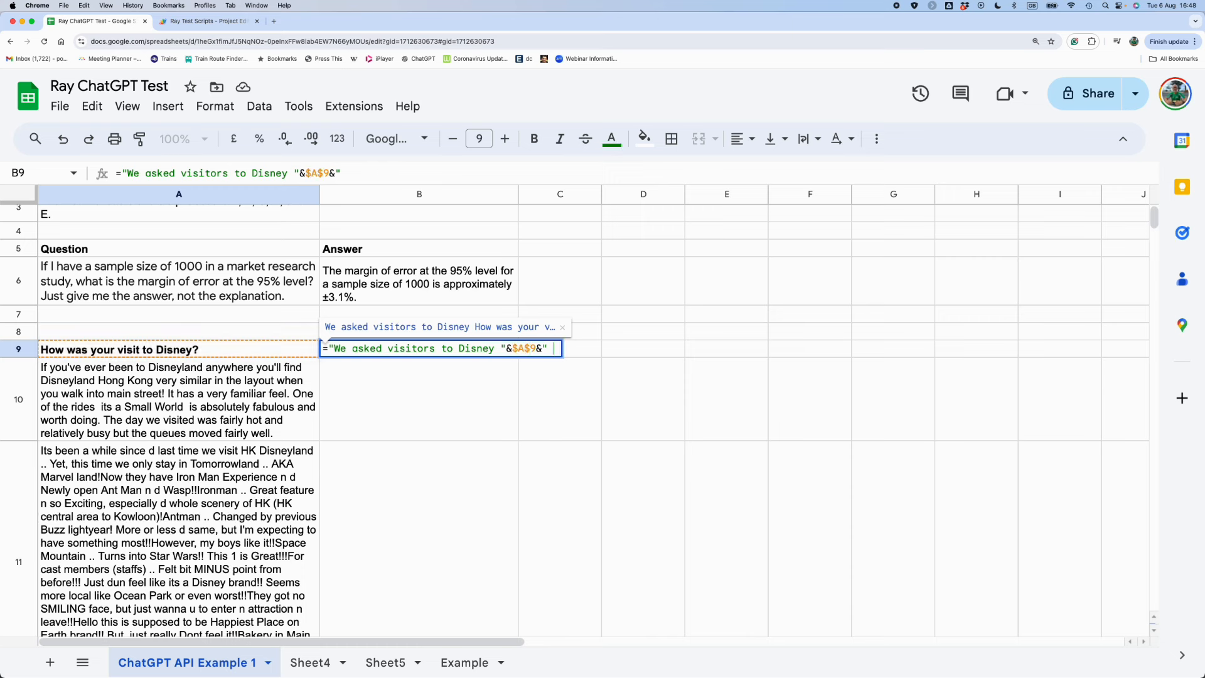
Finish with " and their answer was "&A10&" Please summarise their answer in five words".
{"action": "type", "text": "and their"}
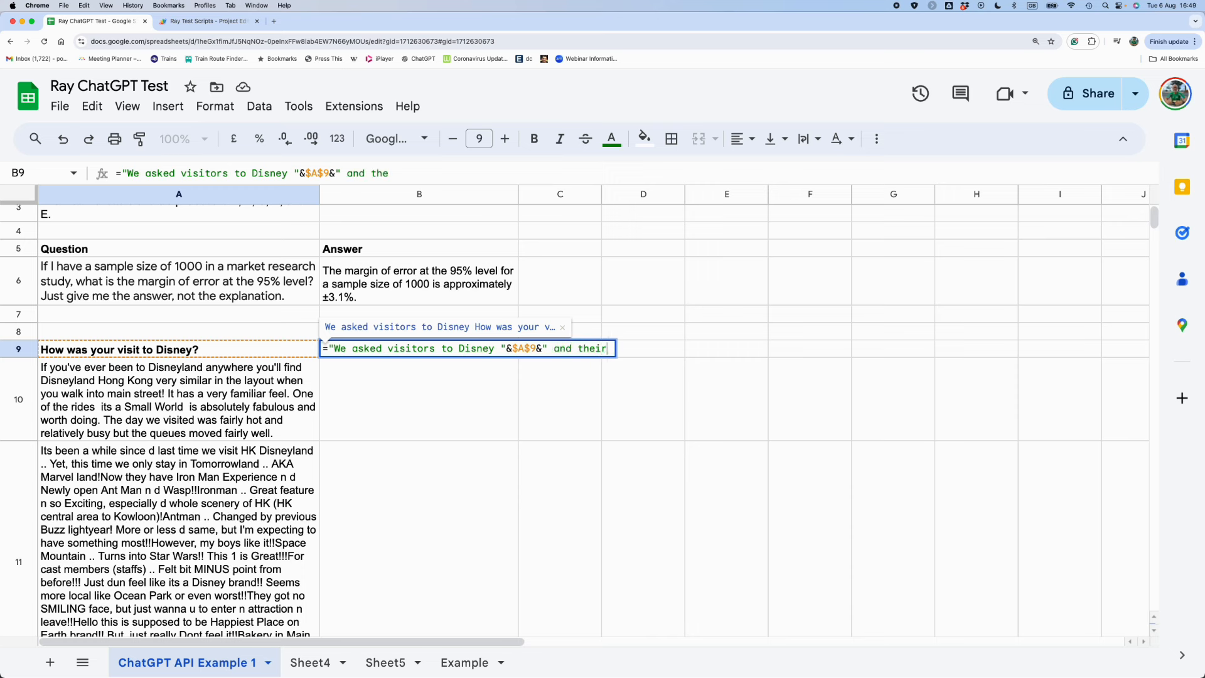
{"action": "type", "text": "answer wa"}
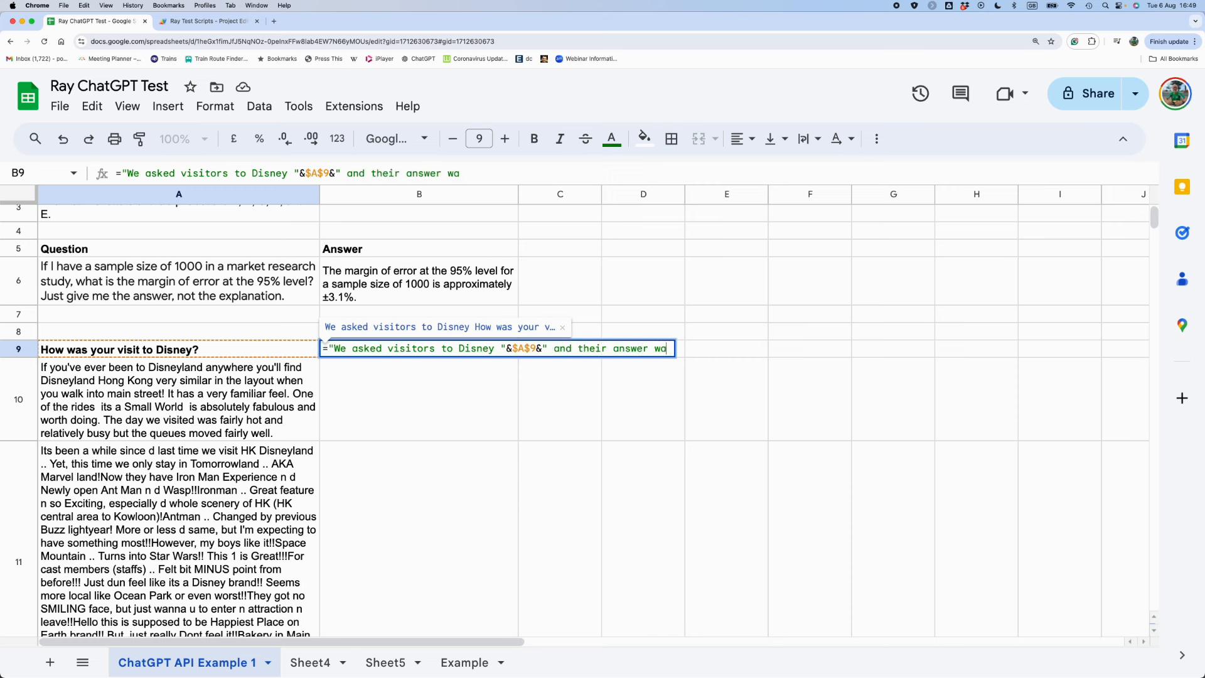
{"action": "type", "text": "s"}
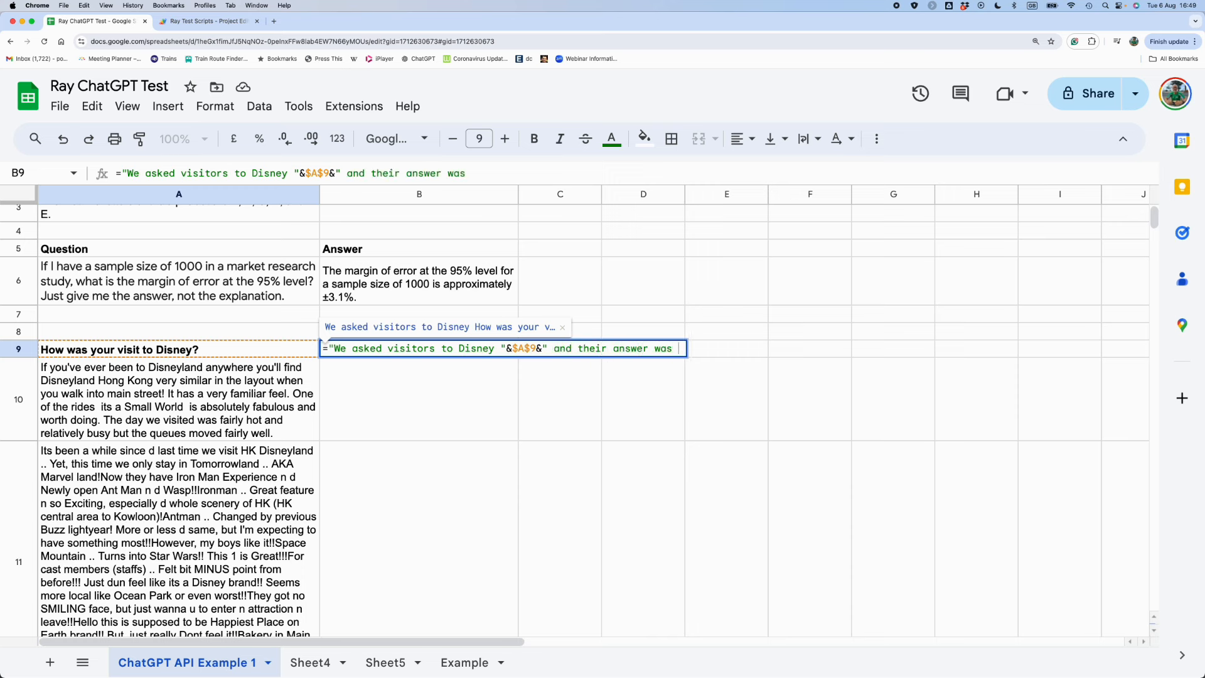
{"action": "type", "text": "\"&A10"}
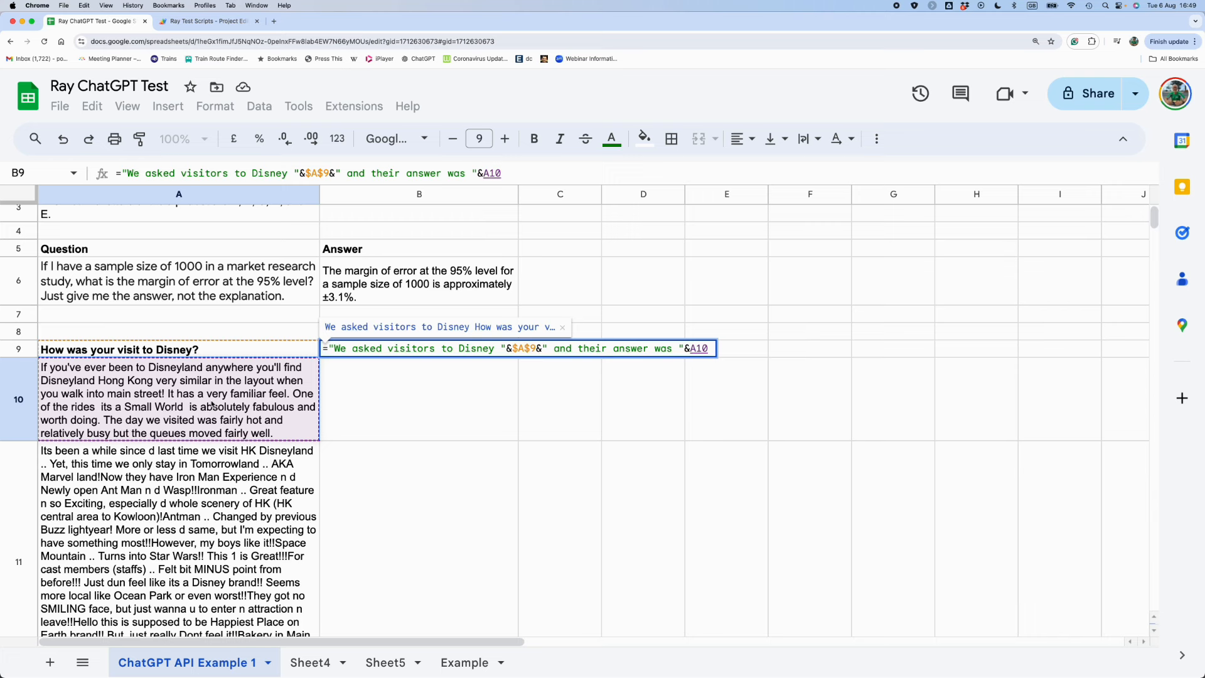
{"action": "type", "text": "&"}
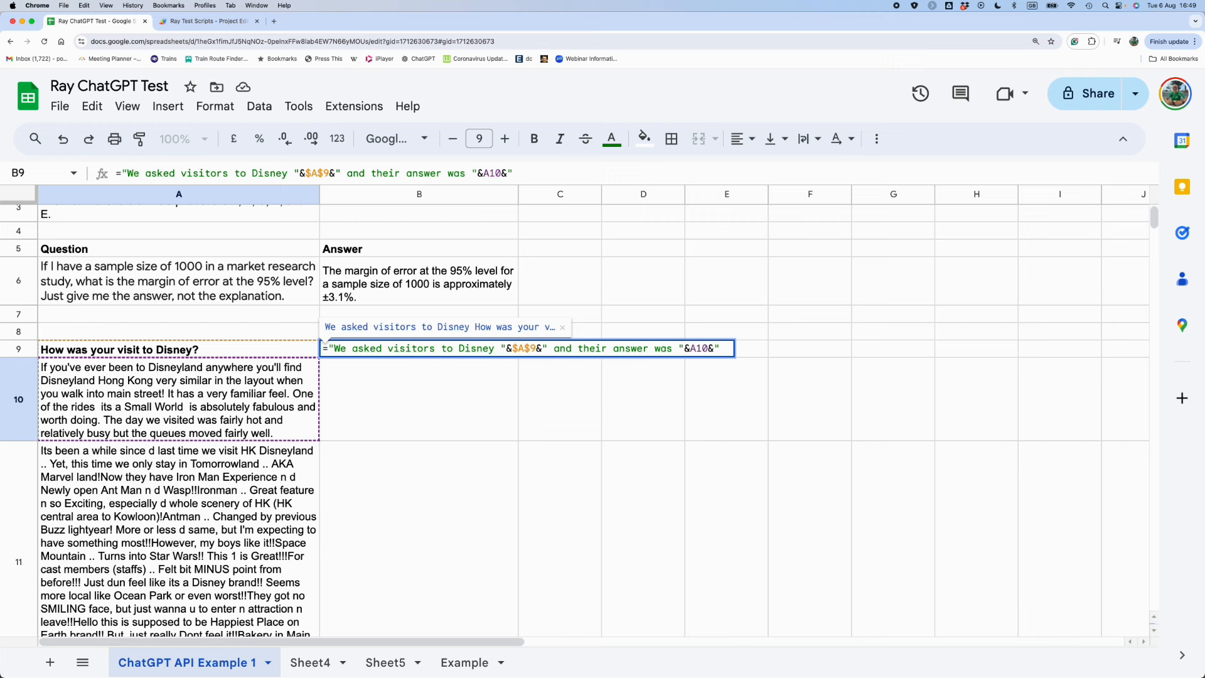
{"action": "type", "text": "P1"}
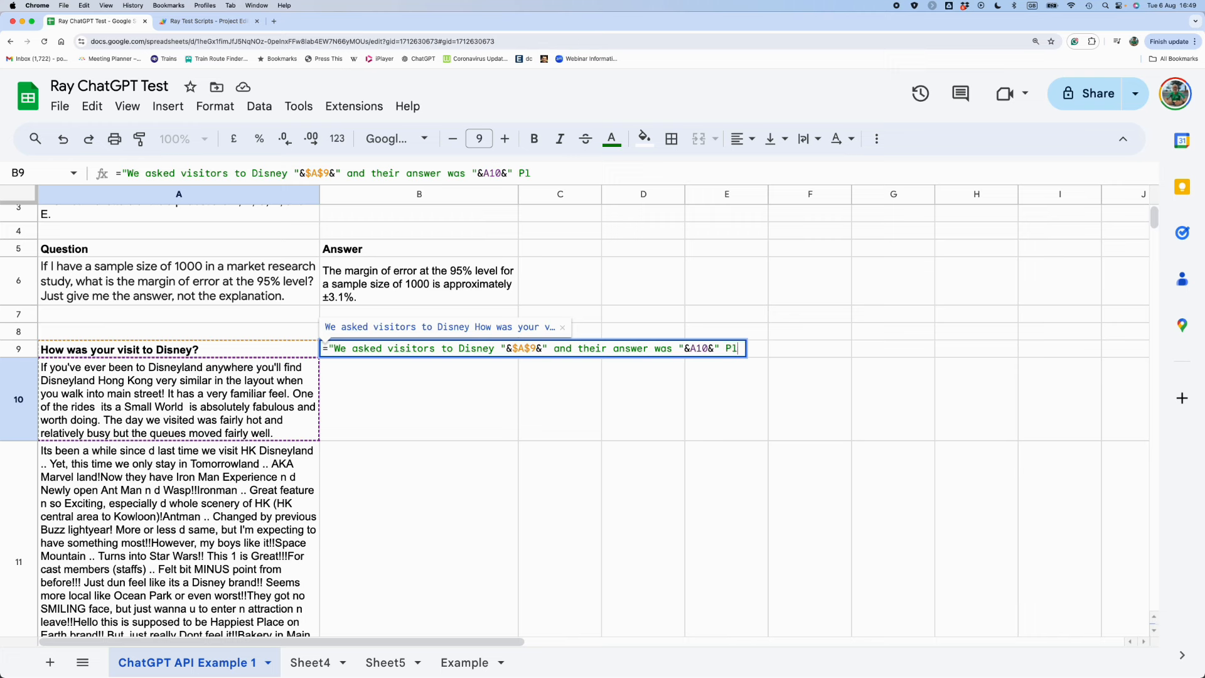
{"action": "type", "text": "Please summarise their anser"}
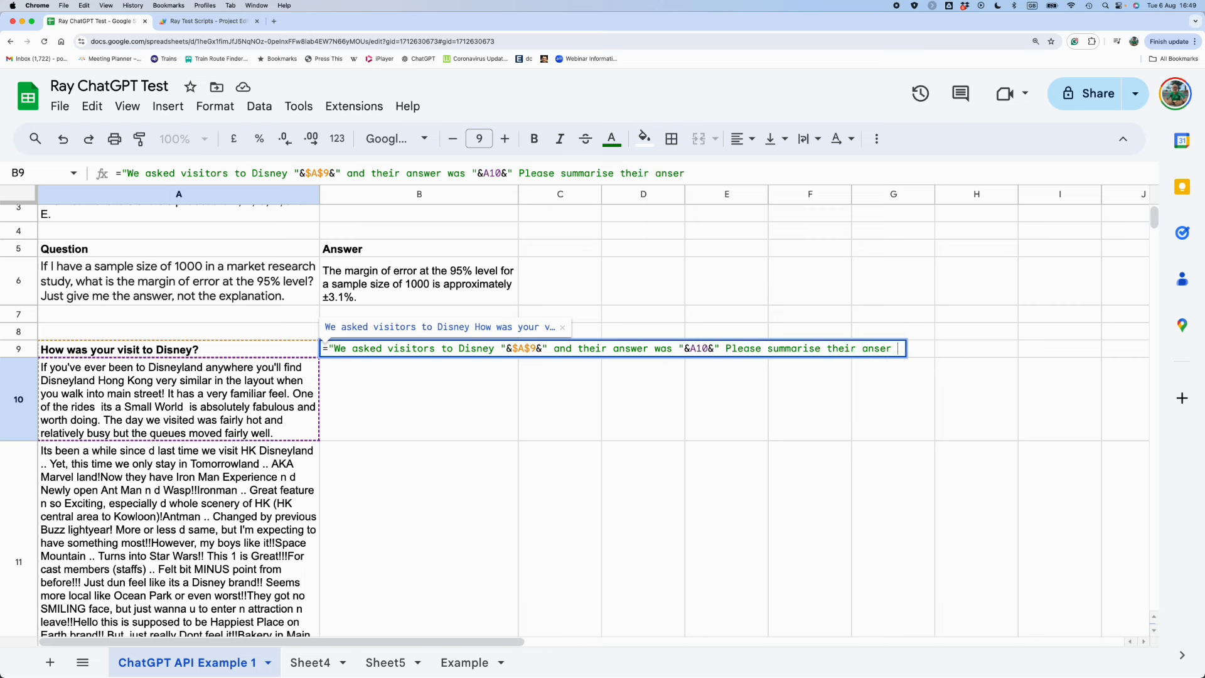
{"action": "type", "text": "e"}
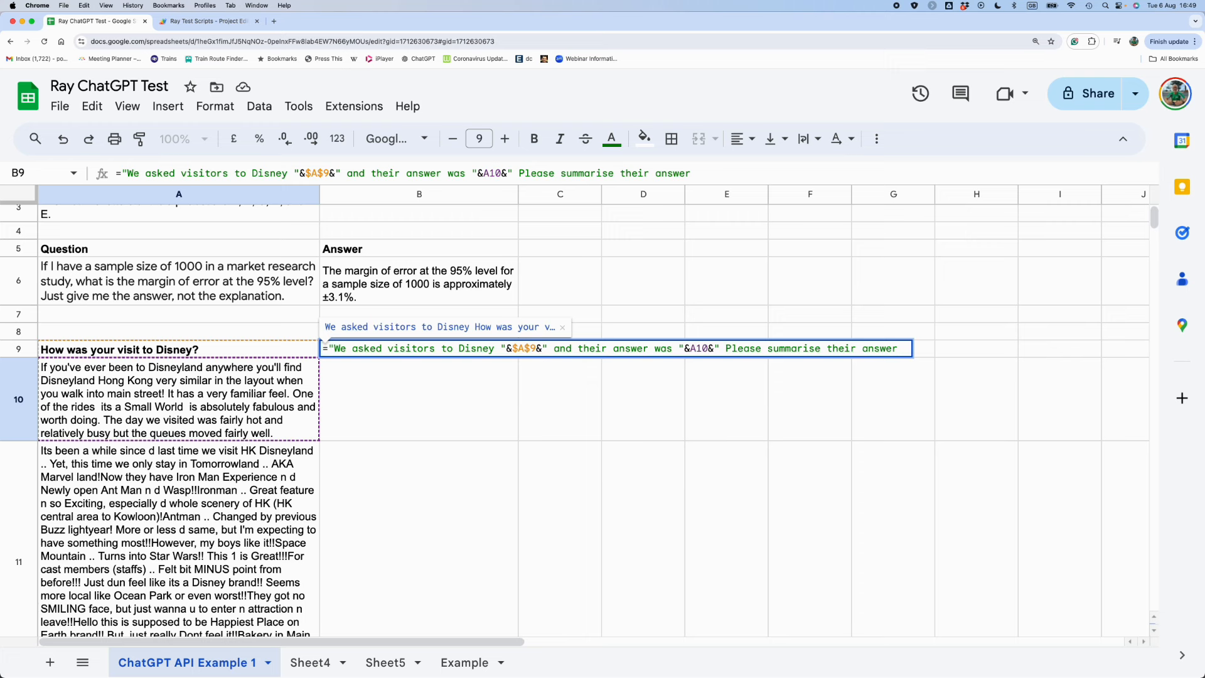
{"action": "type", "text": "in five words"}
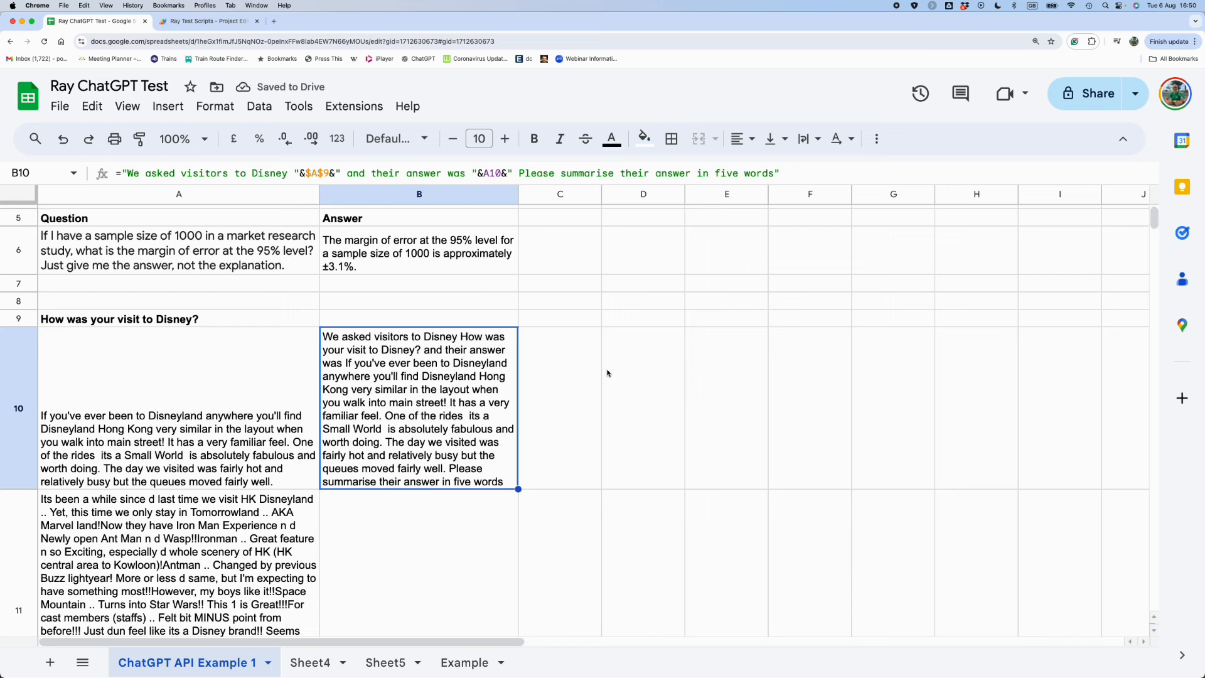
{"action": "mouse_move", "coordinate": [550, 369]}
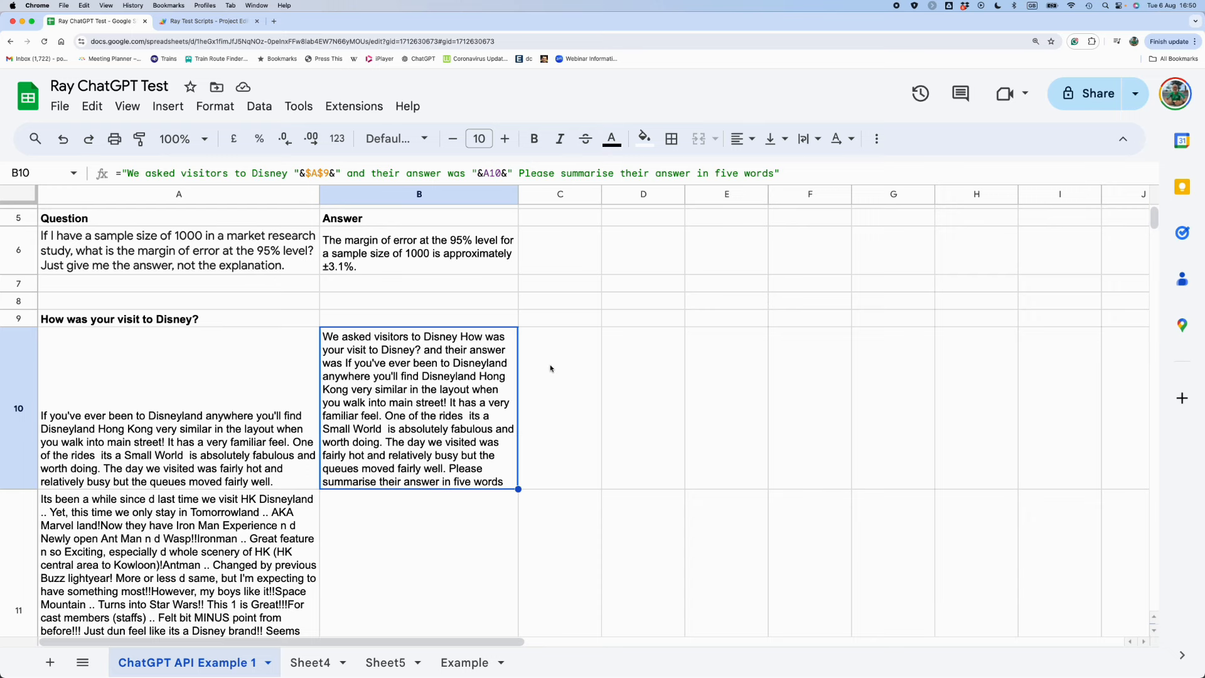
Enter a bold 'Question' heading in B9 and 'Answer' in C9.
{"action": "type", "text": "Question"}
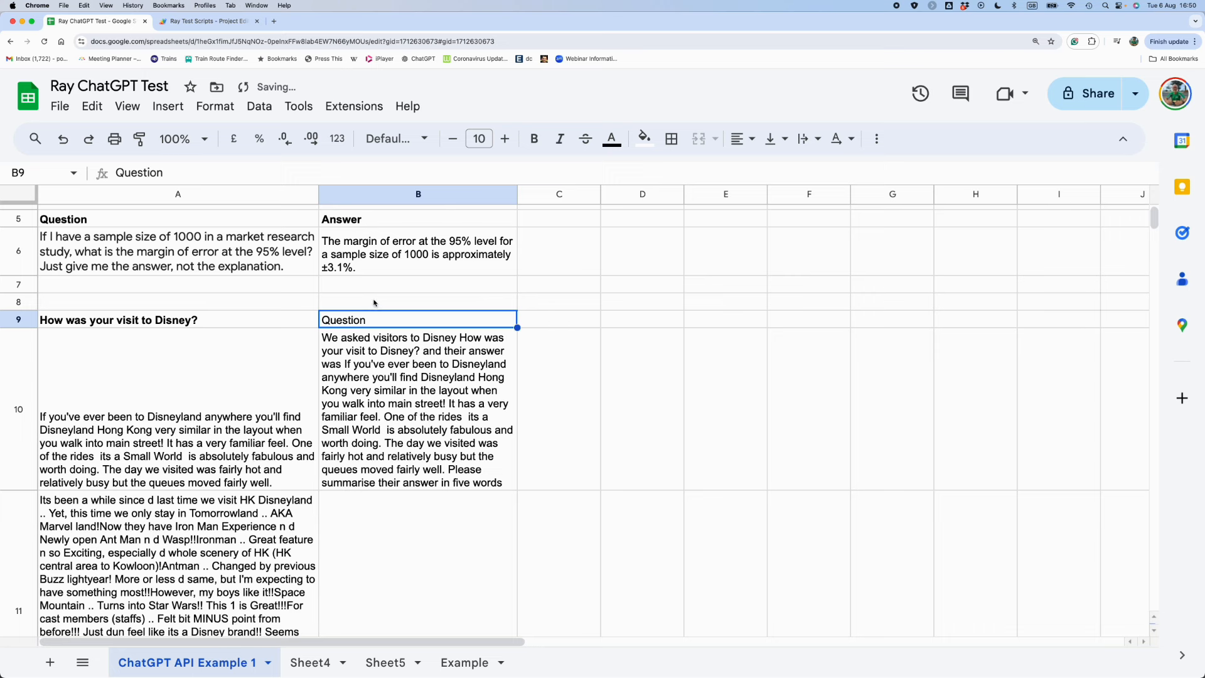
{"action": "left_click", "coordinate": [533, 139]}
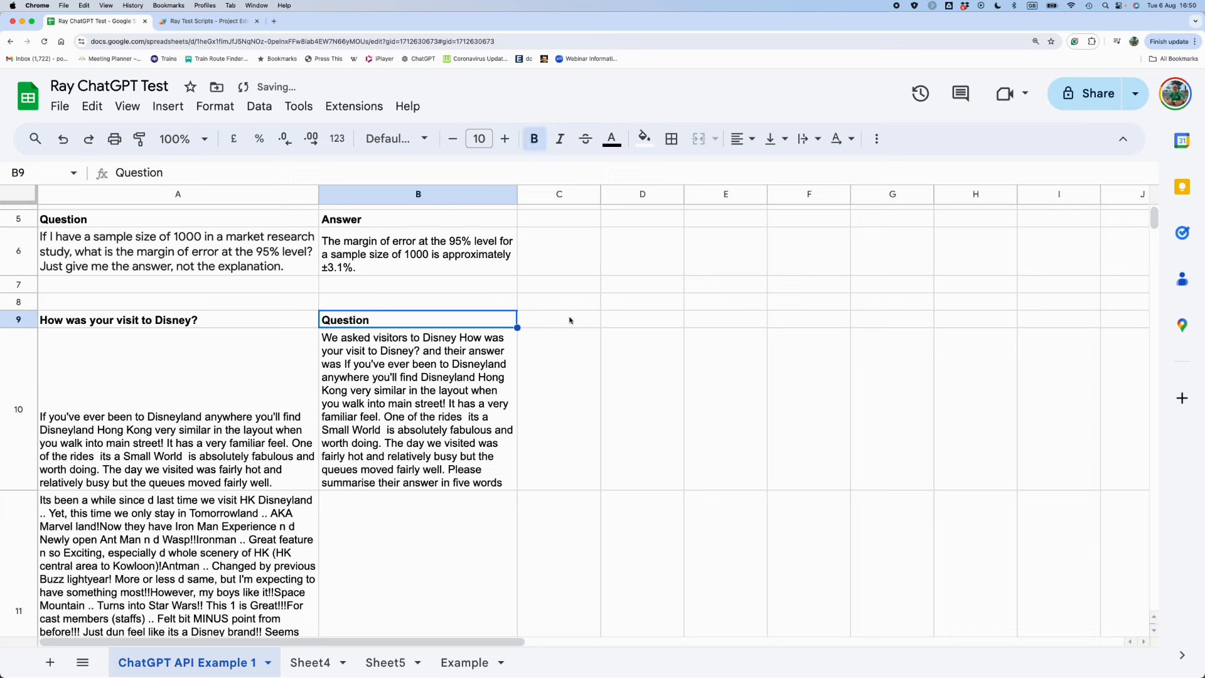
{"action": "type", "text": "Answer"}
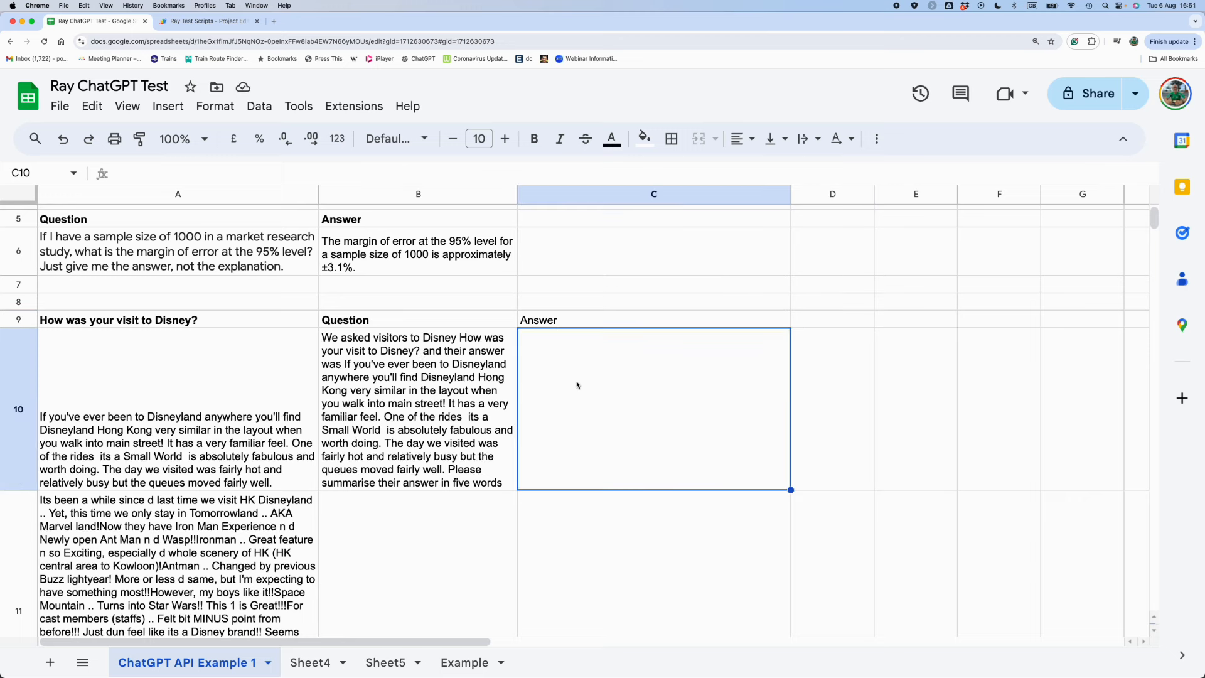
Enter =chatgpt(B10) in C10 to summarise the first review prompt.
{"action": "type", "text": "=chat"}
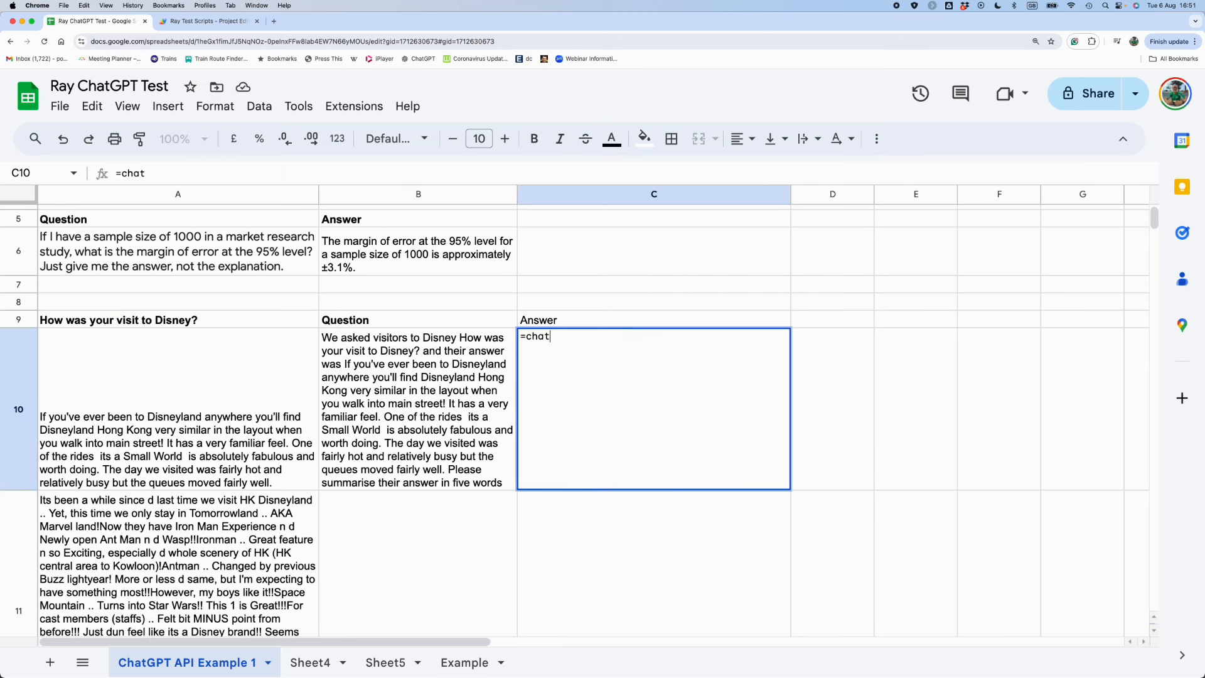
{"action": "type", "text": "gpt"}
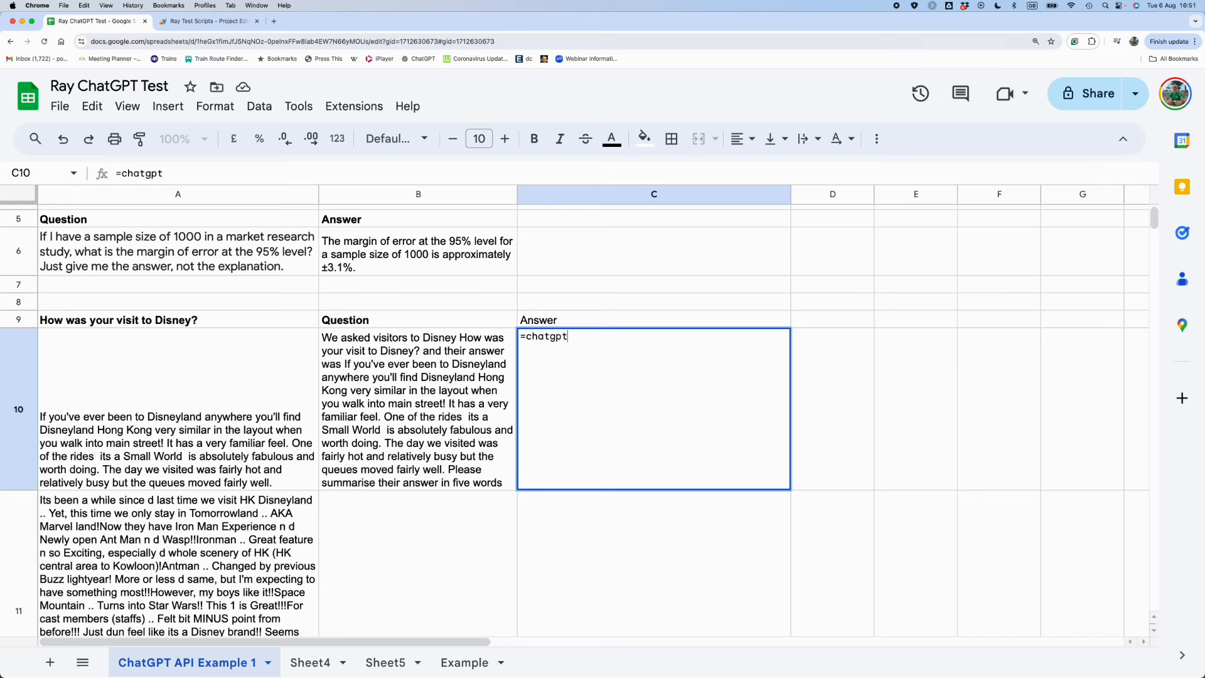
{"action": "type", "text": "("}
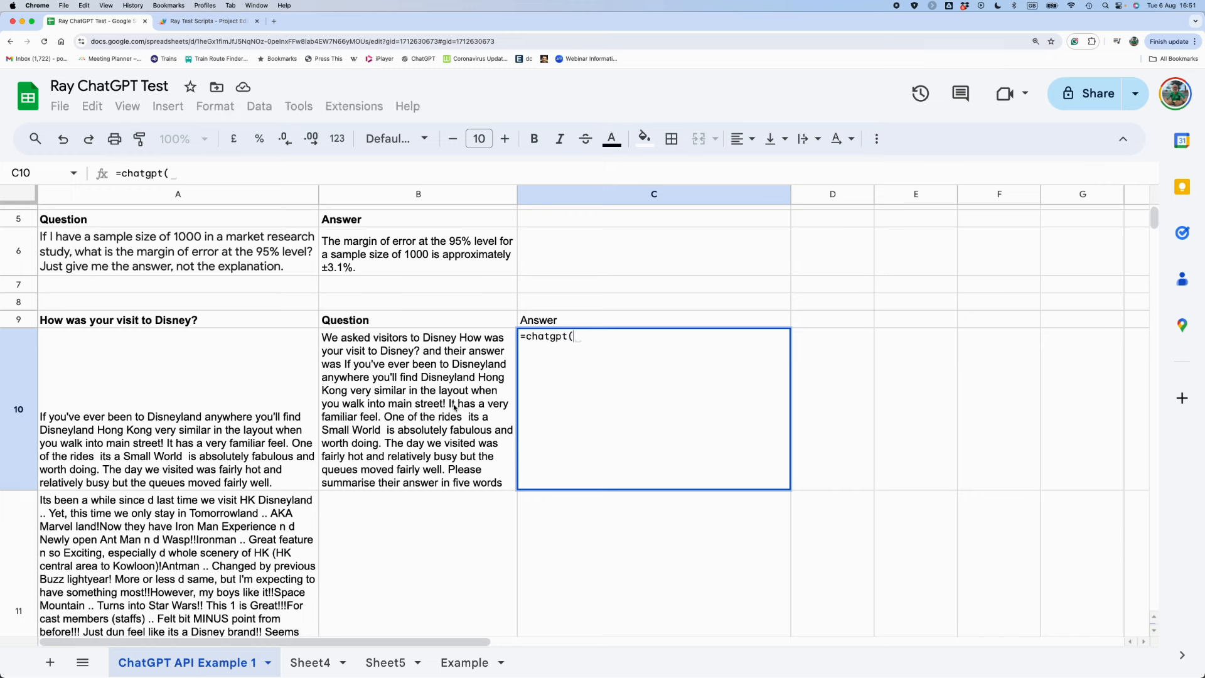
{"action": "left_click", "coordinate": [418, 409]}
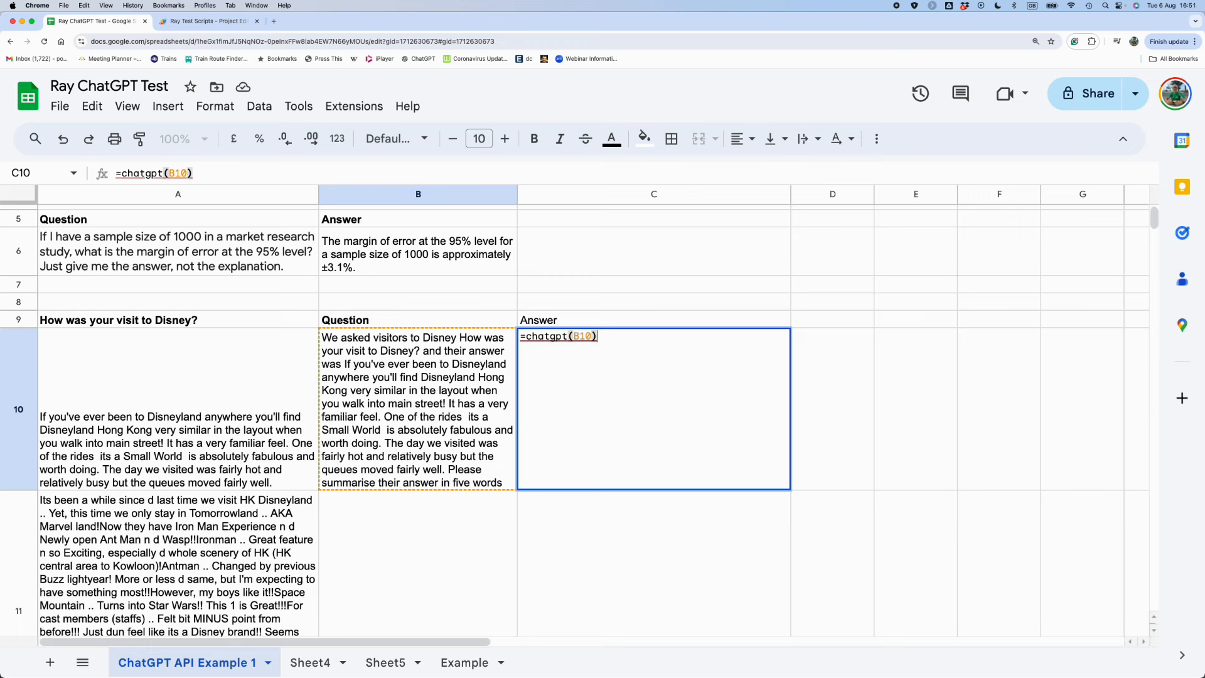
{"action": "key", "text": "enter"}
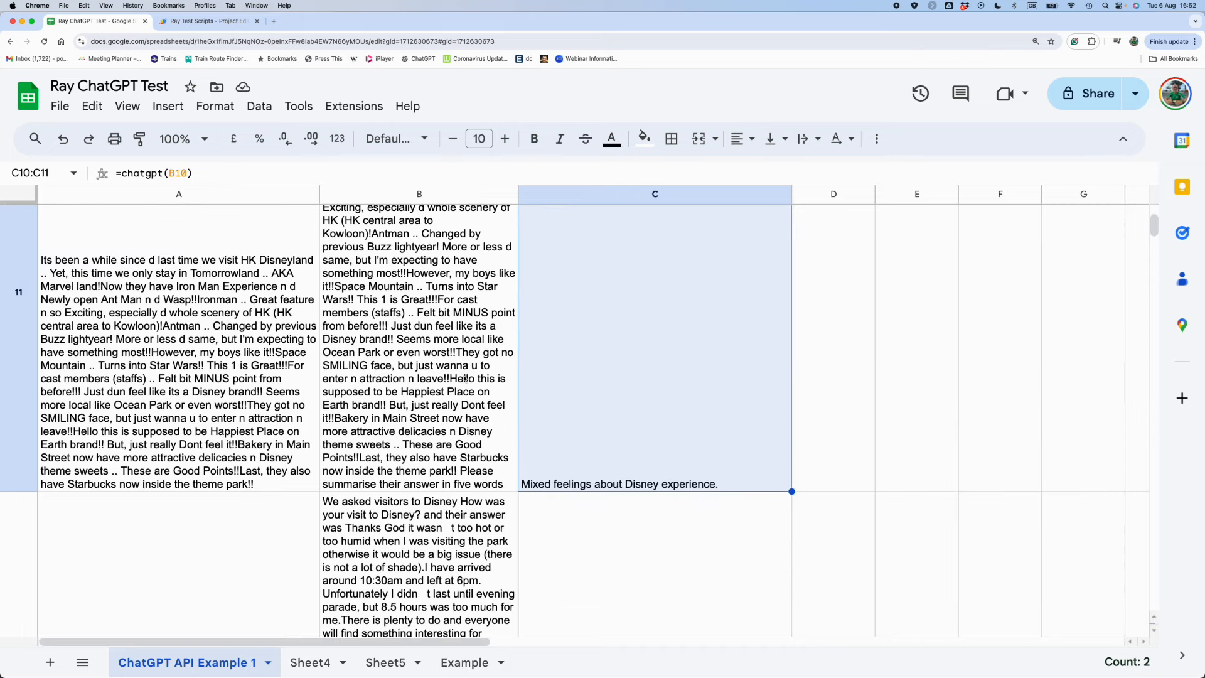
Scroll down column C to check the ChatGPT summaries through row 18.
{"action": "scroll", "scroll_direction": "down", "scroll_amount": 3}
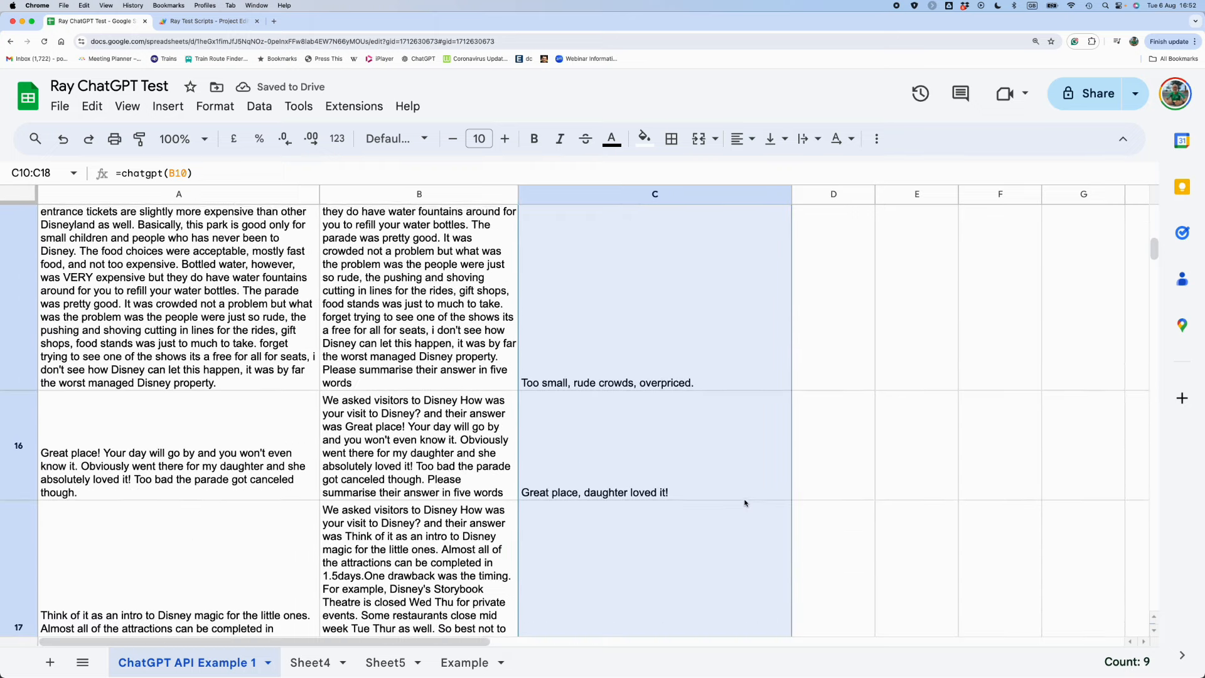
{"action": "scroll", "scroll_direction": "down", "scroll_amount": 3}
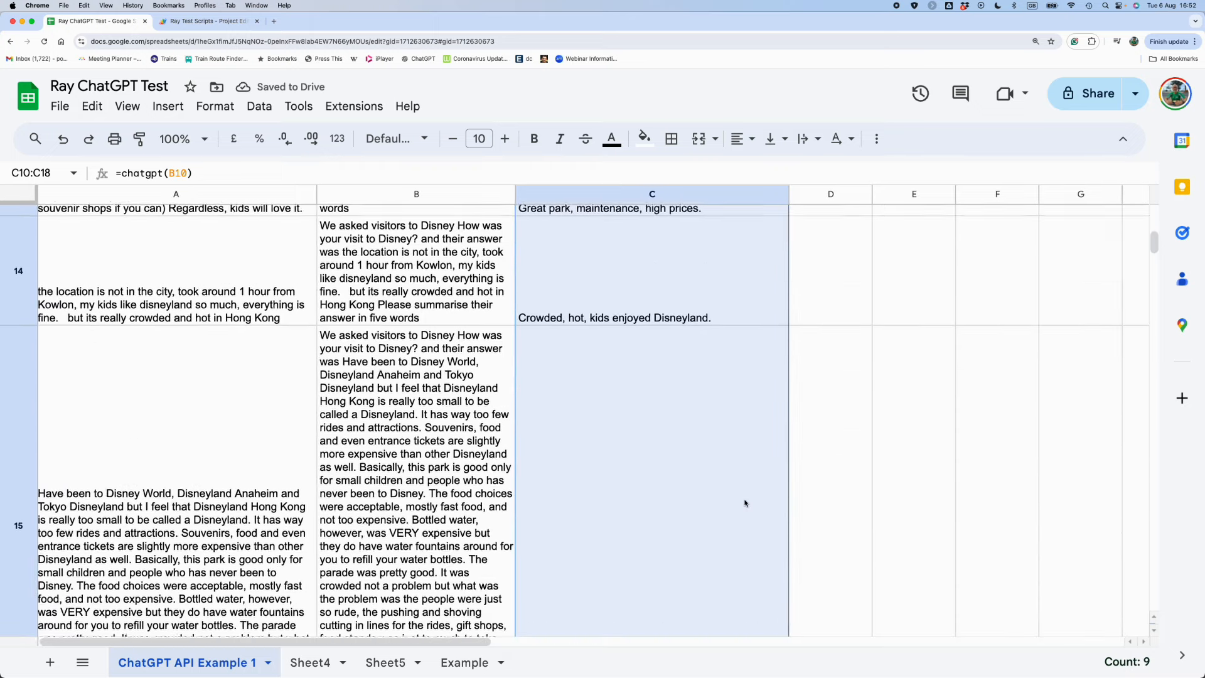
{"action": "scroll", "scroll_direction": "down", "scroll_amount": 3}
{"action": "type", "text": "Sentiment"}
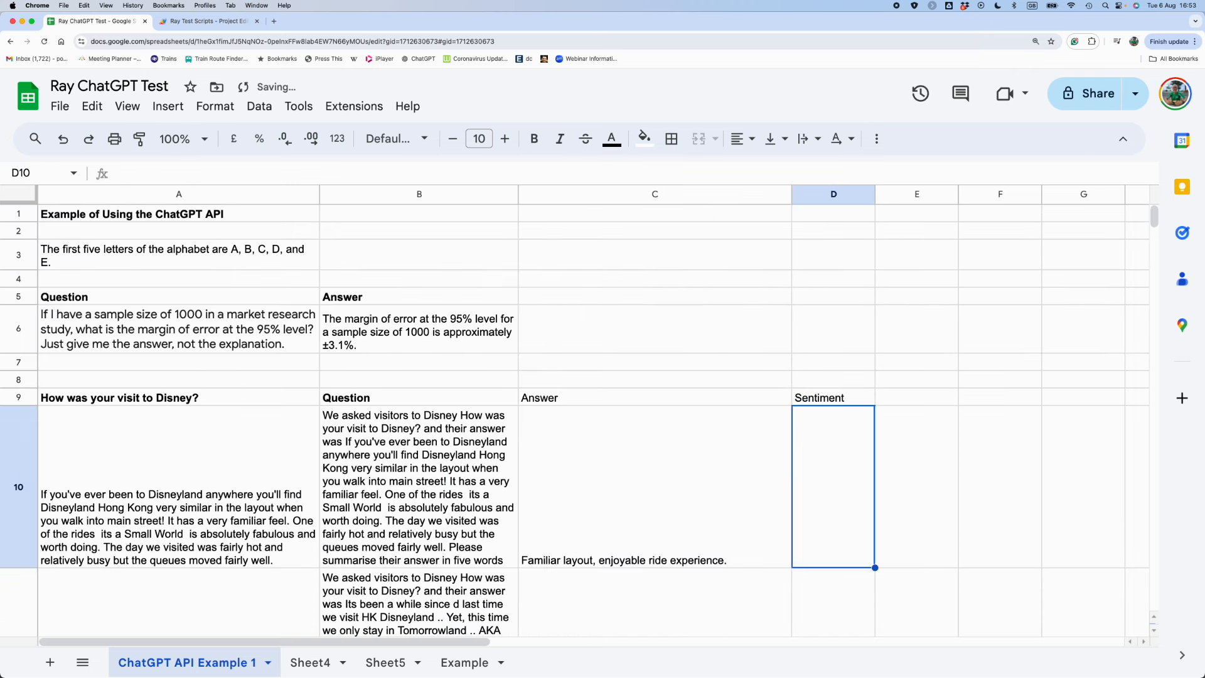
Start typing =chatgpt( in D10.
{"action": "type", "text": "="}
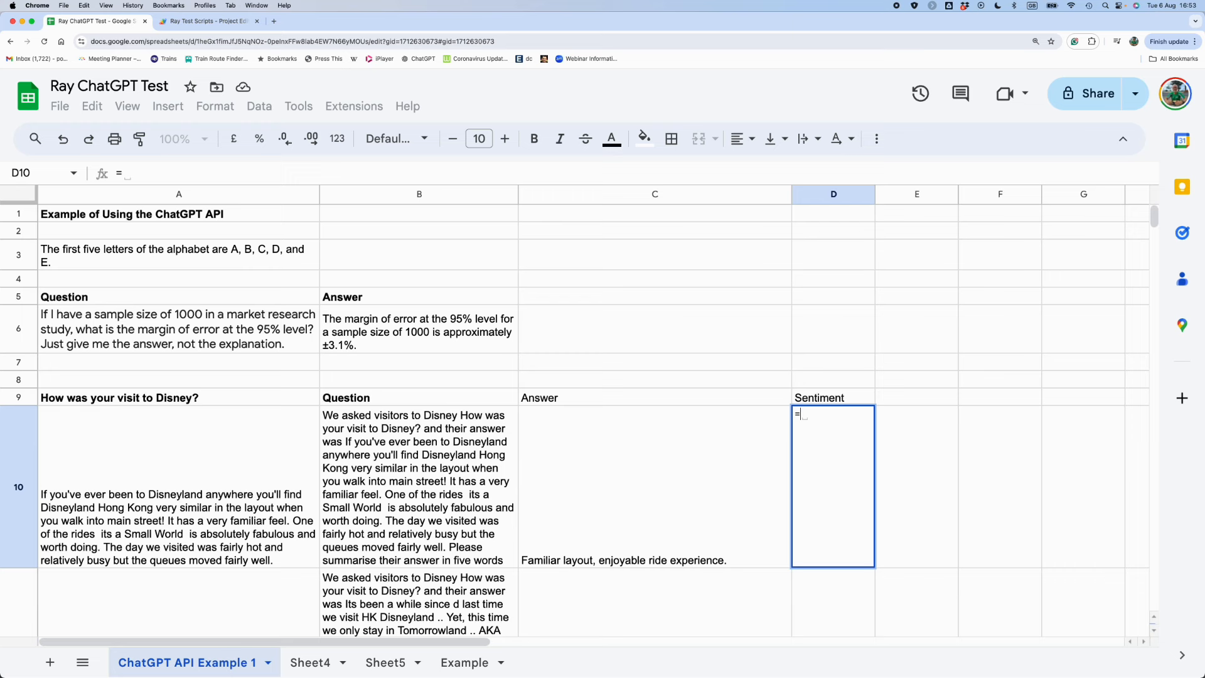
{"action": "type", "text": "chatgpt("}
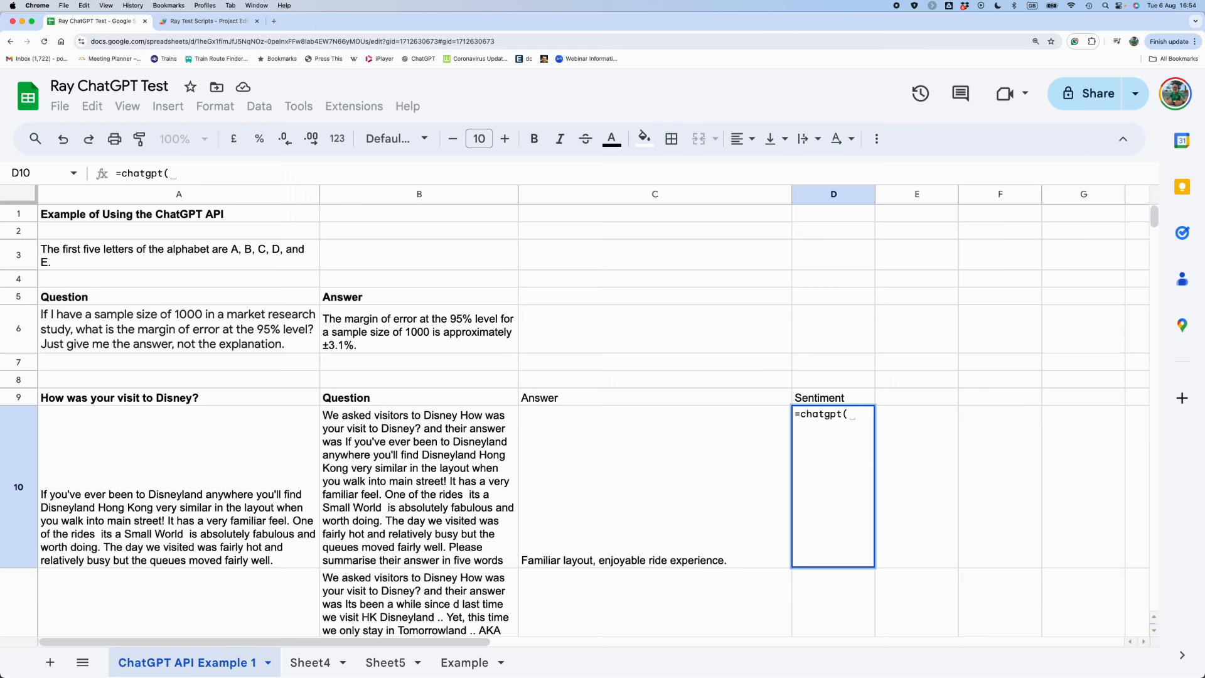
Build the prompt "Tell me if "&C10&" is a Positive, Negativr, or Neurtral comment".
{"action": "type", "text": "giv"}
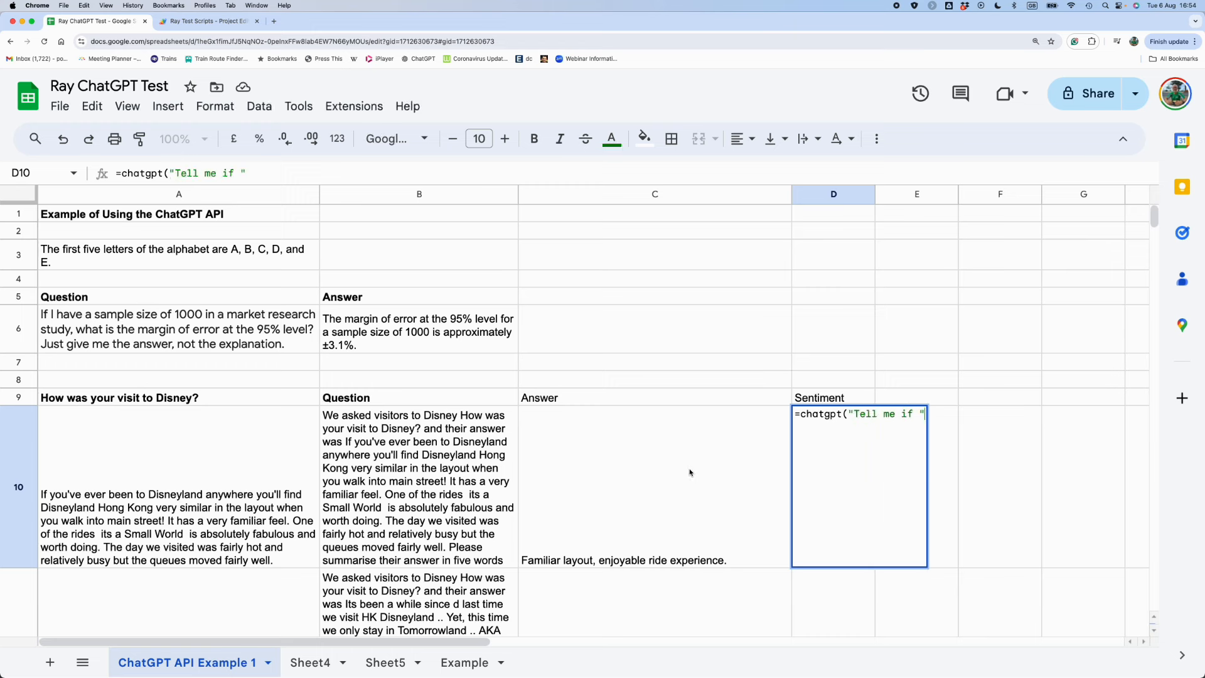
{"action": "type", "text": "&C10"}
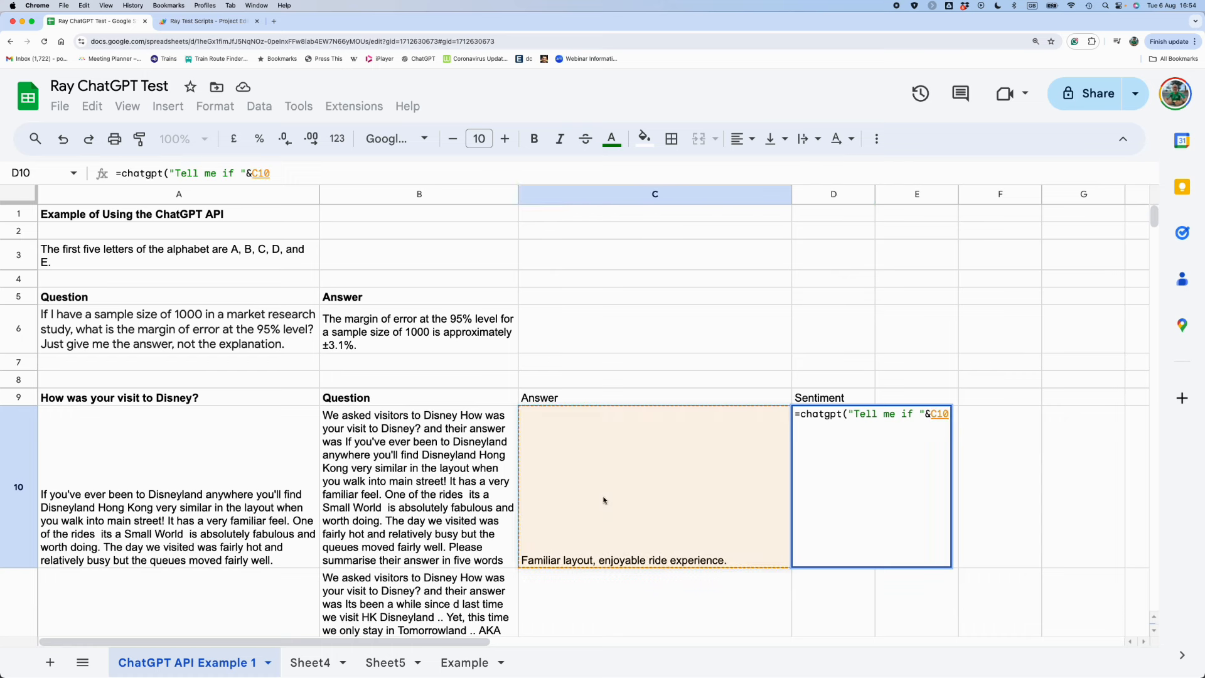
{"action": "type", "text": "& \""}
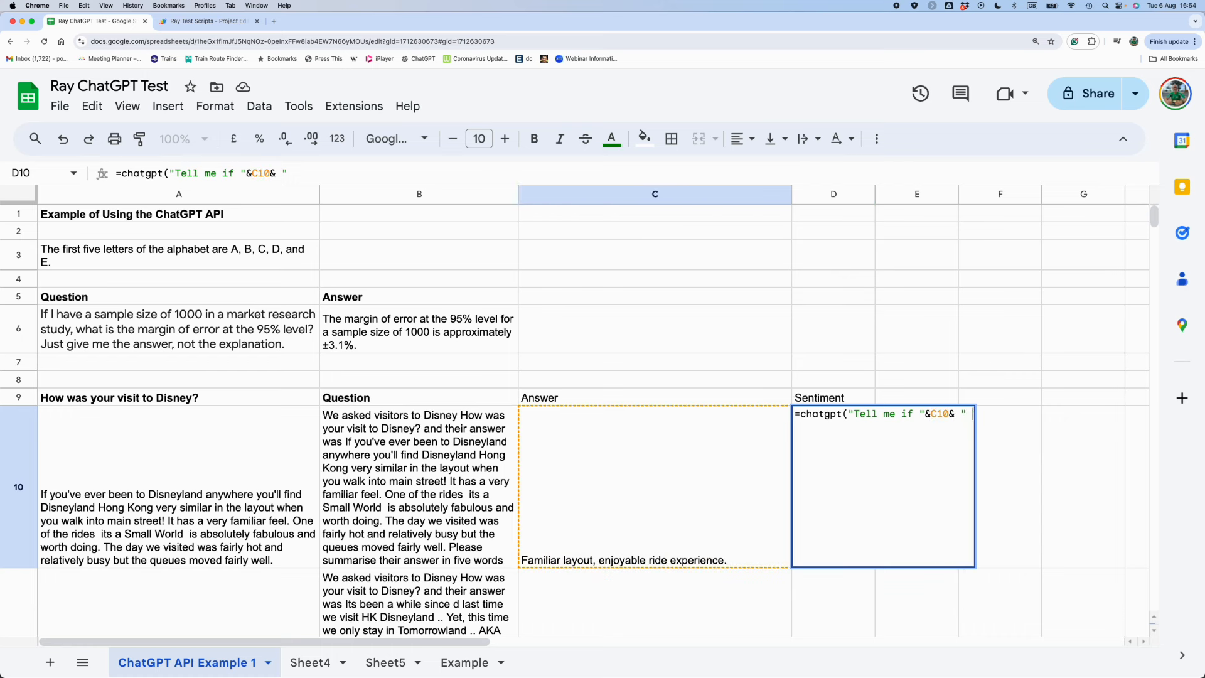
{"action": "type", "text": "is a P"}
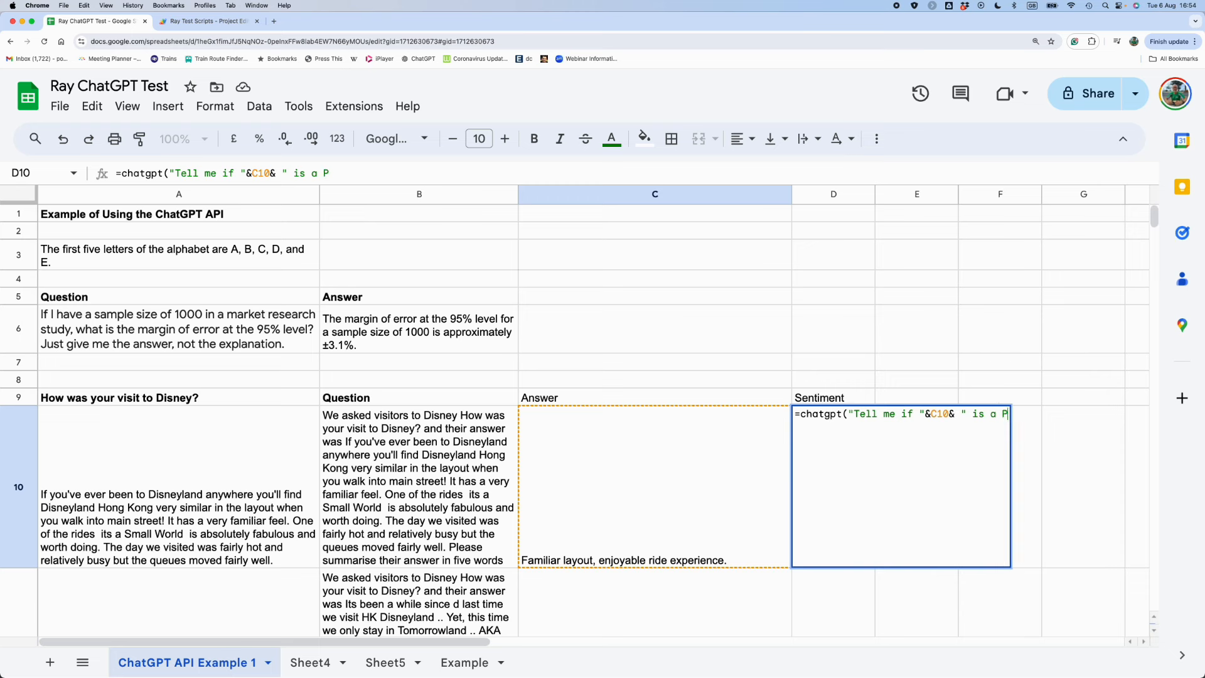
{"action": "type", "text": "ositive,"}
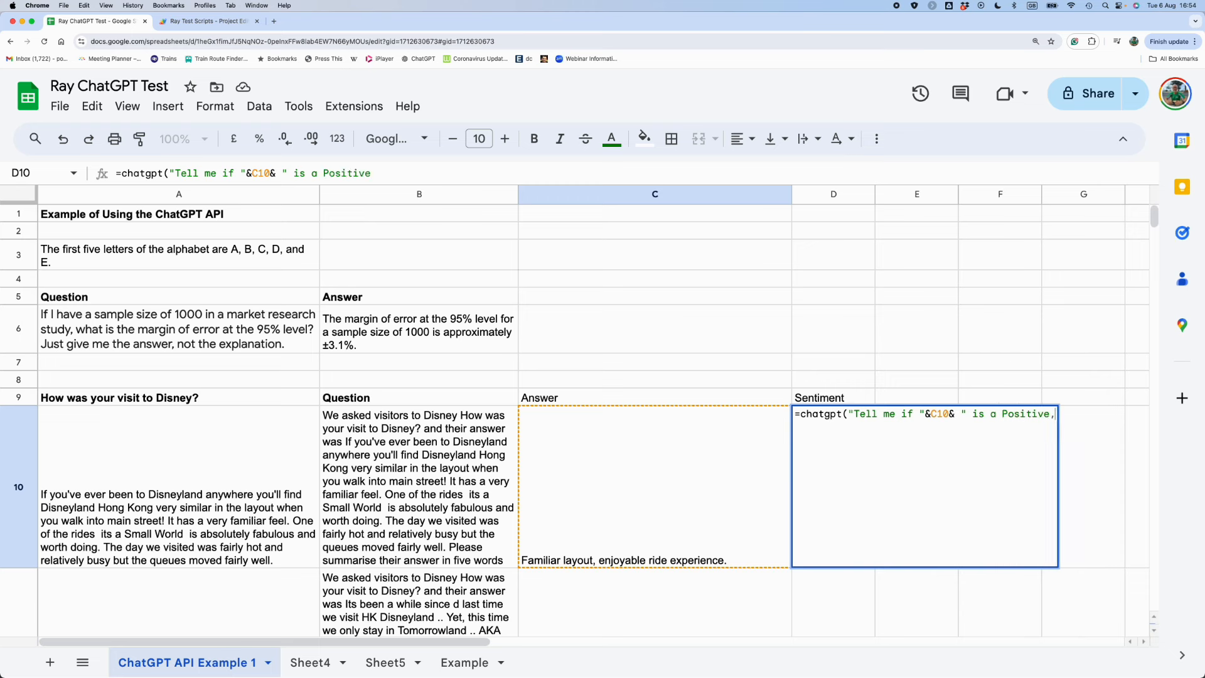
{"action": "type", "text": ", Negat"}
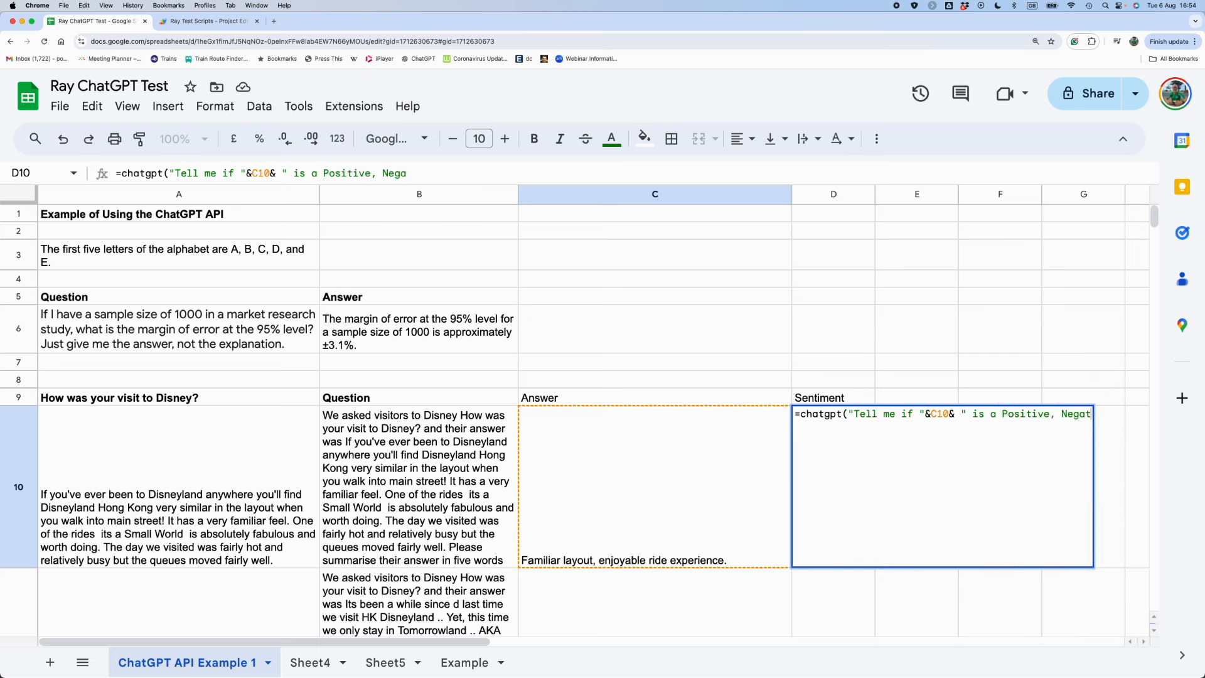
{"action": "type", "text": "tib"}
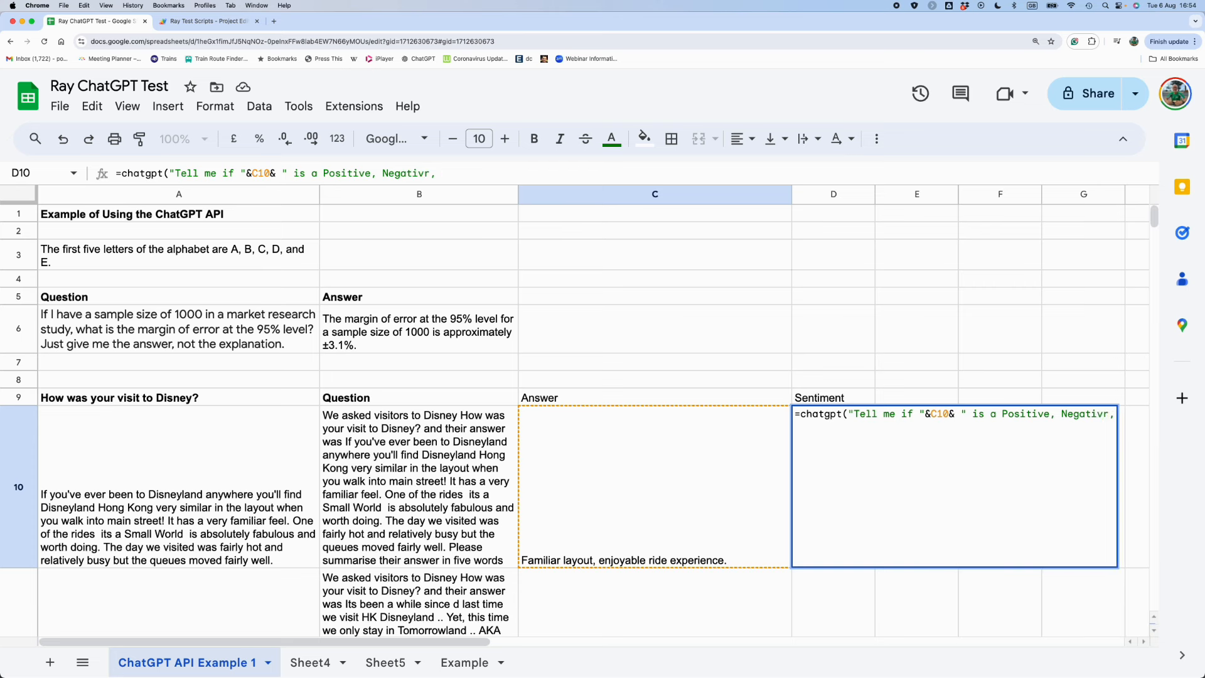
{"action": "type", "text": "or Neurtral"}
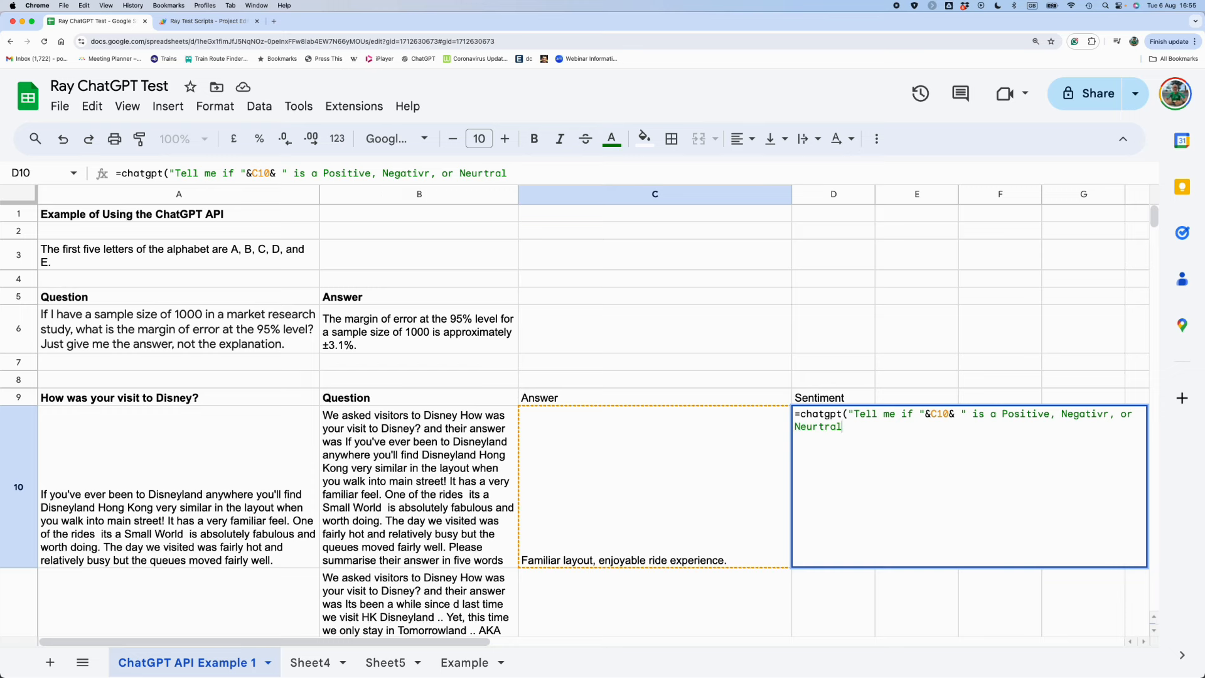
{"action": "type", "text": "comment"}
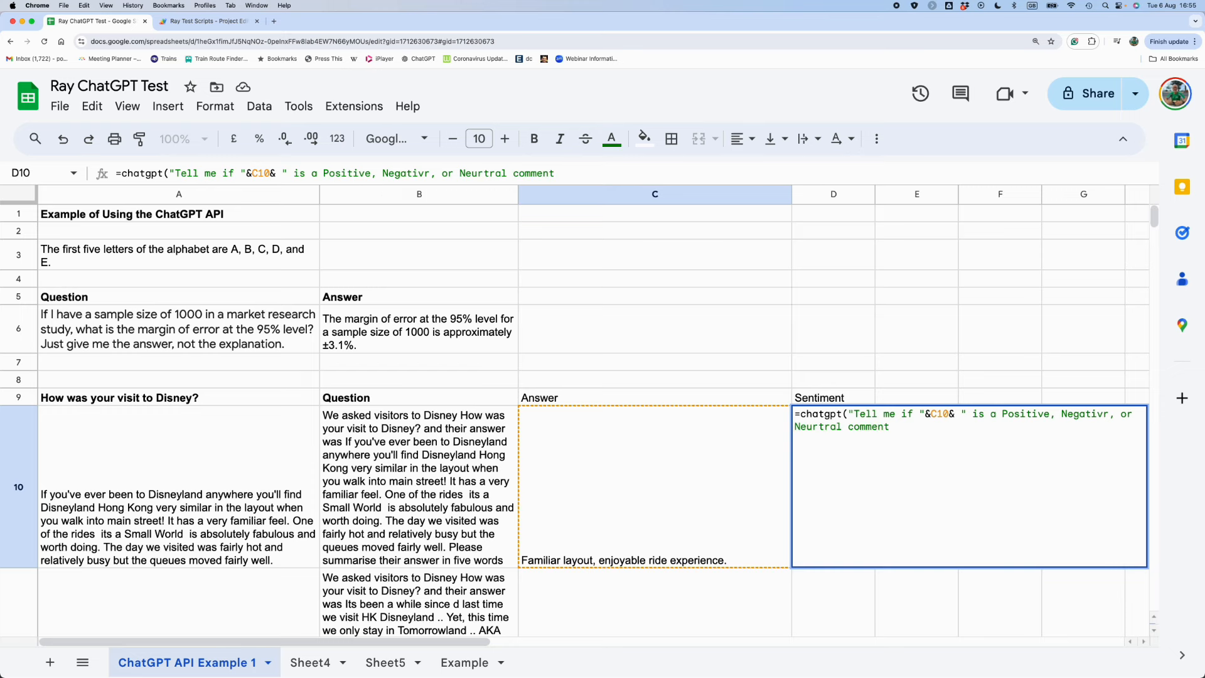
{"action": "type", "text": "\")"}
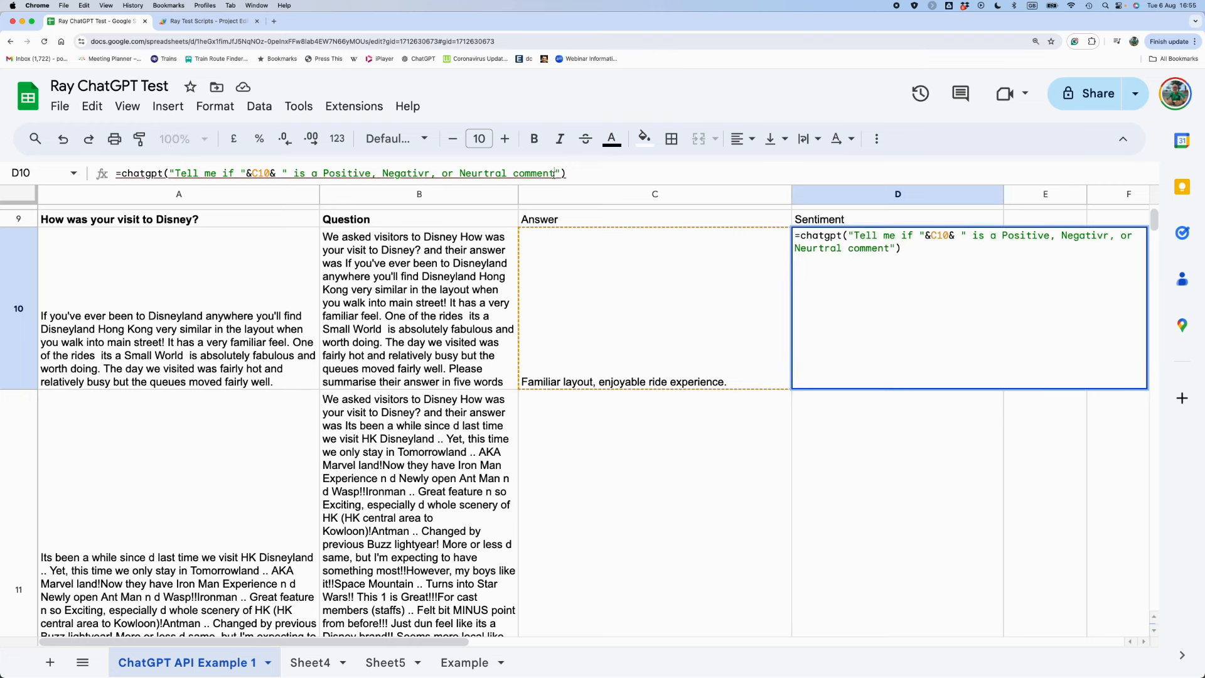
Add "- just give me the one word answer" so D10 returns Positive.
{"action": "type", "text": "- just"}
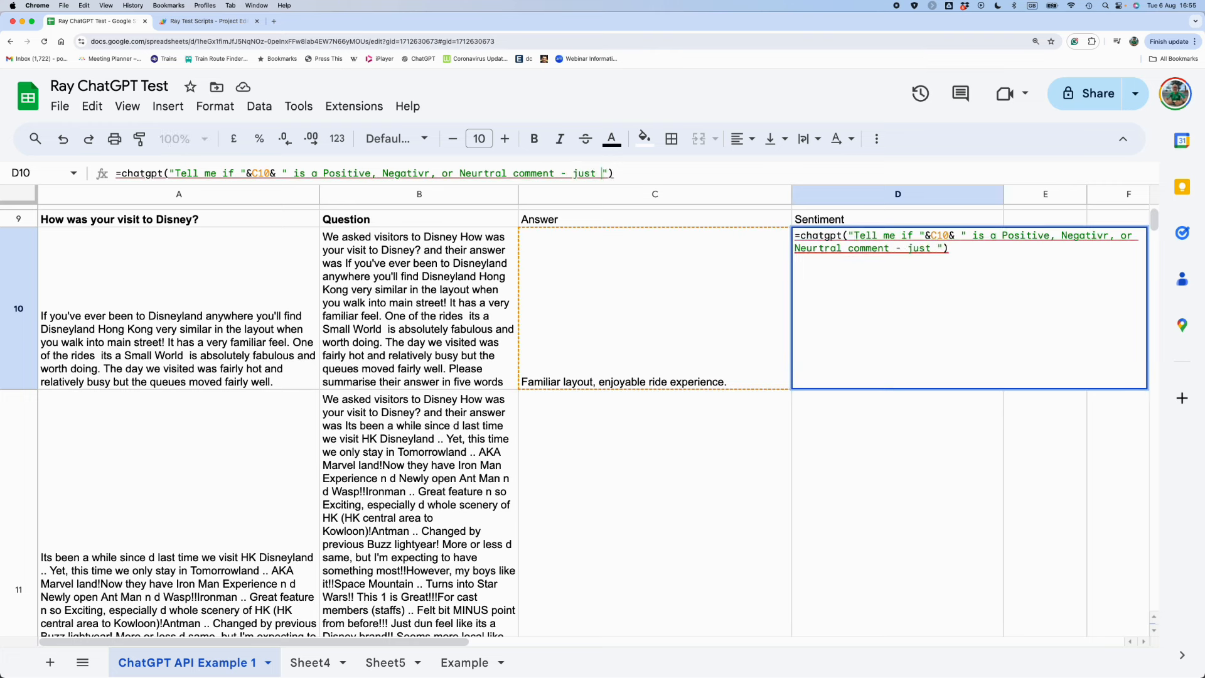
{"action": "type", "text": "gie"}
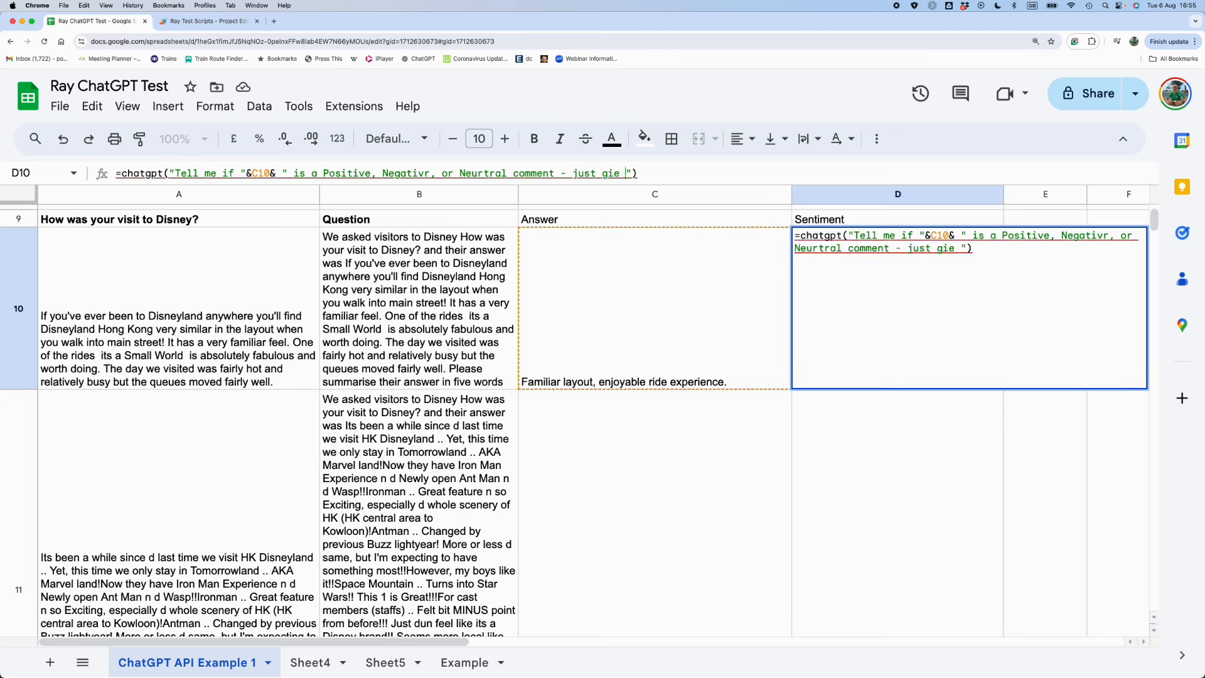
{"action": "type", "text": "ve me th"}
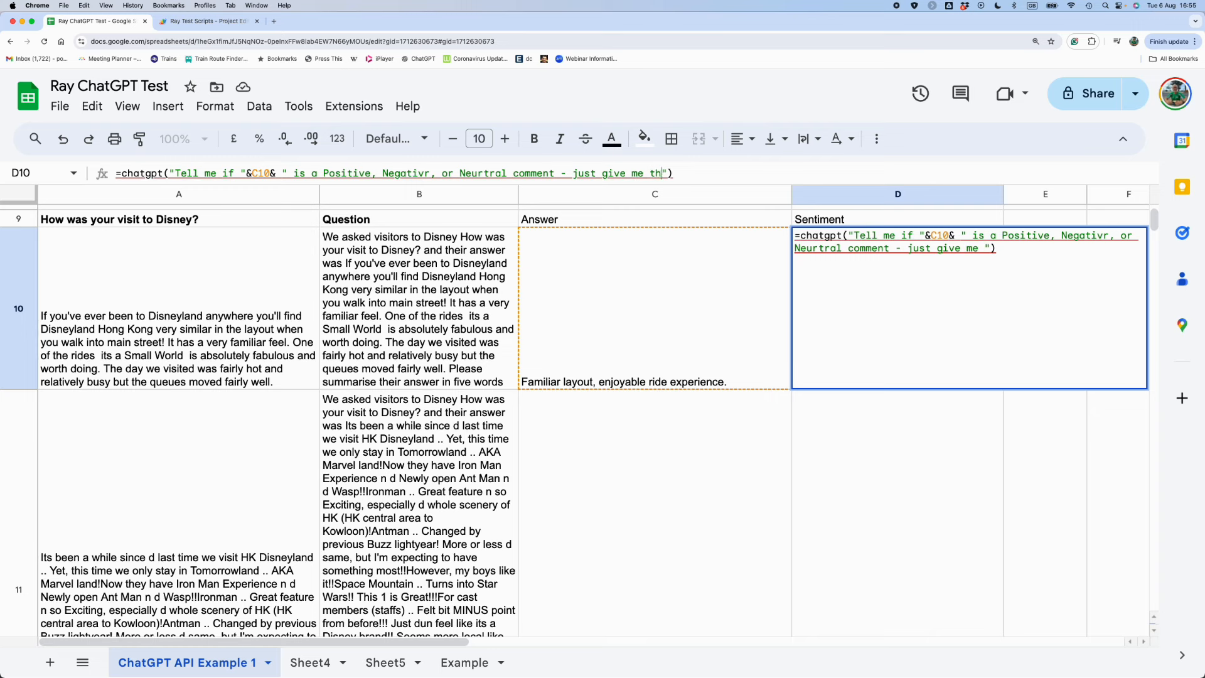
{"action": "type", "text": "the one wor"}
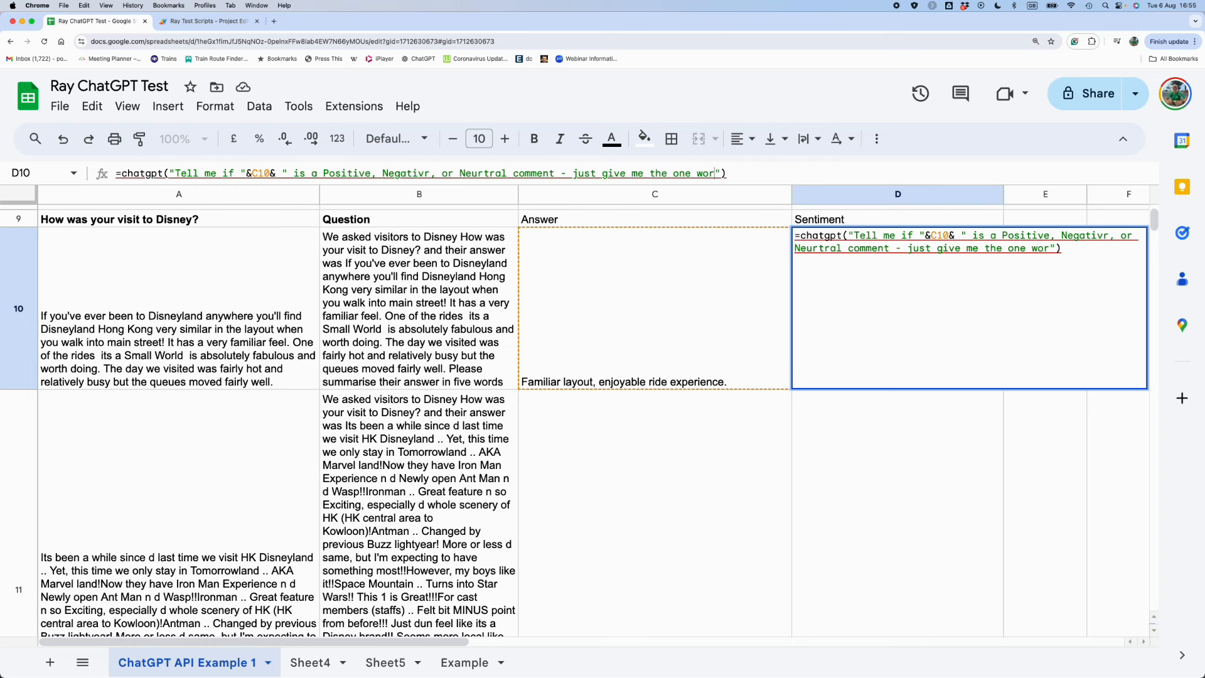
{"action": "type", "text": "answer"}
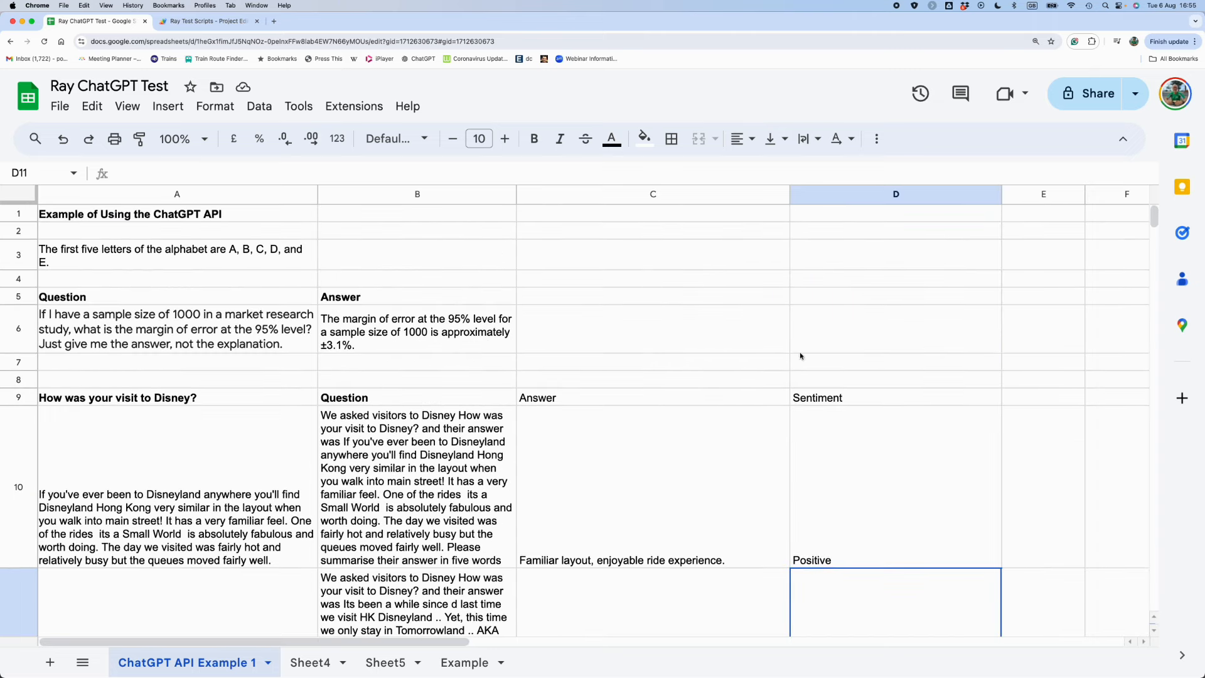
{"action": "left_click_drag", "start_coordinate": [652, 397], "coordinate": [895, 397]}
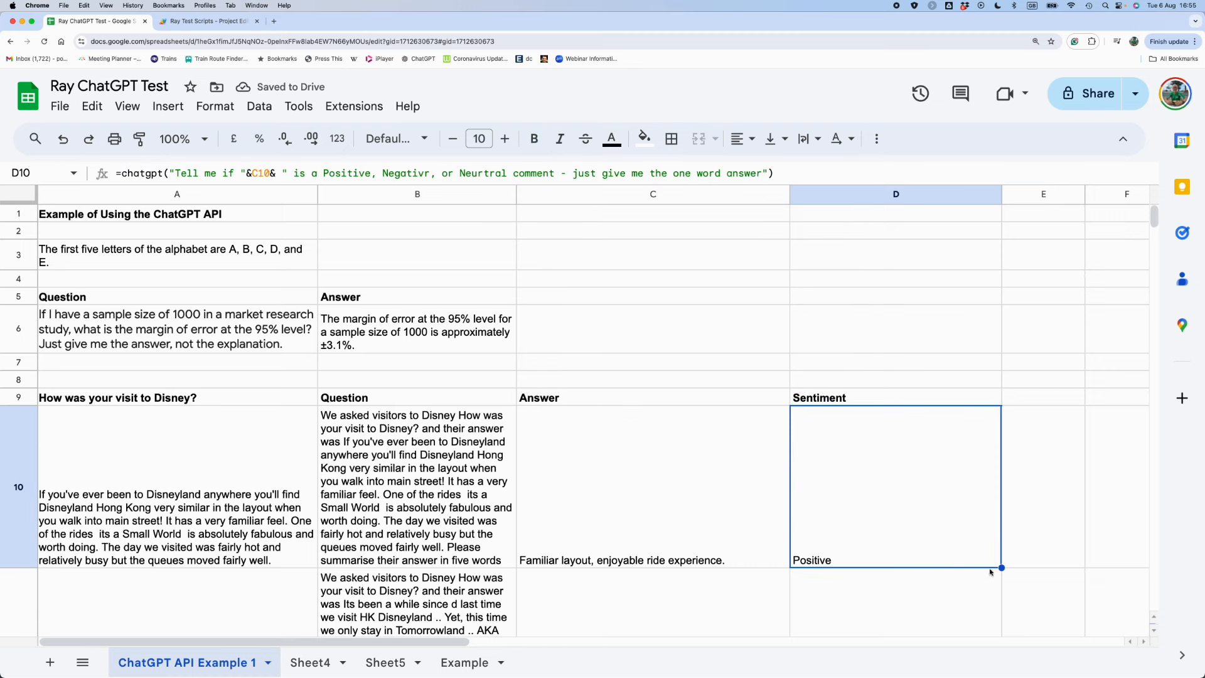
{"action": "scroll", "scroll_direction": "down", "scroll_amount": 3}
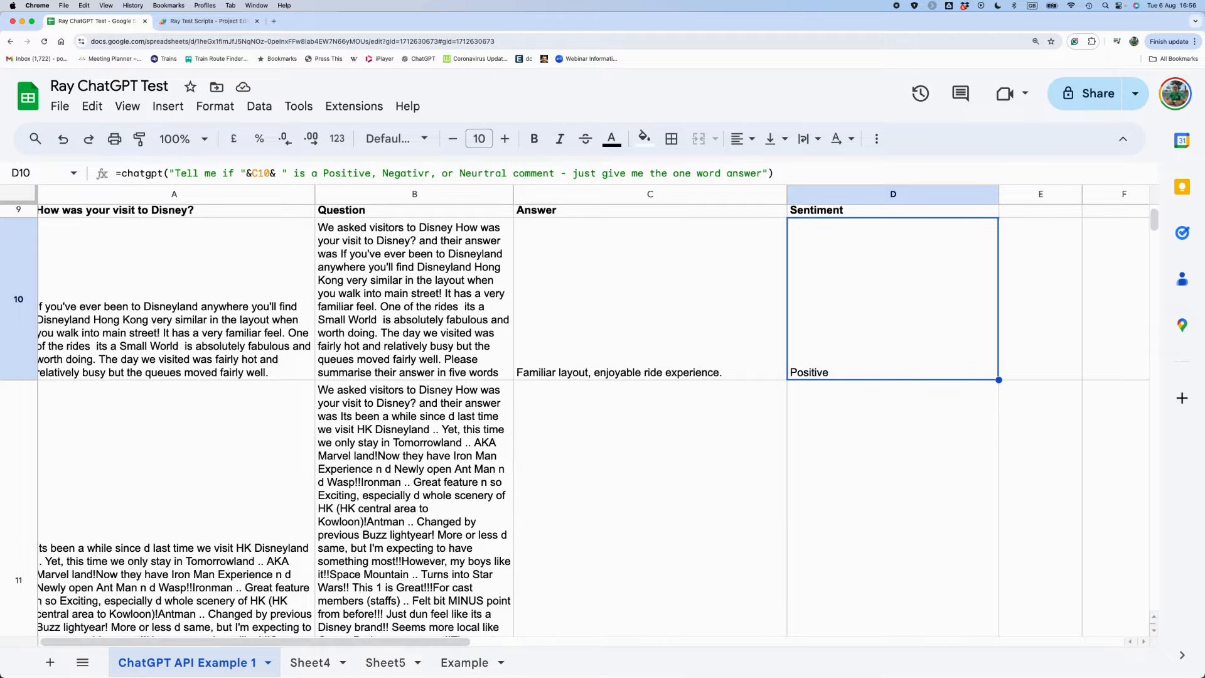
{"action": "scroll", "scroll_direction": "down", "scroll_amount": 3}
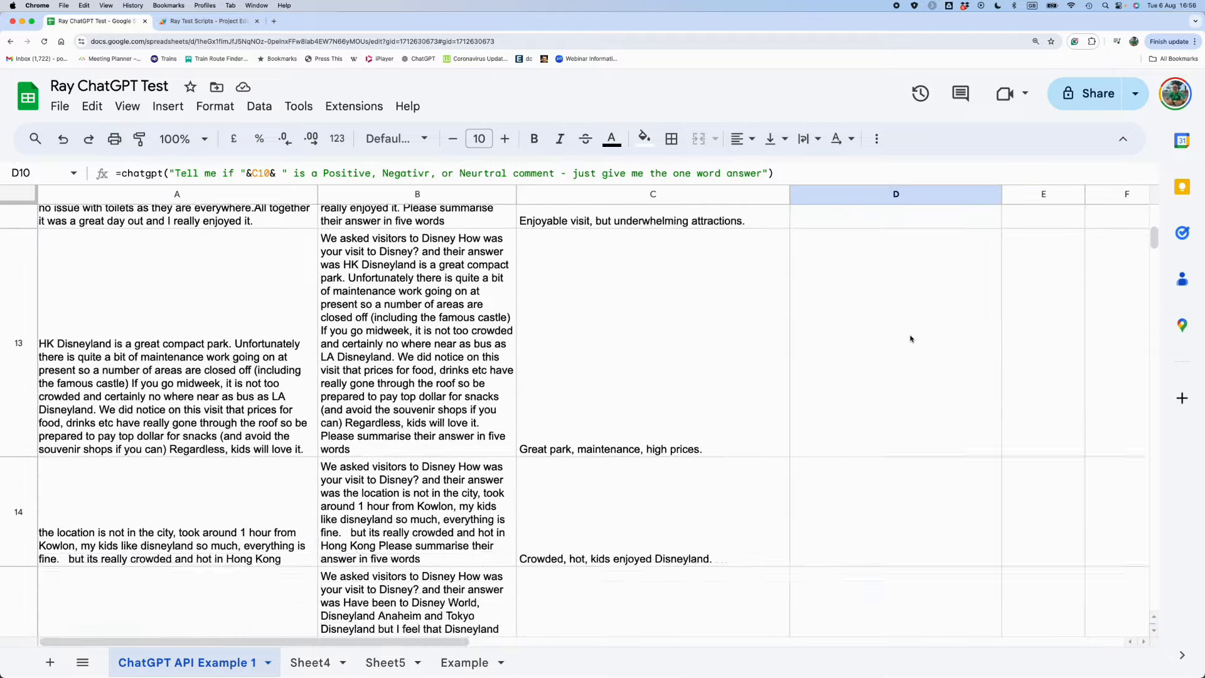
{"action": "scroll", "scroll_direction": "down", "scroll_amount": 3}
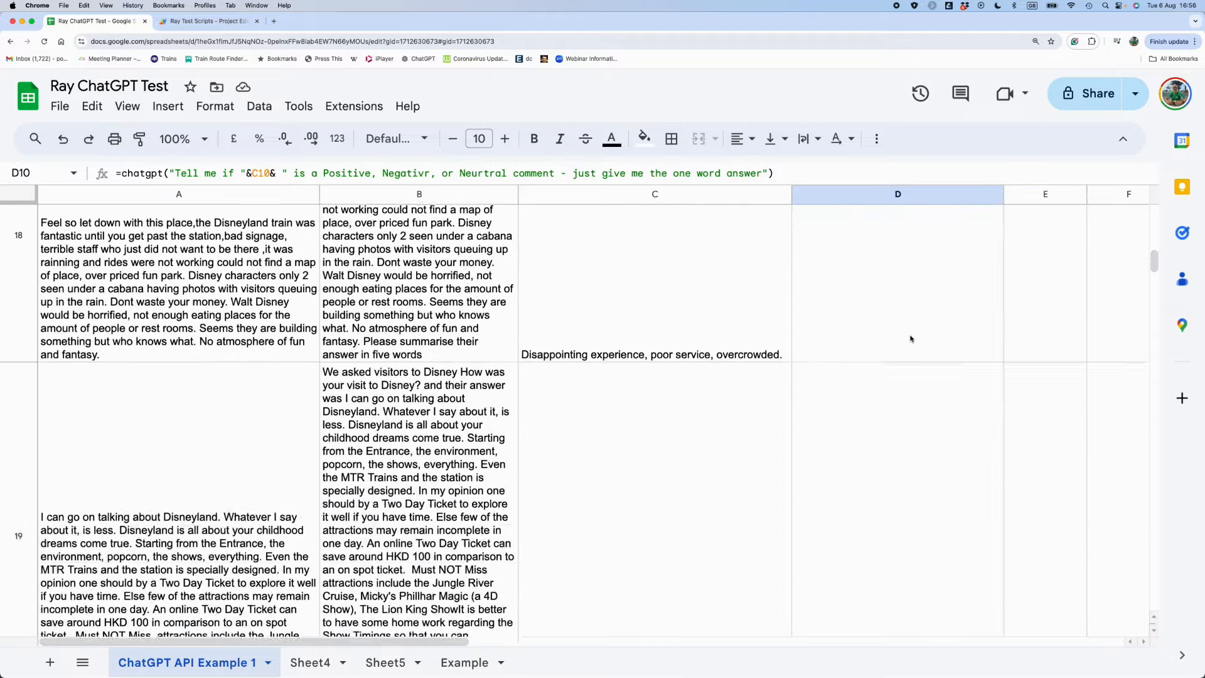